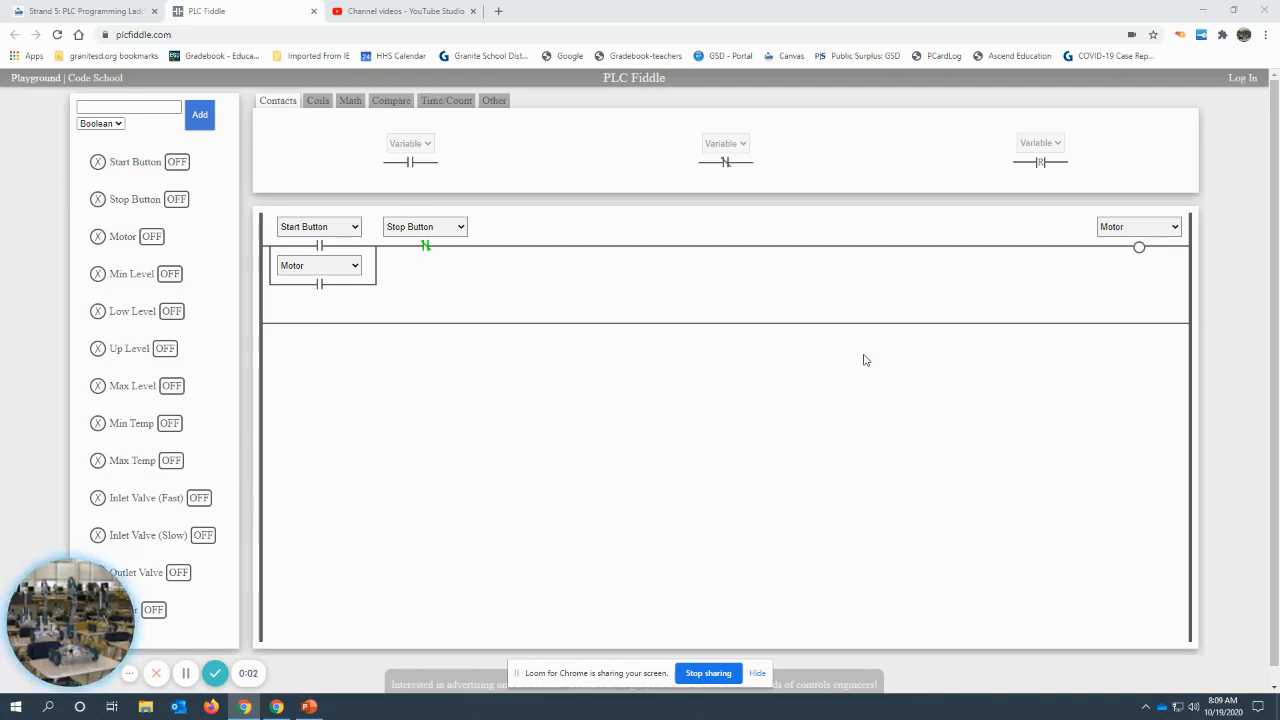
mouse_move(780, 388)
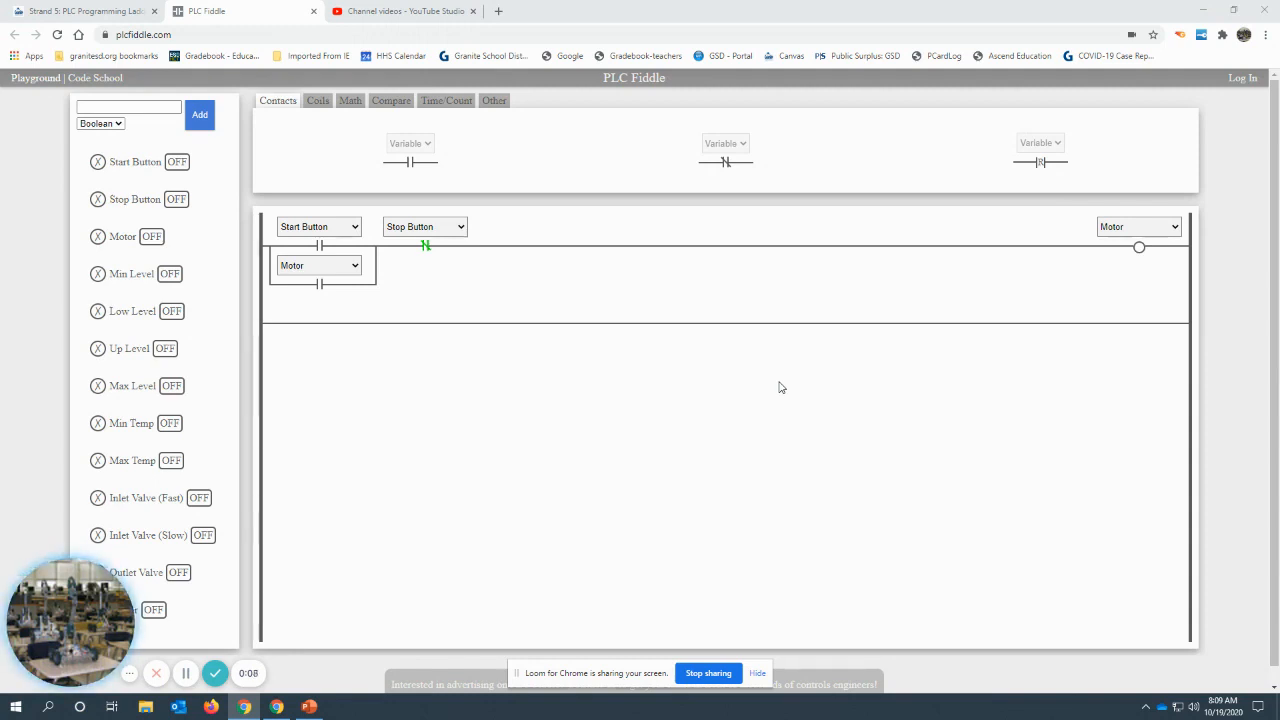
mouse_move(796, 390)
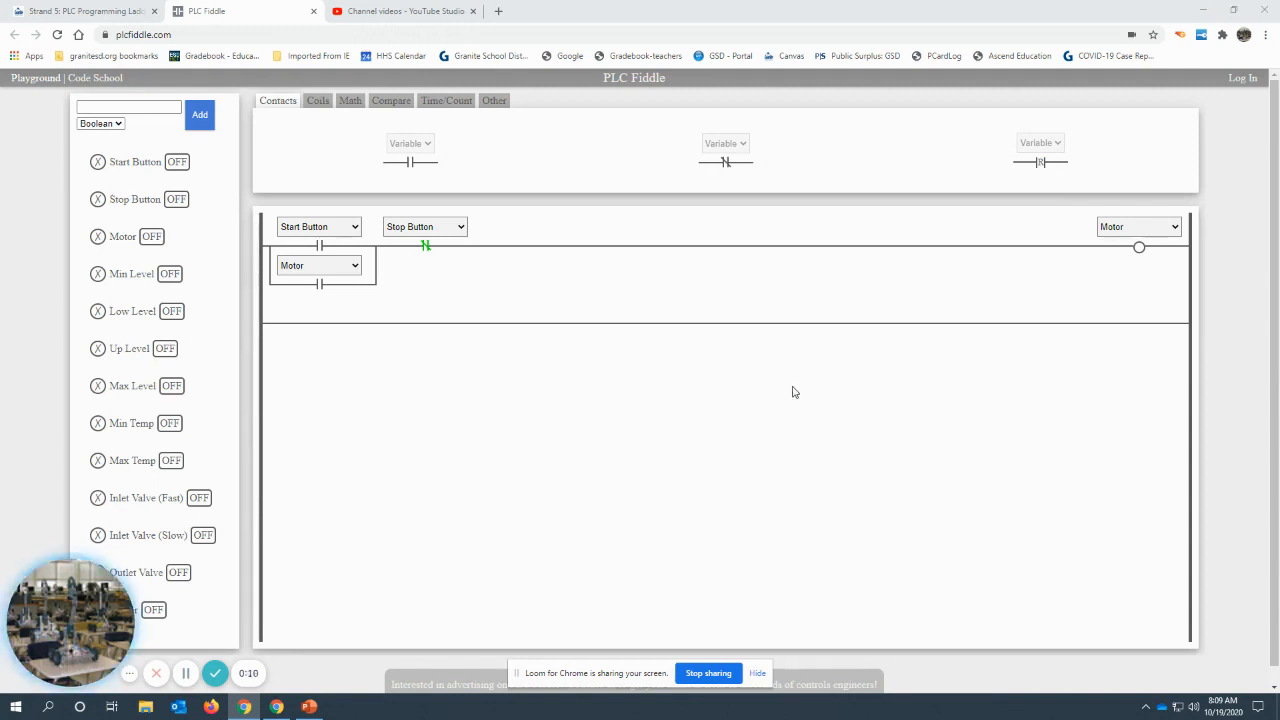
mouse_move(518, 336)
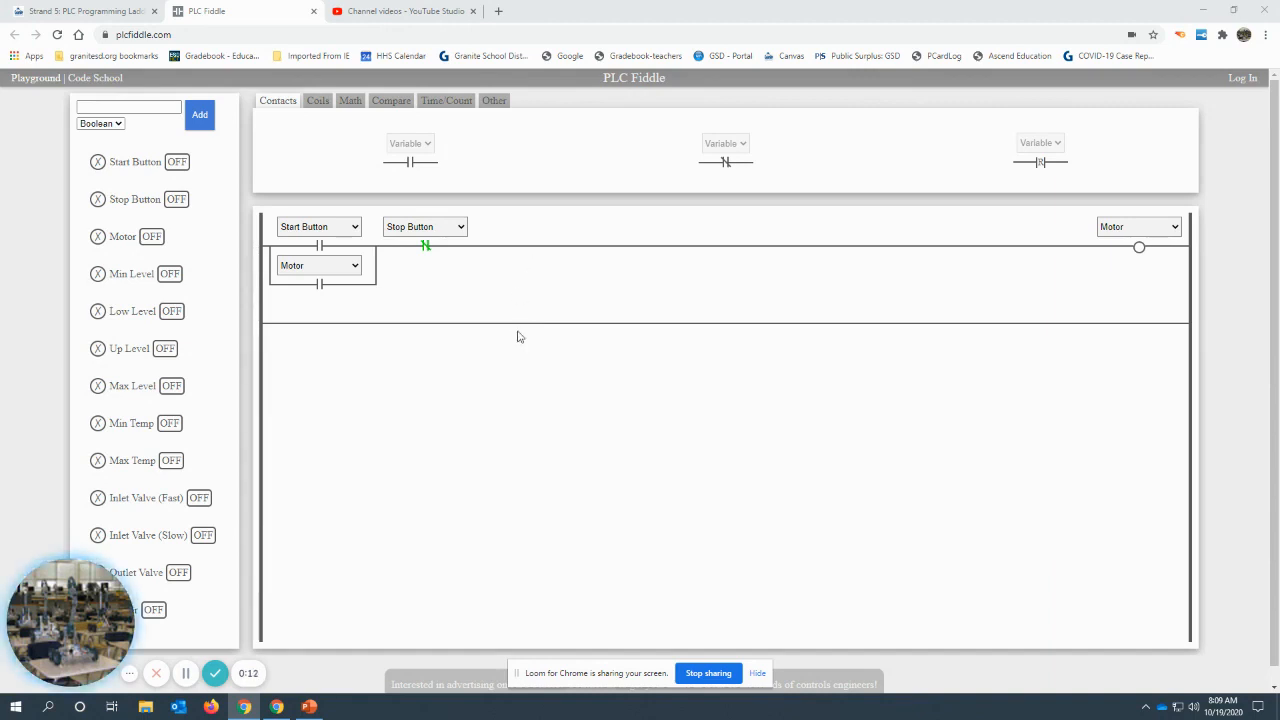
mouse_move(598, 376)
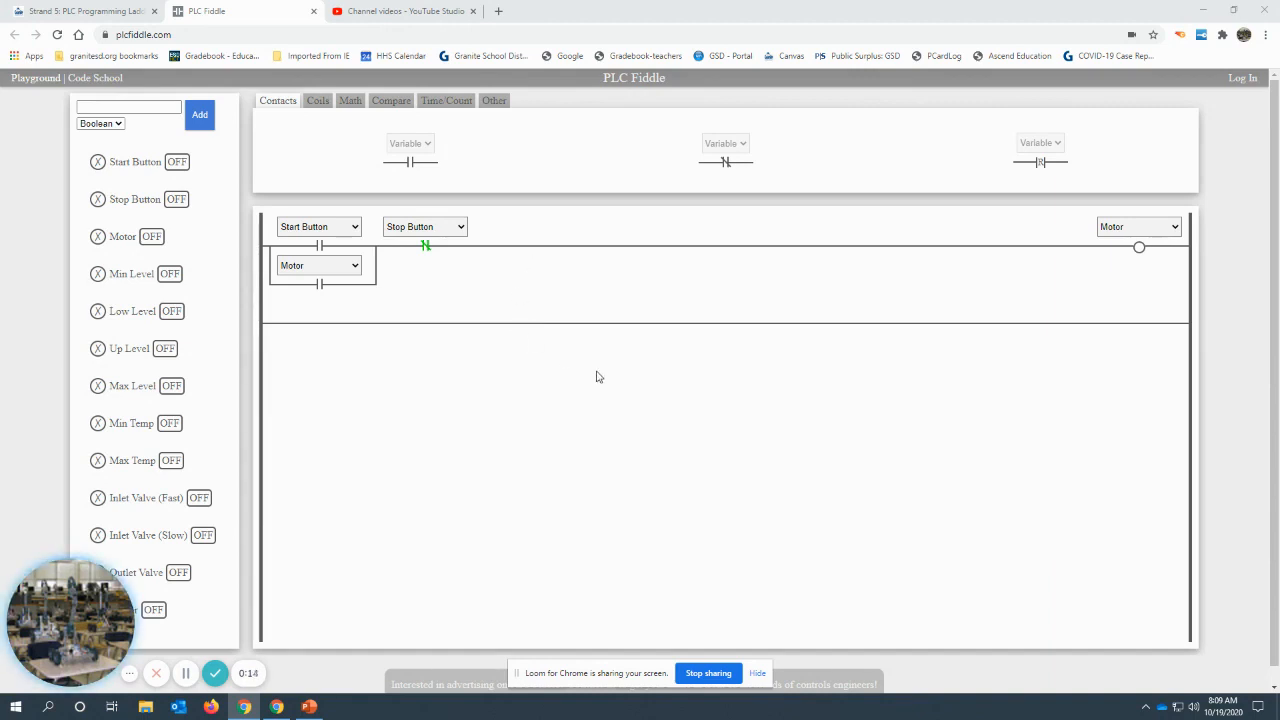
mouse_move(580, 376)
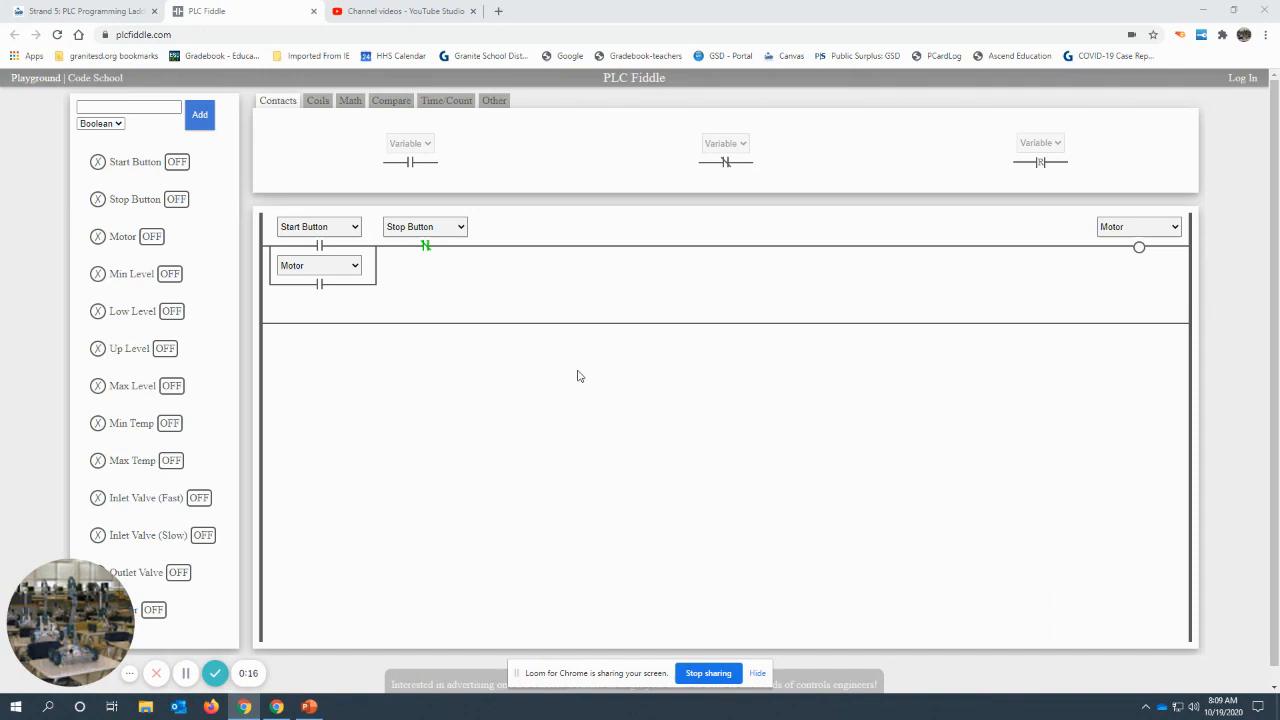
mouse_move(548, 368)
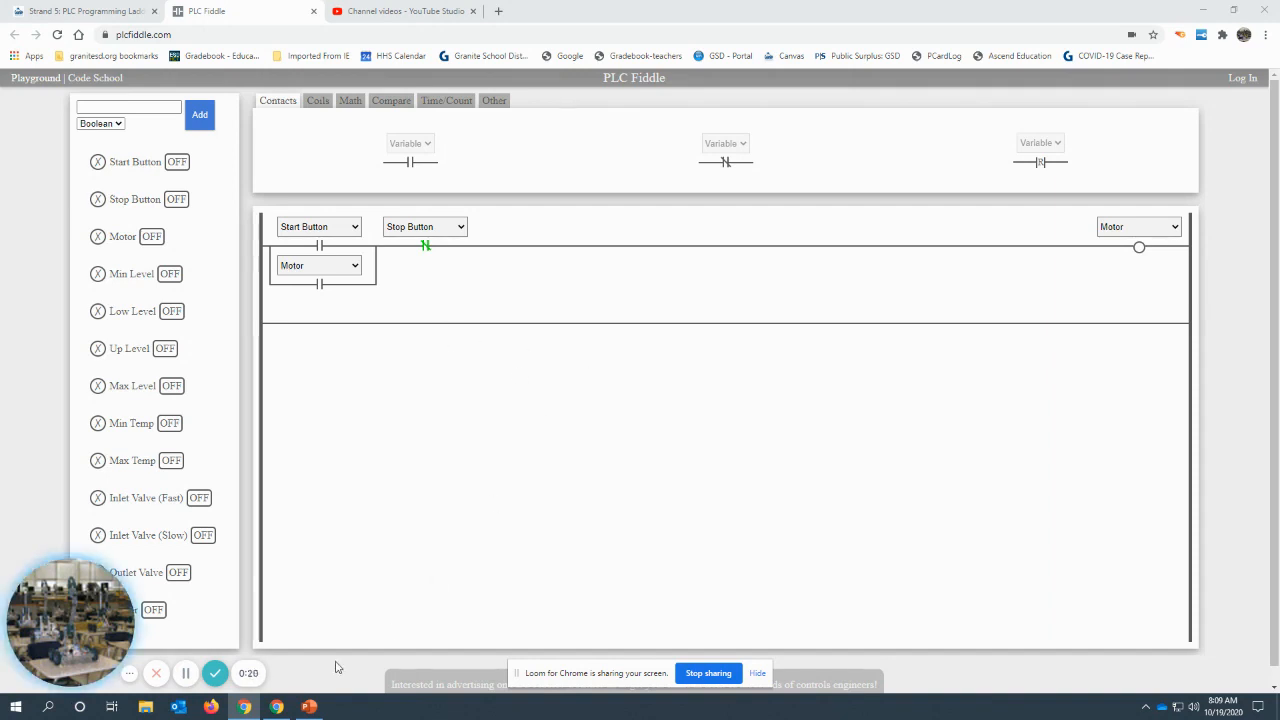
Browse the input names, input symbols and logic slides, landing on Output Signal Names
left_click(308, 708)
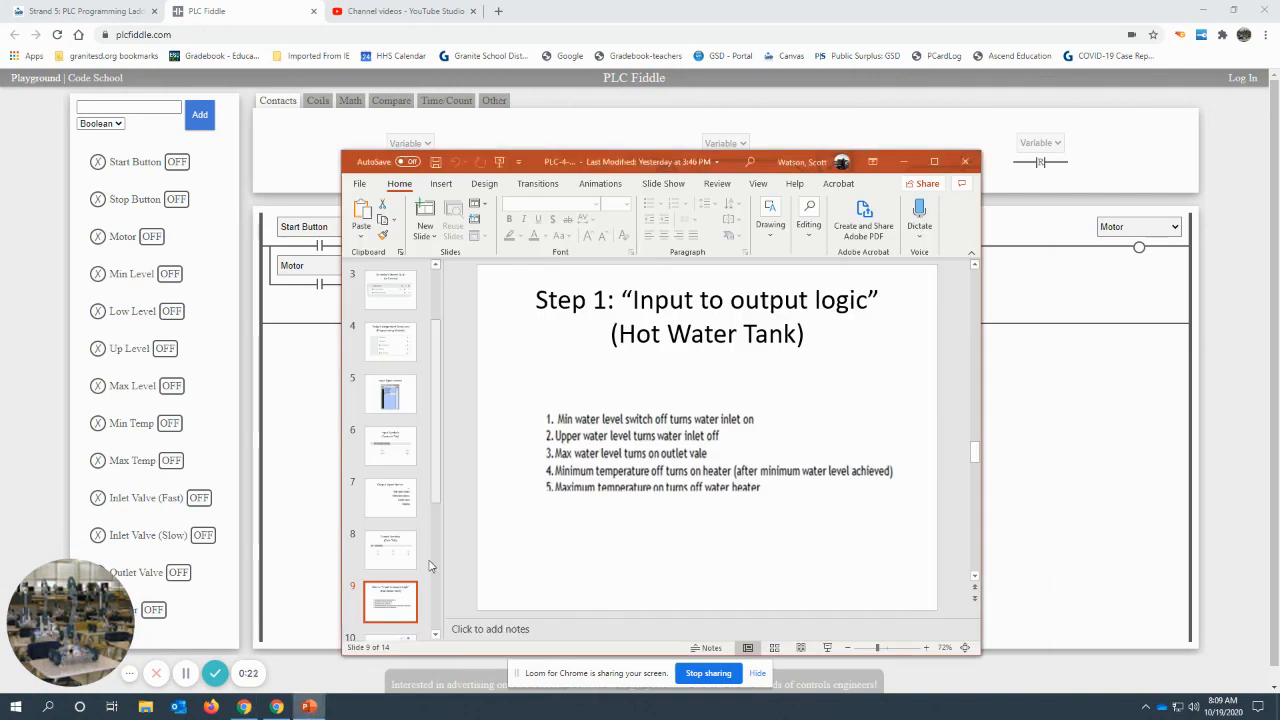
left_click(390, 392)
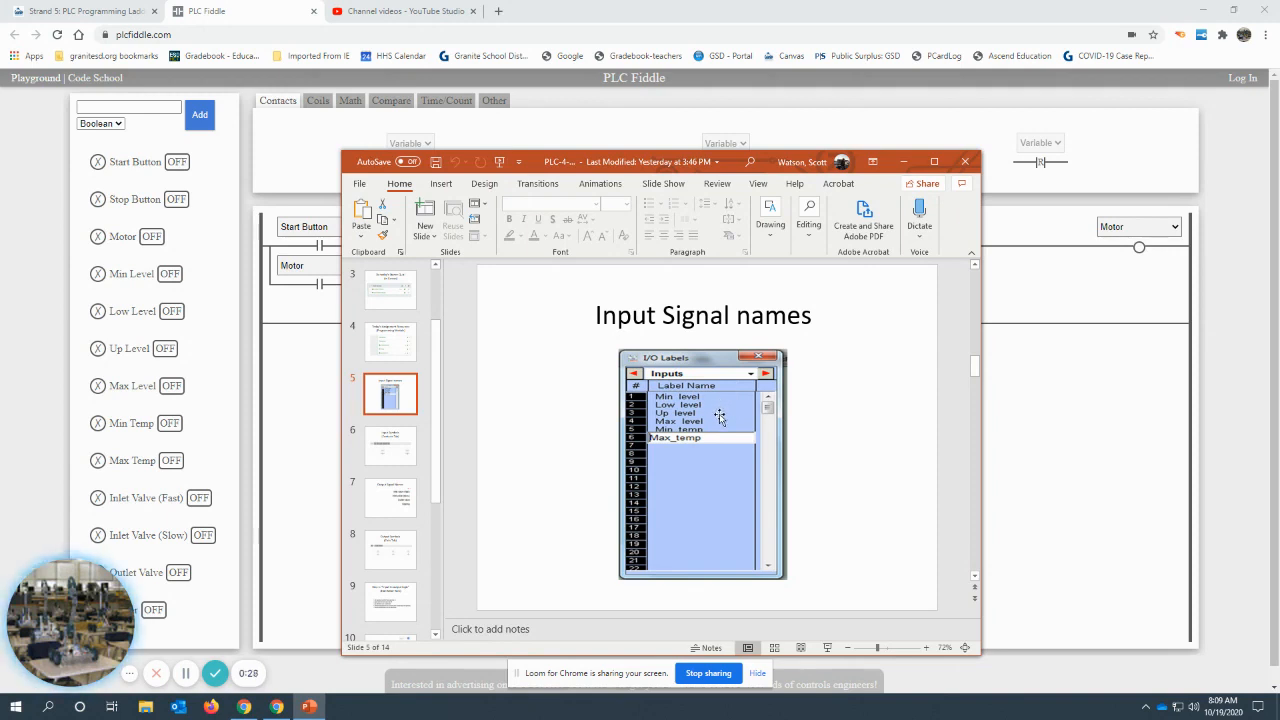
mouse_move(732, 440)
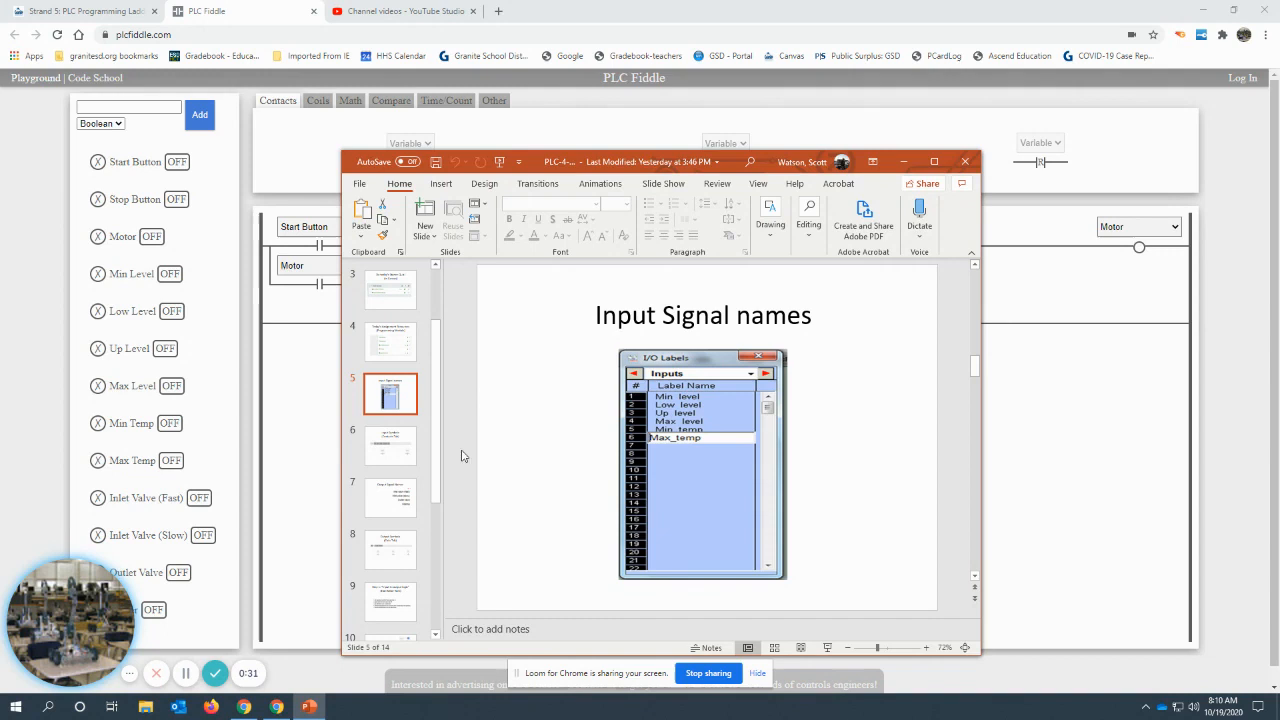
left_click(390, 444)
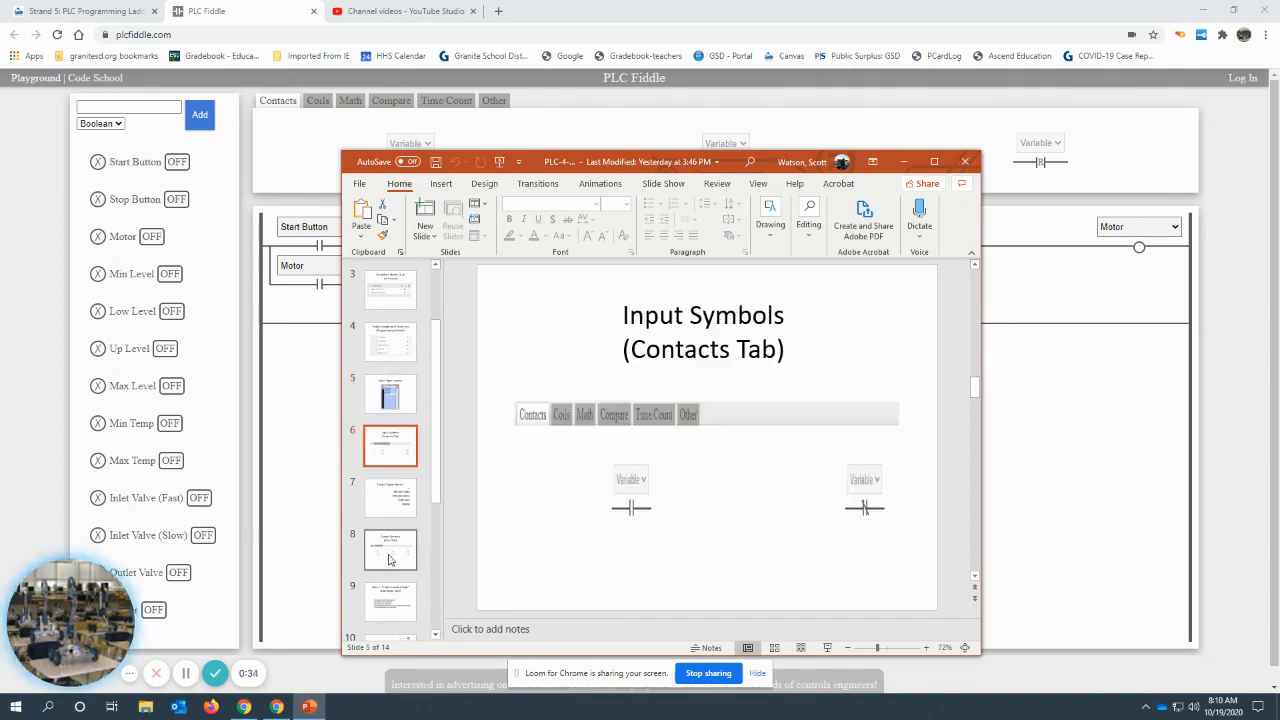
left_click(390, 600)
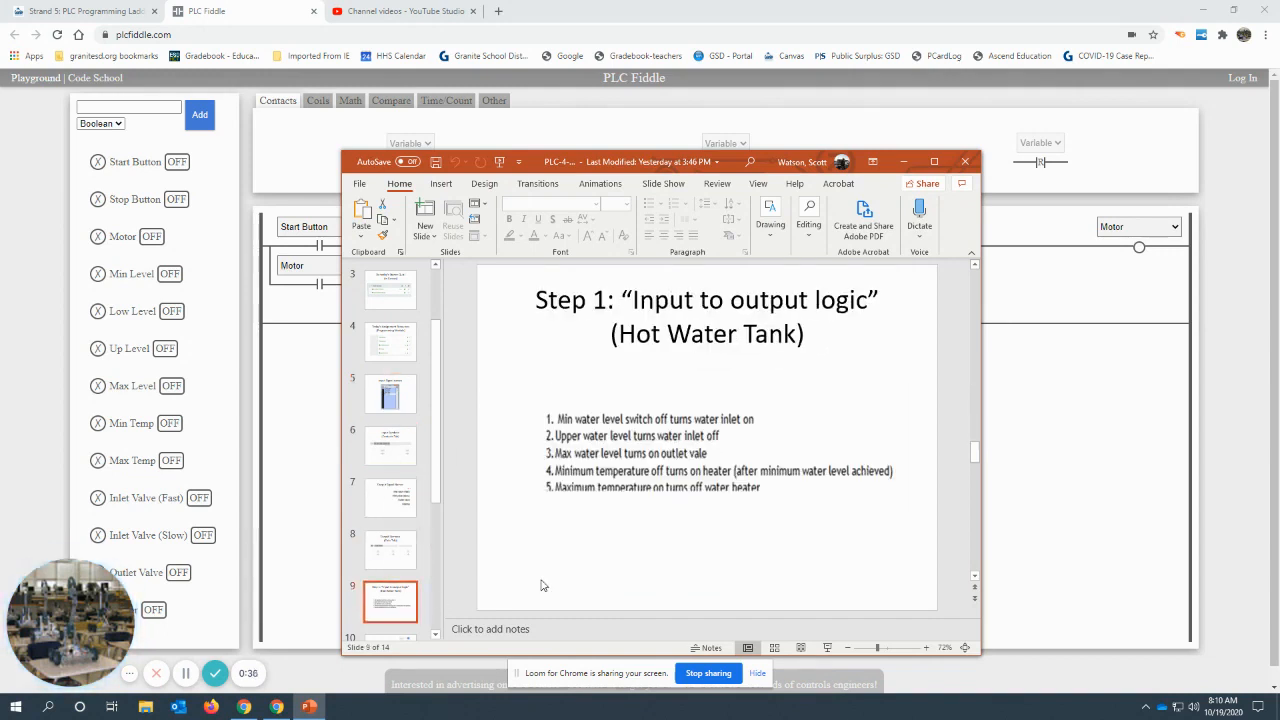
left_click(390, 496)
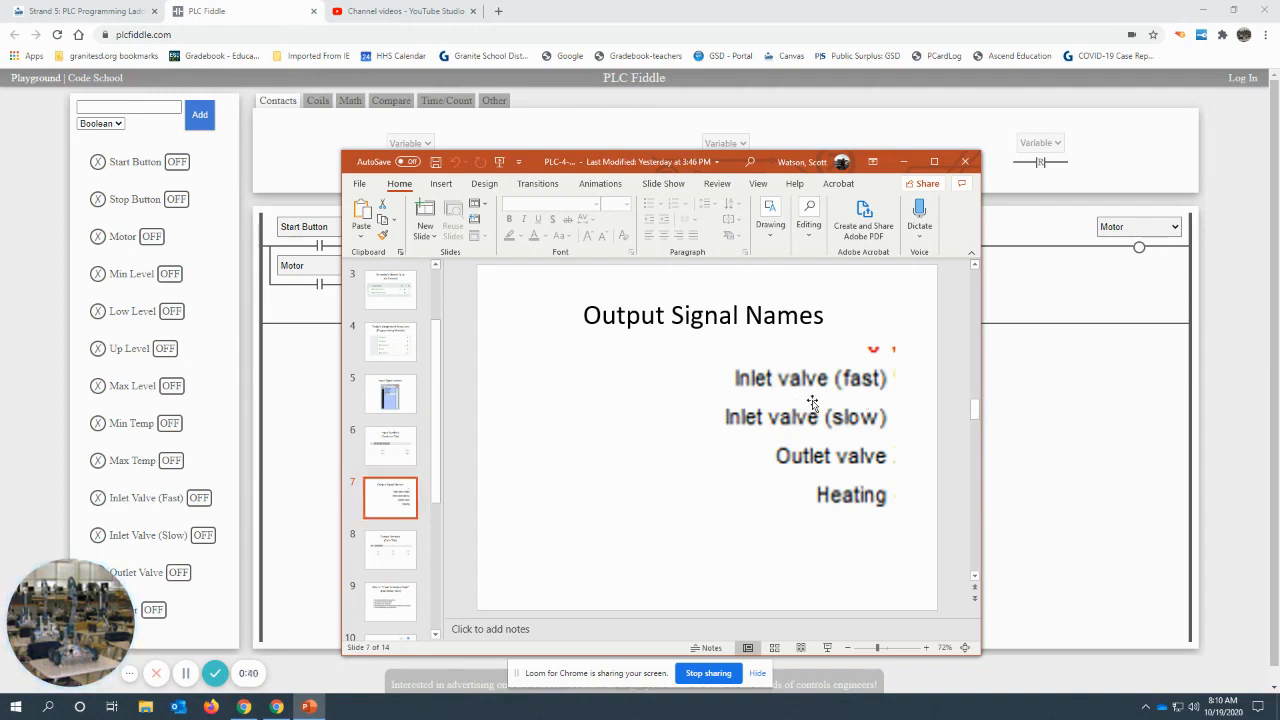
mouse_move(862, 432)
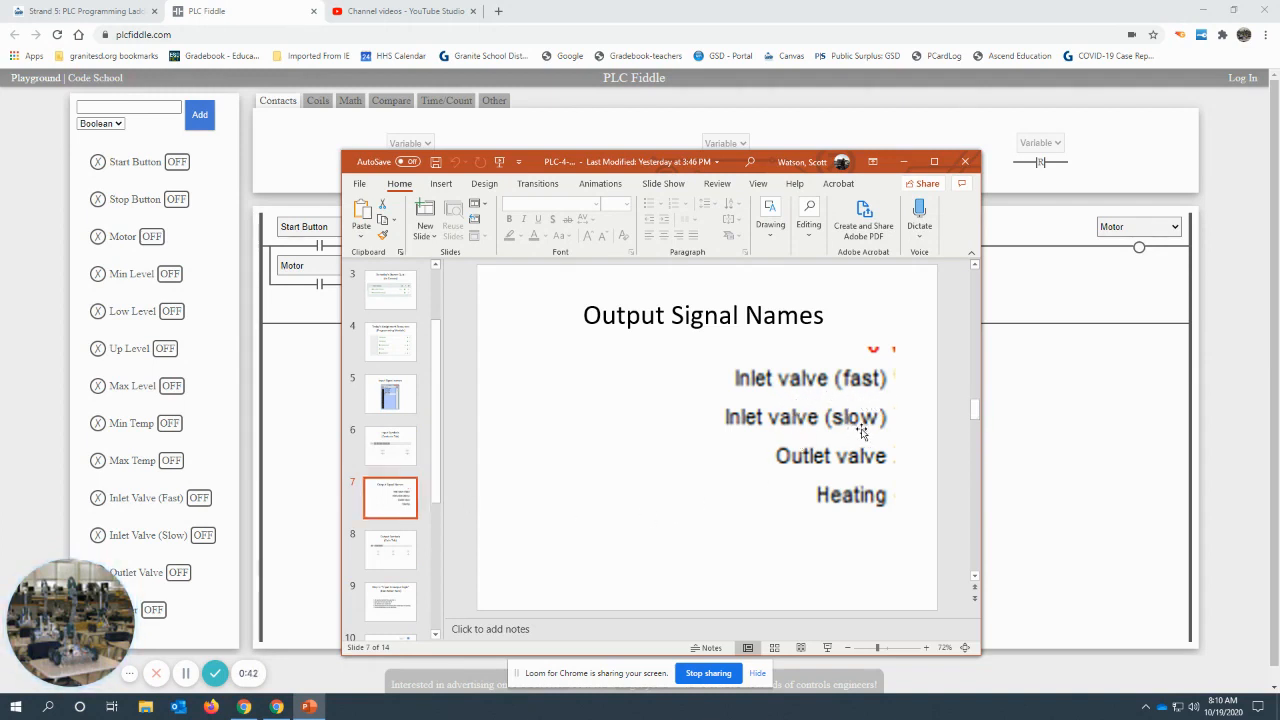
mouse_move(882, 456)
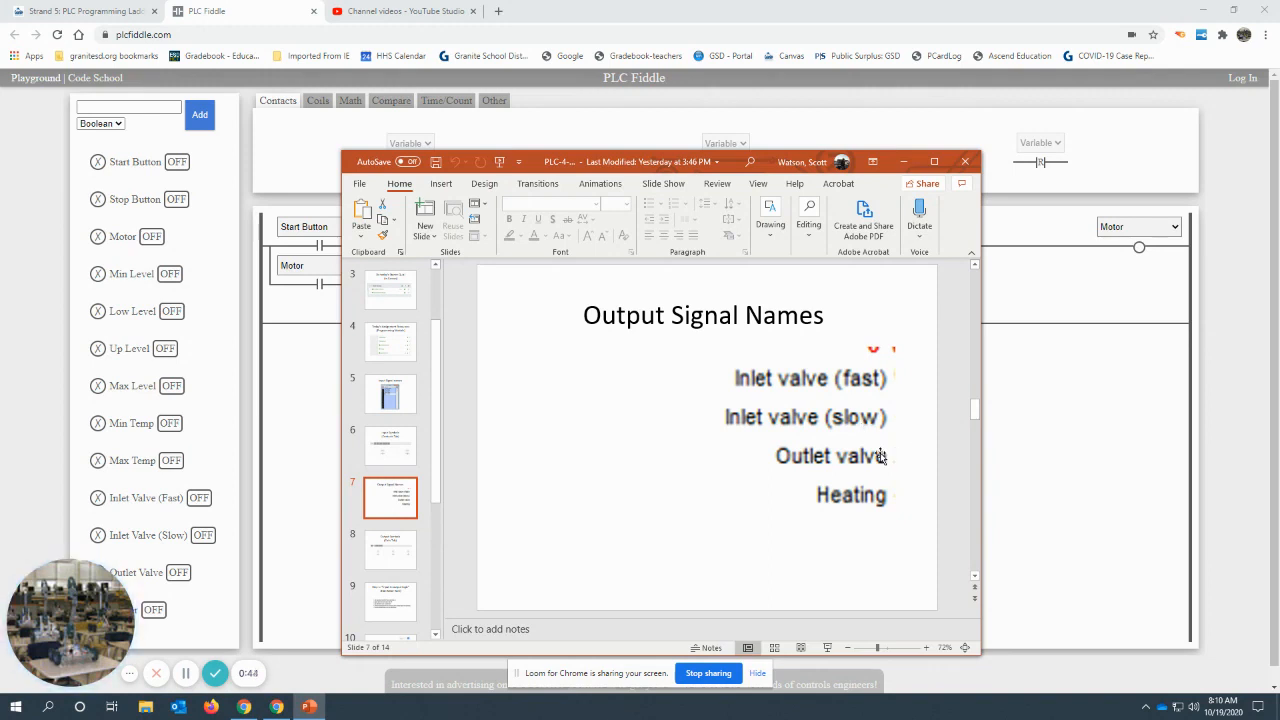
mouse_move(892, 504)
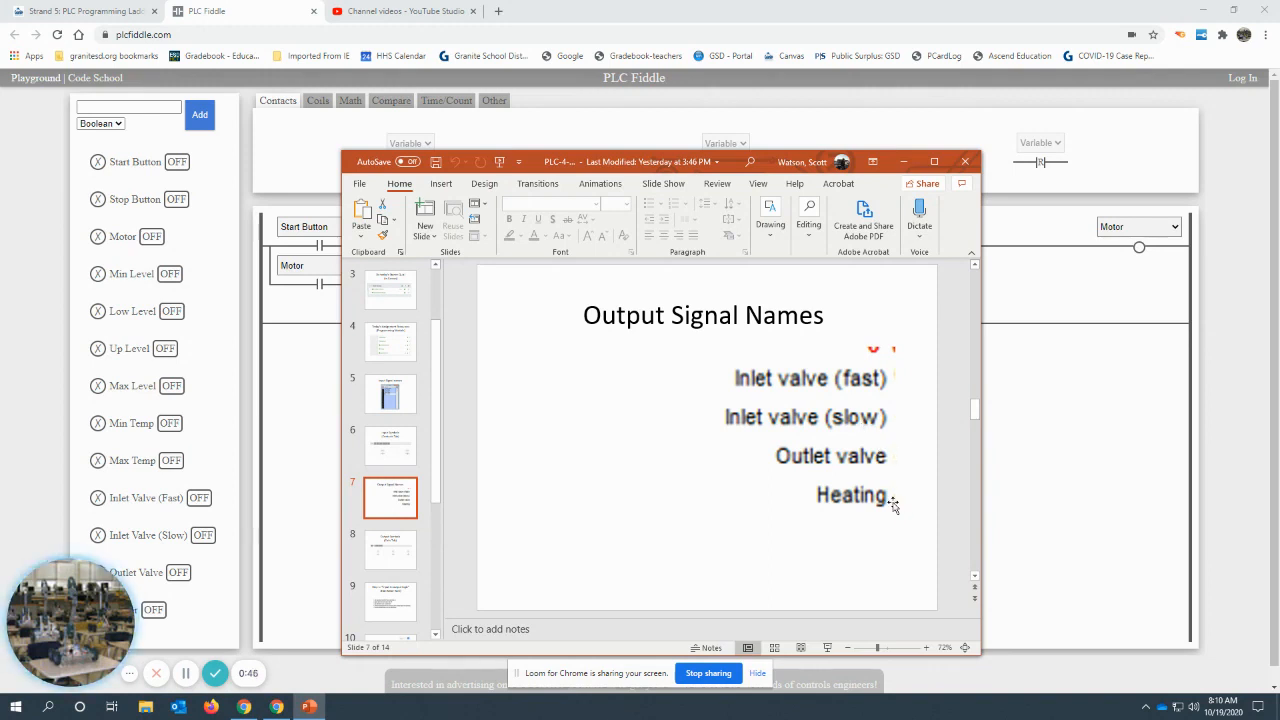
mouse_move(388, 600)
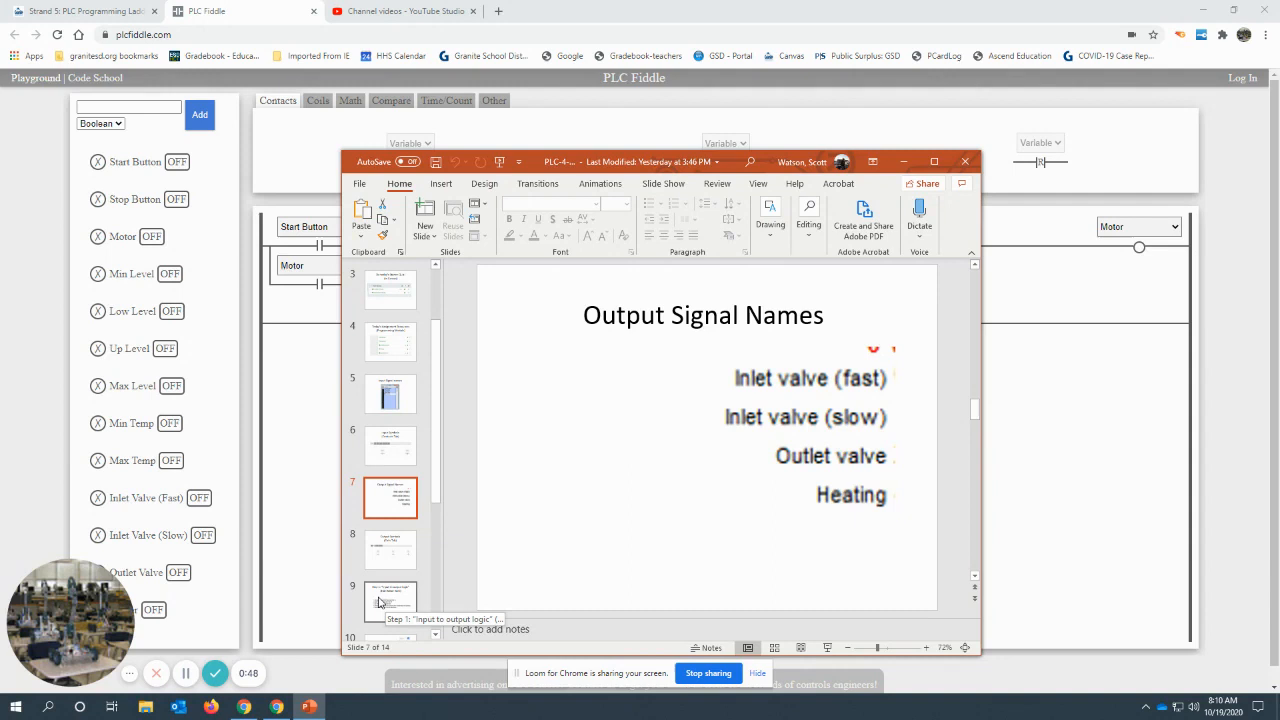
left_click(390, 600)
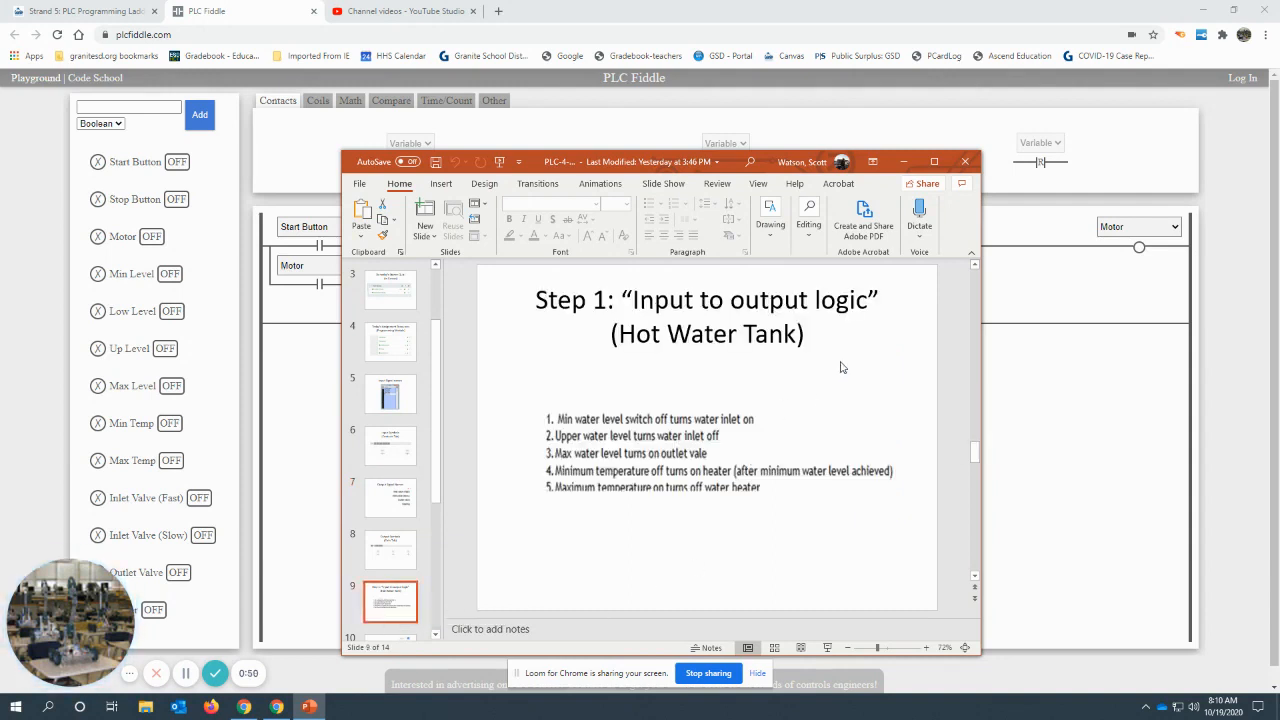
mouse_move(864, 398)
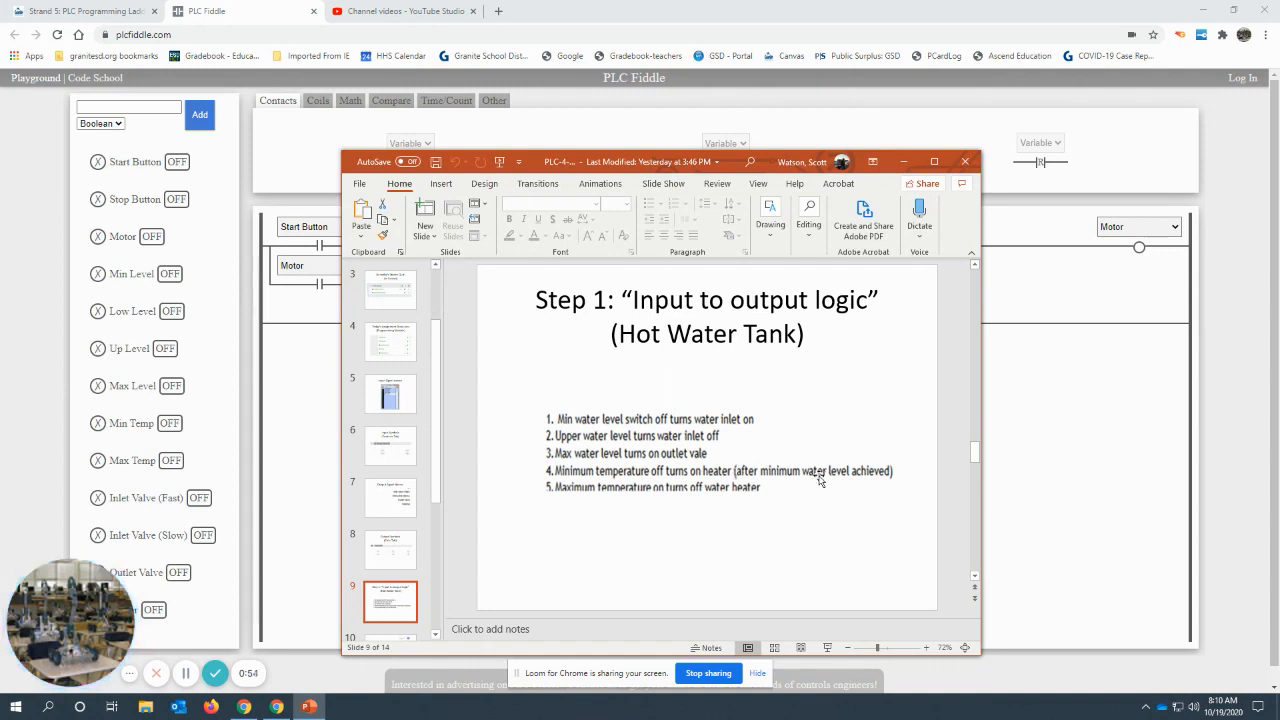
mouse_move(616, 424)
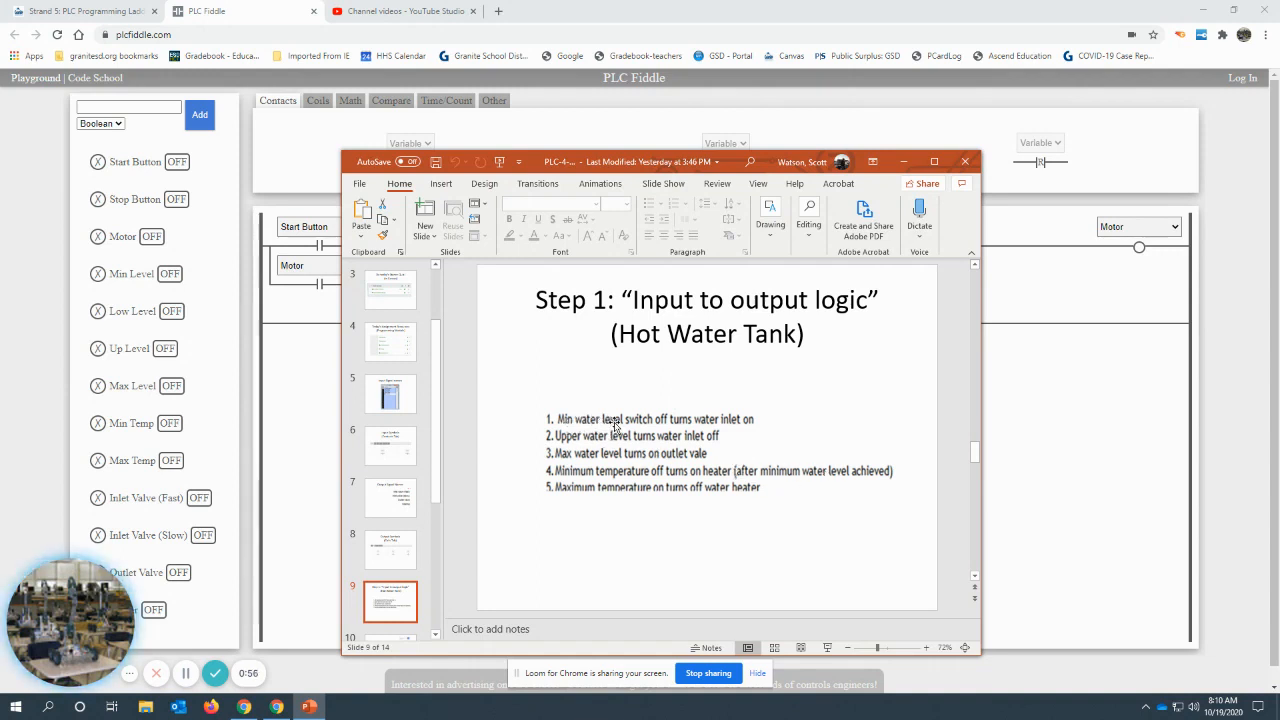
mouse_move(662, 432)
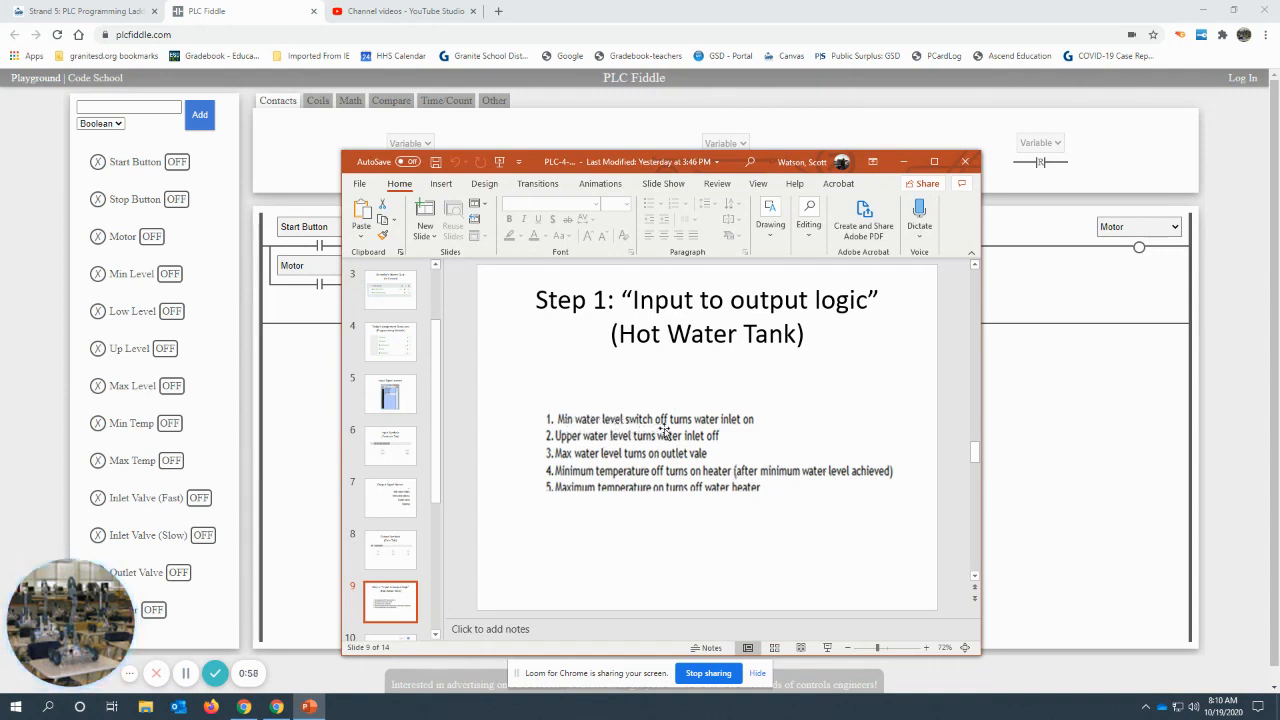
mouse_move(704, 430)
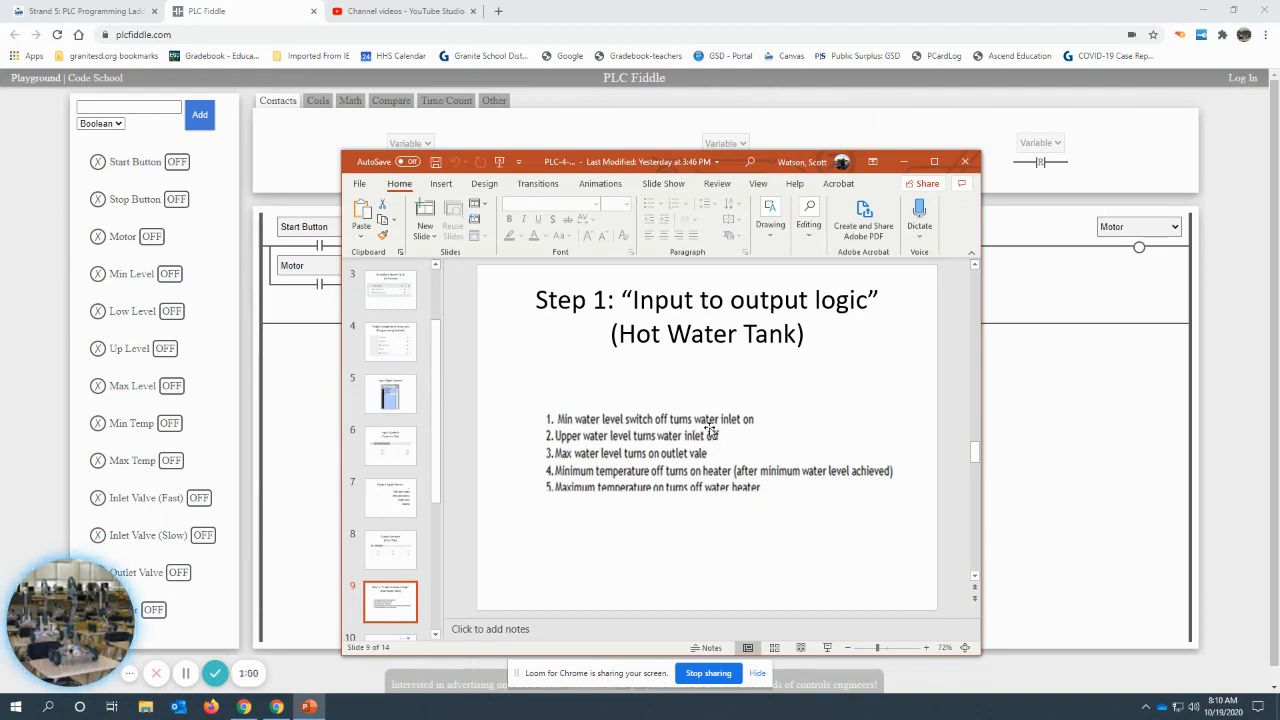
mouse_move(766, 426)
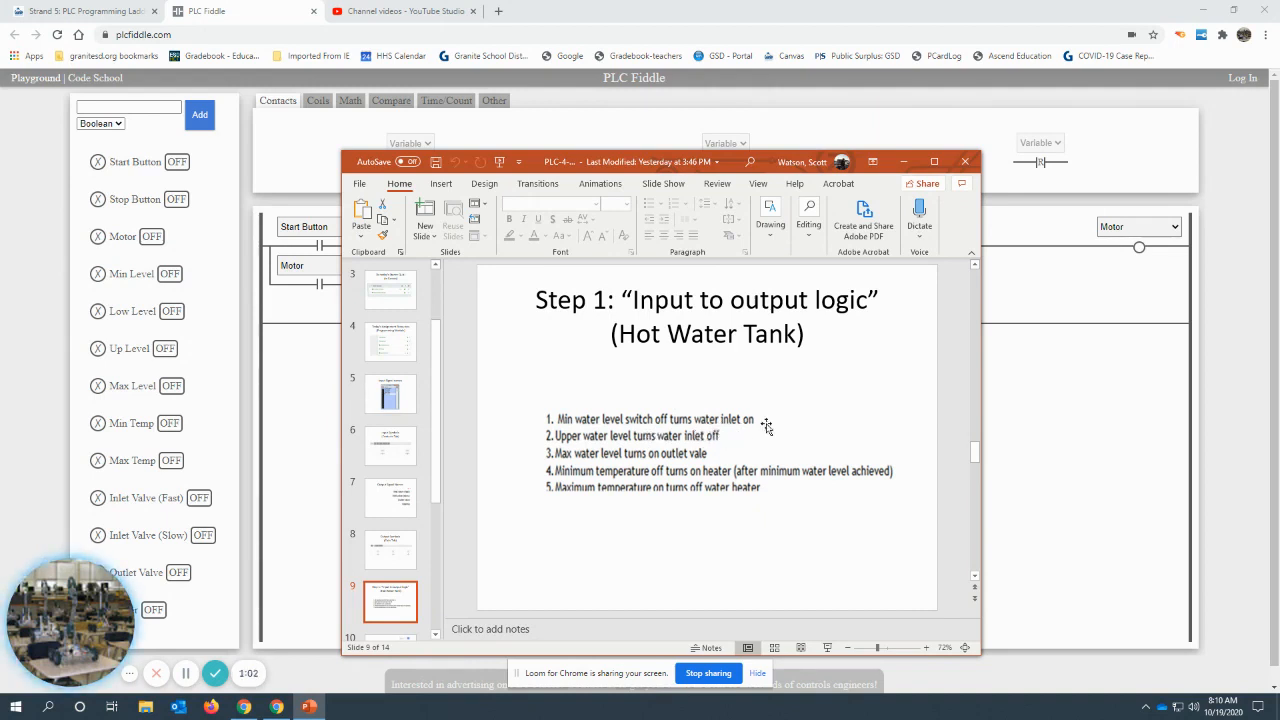
mouse_move(692, 444)
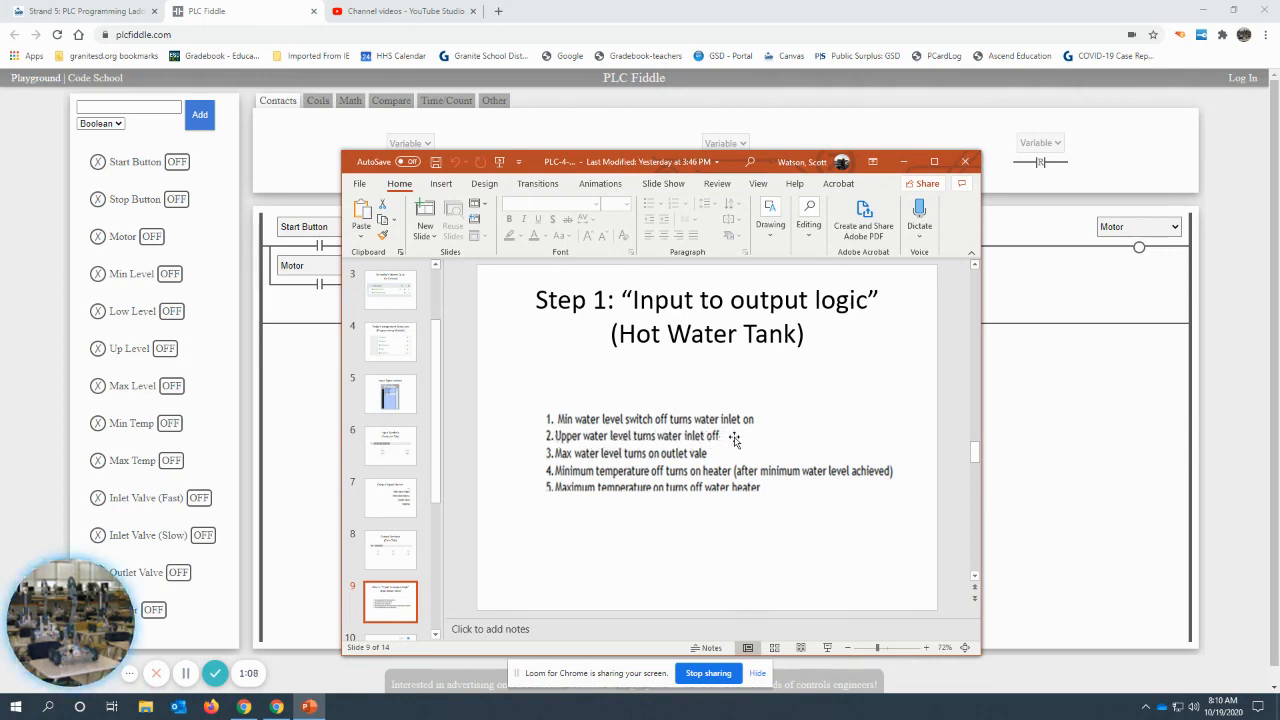
mouse_move(672, 462)
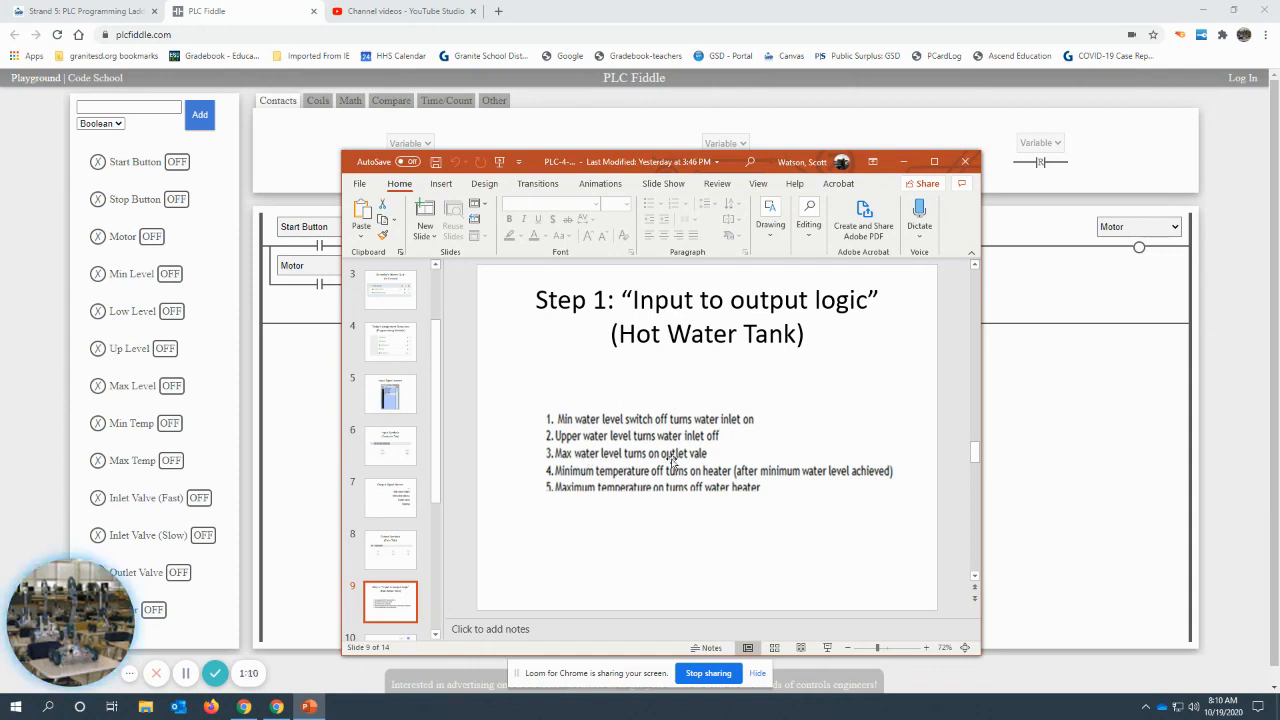
mouse_move(716, 460)
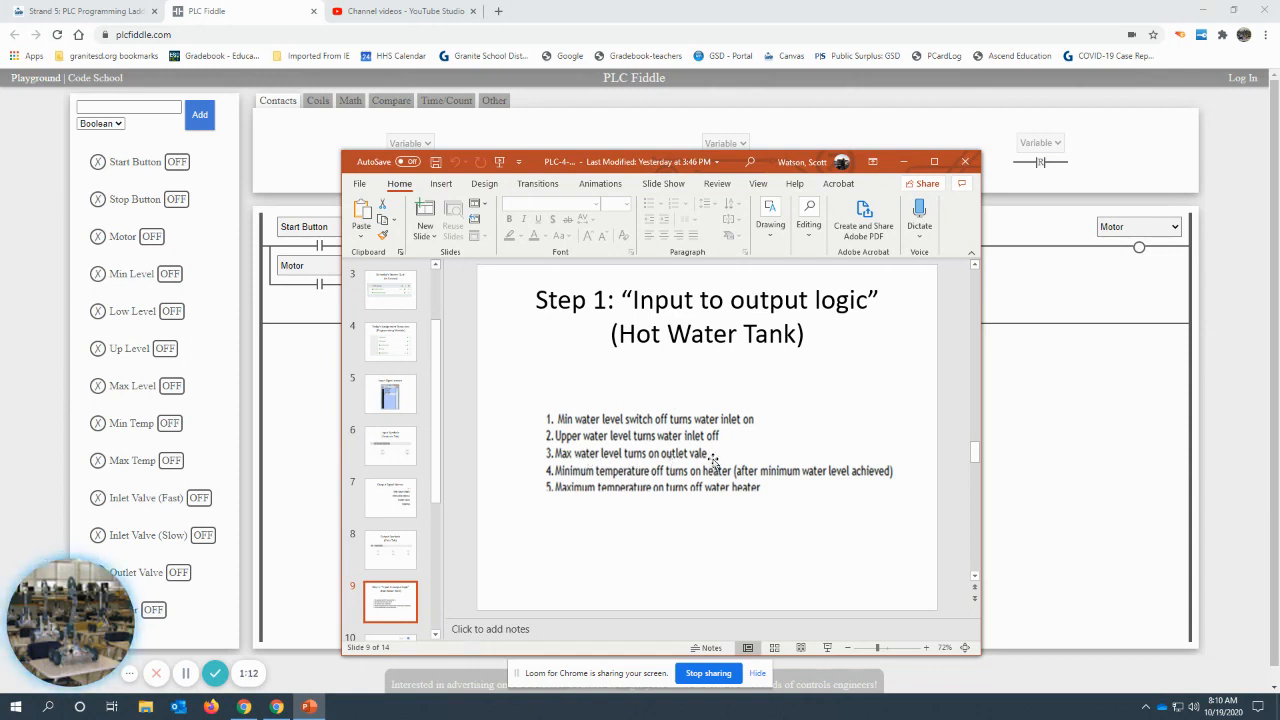
mouse_move(584, 502)
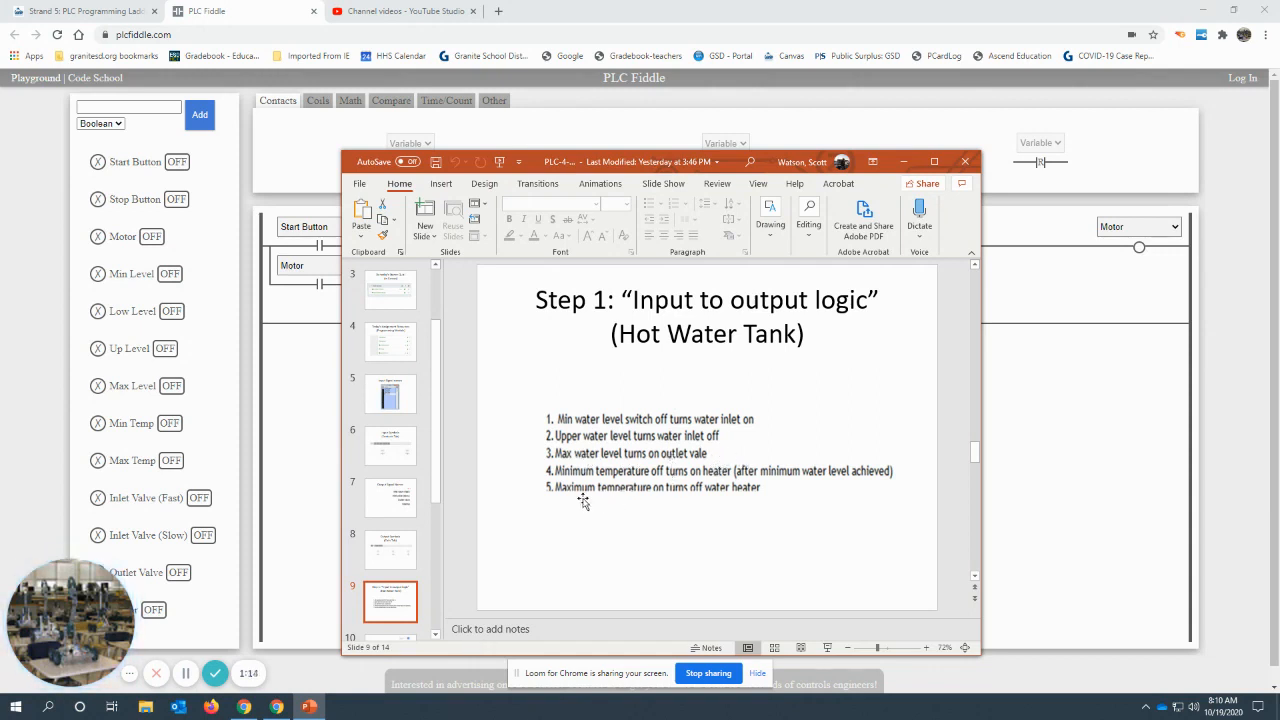
mouse_move(604, 476)
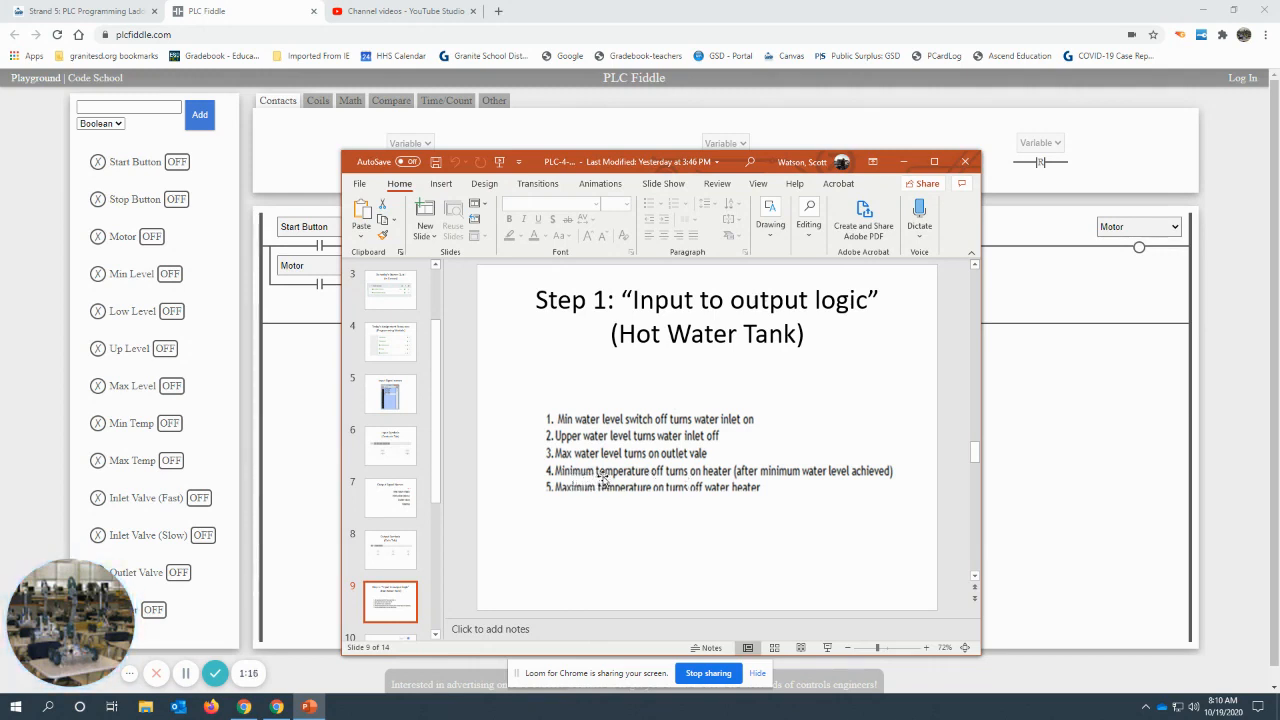
mouse_move(652, 486)
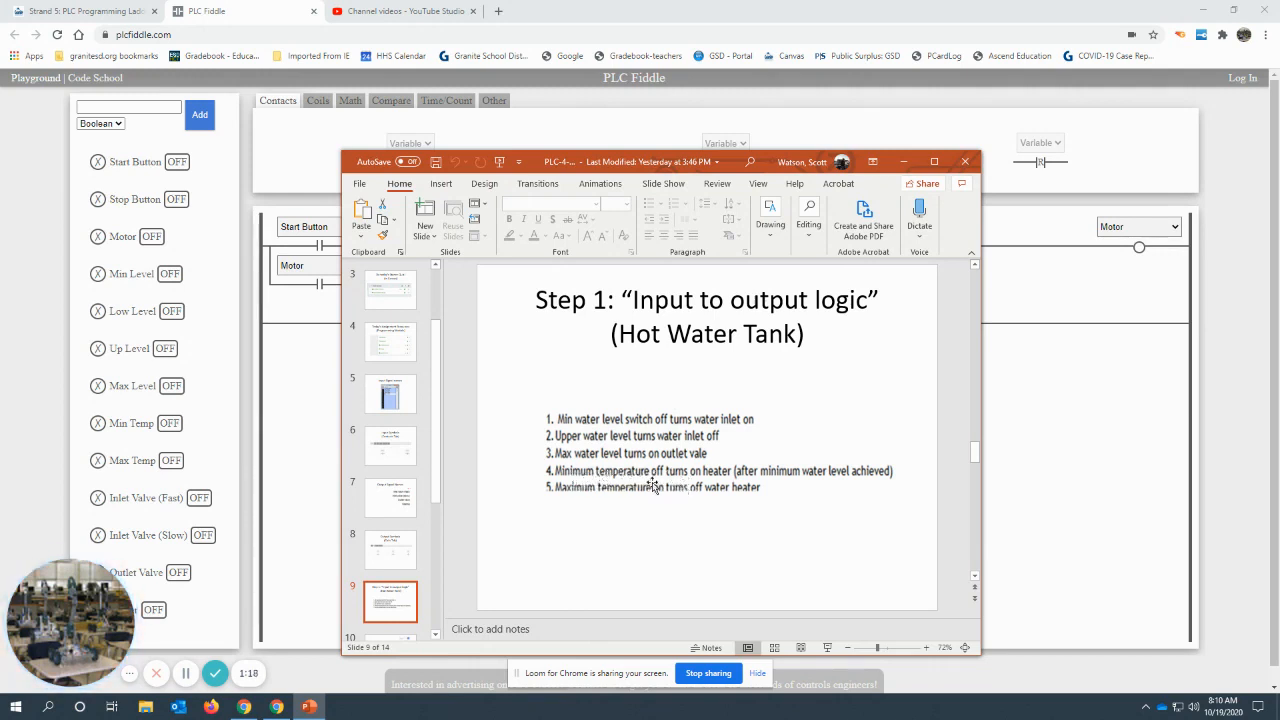
mouse_move(748, 486)
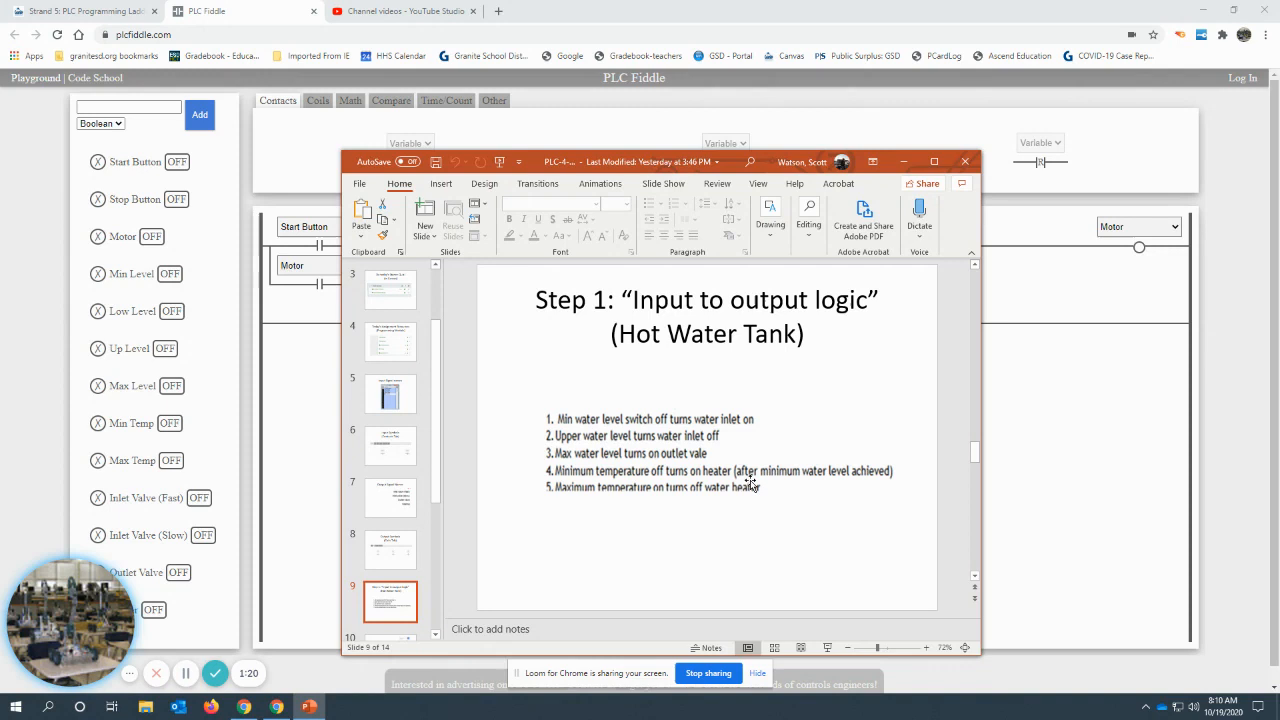
mouse_move(736, 504)
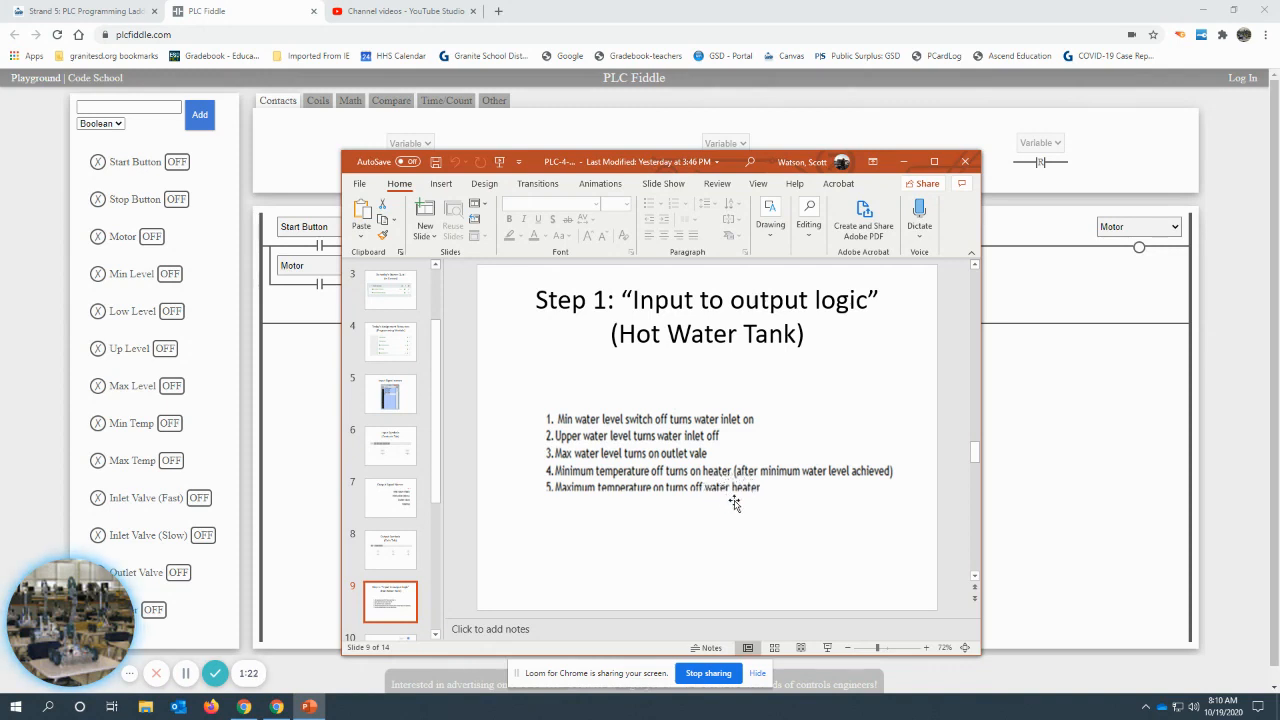
mouse_move(786, 492)
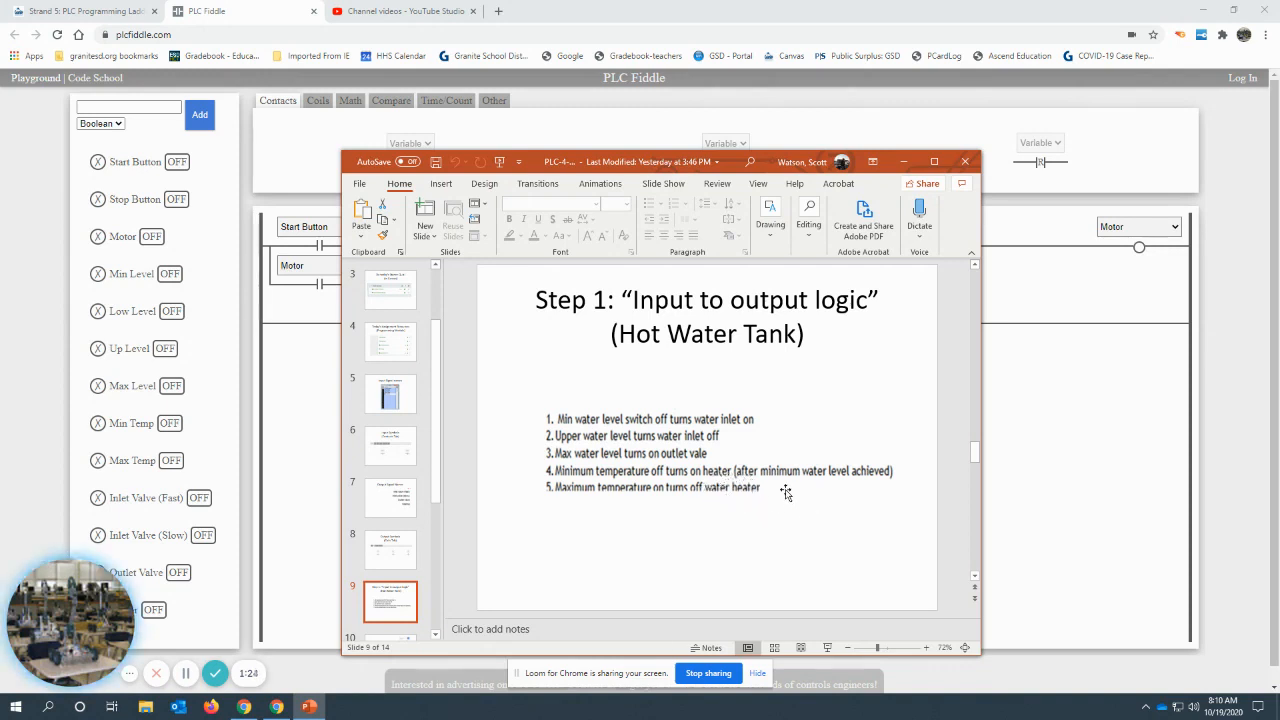
mouse_move(684, 480)
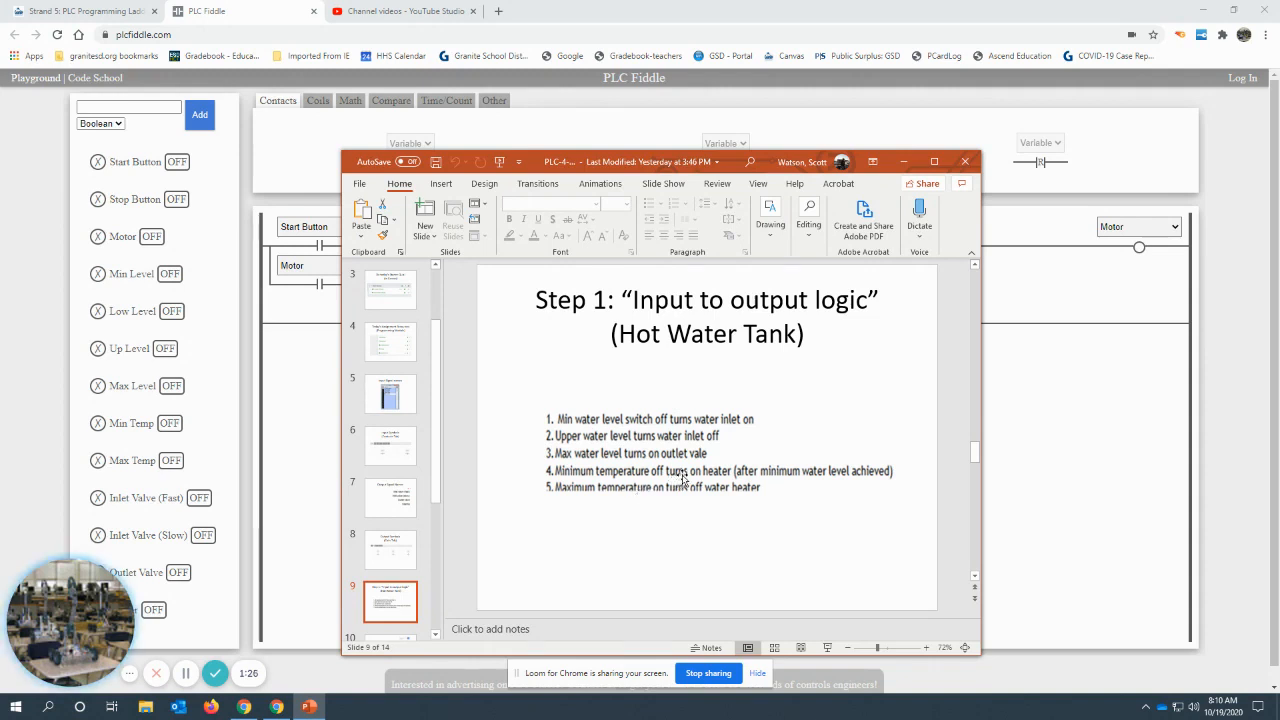
mouse_move(622, 508)
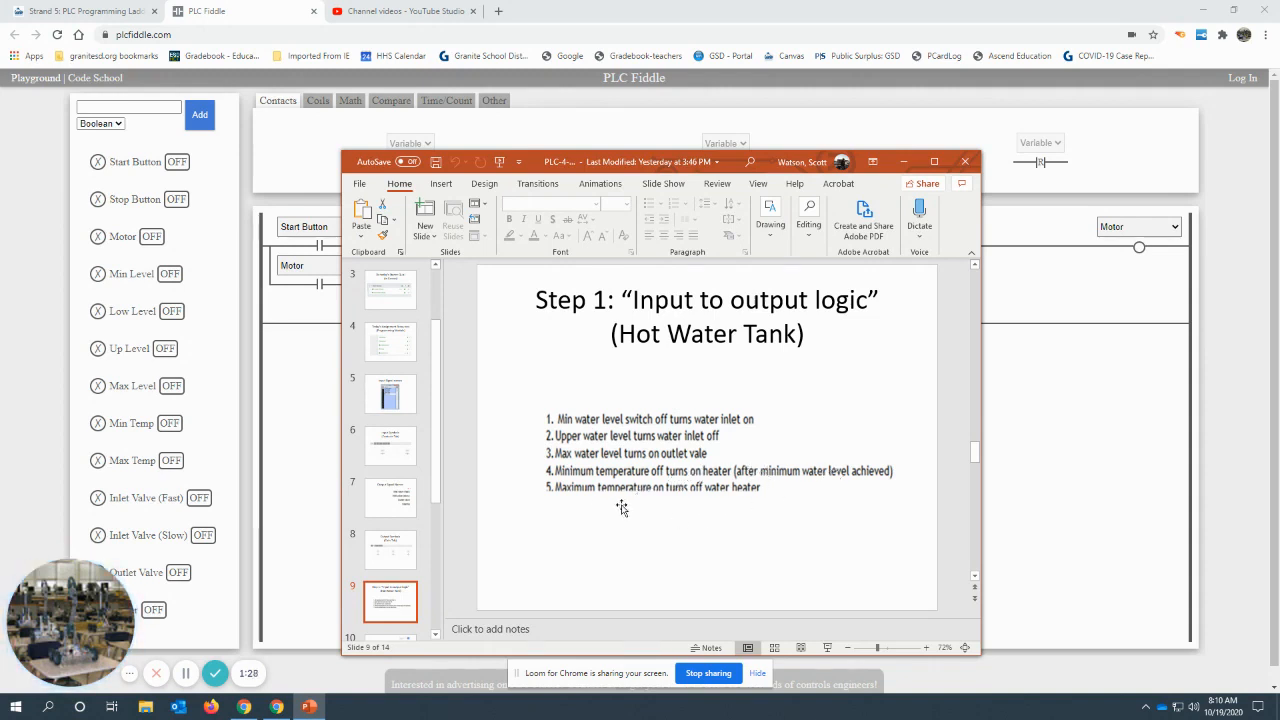
mouse_move(784, 432)
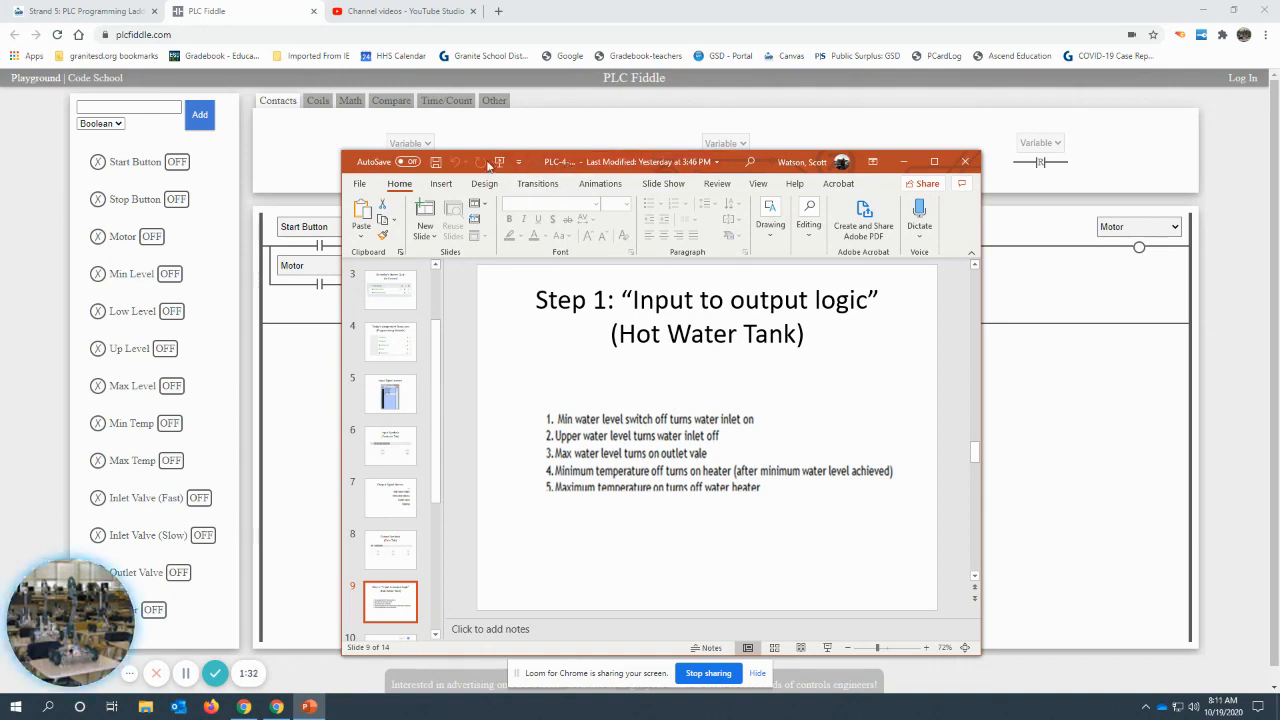
mouse_move(518, 336)
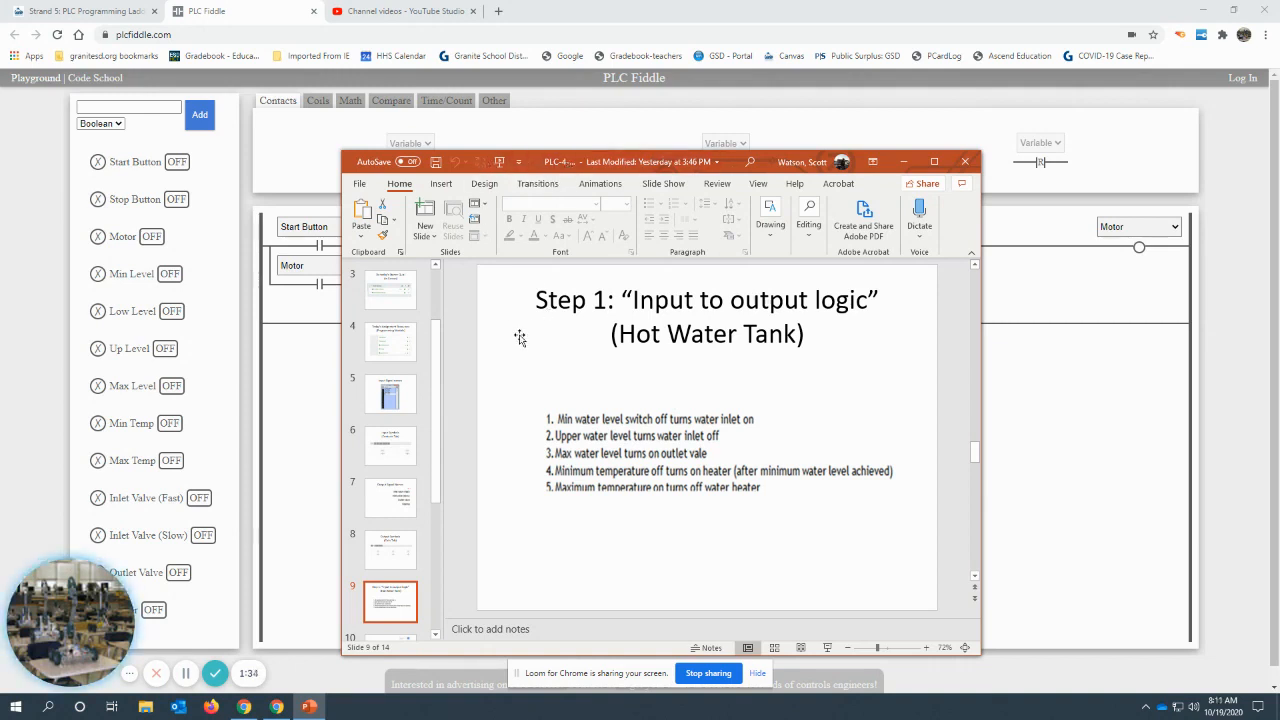
left_click(700, 304)
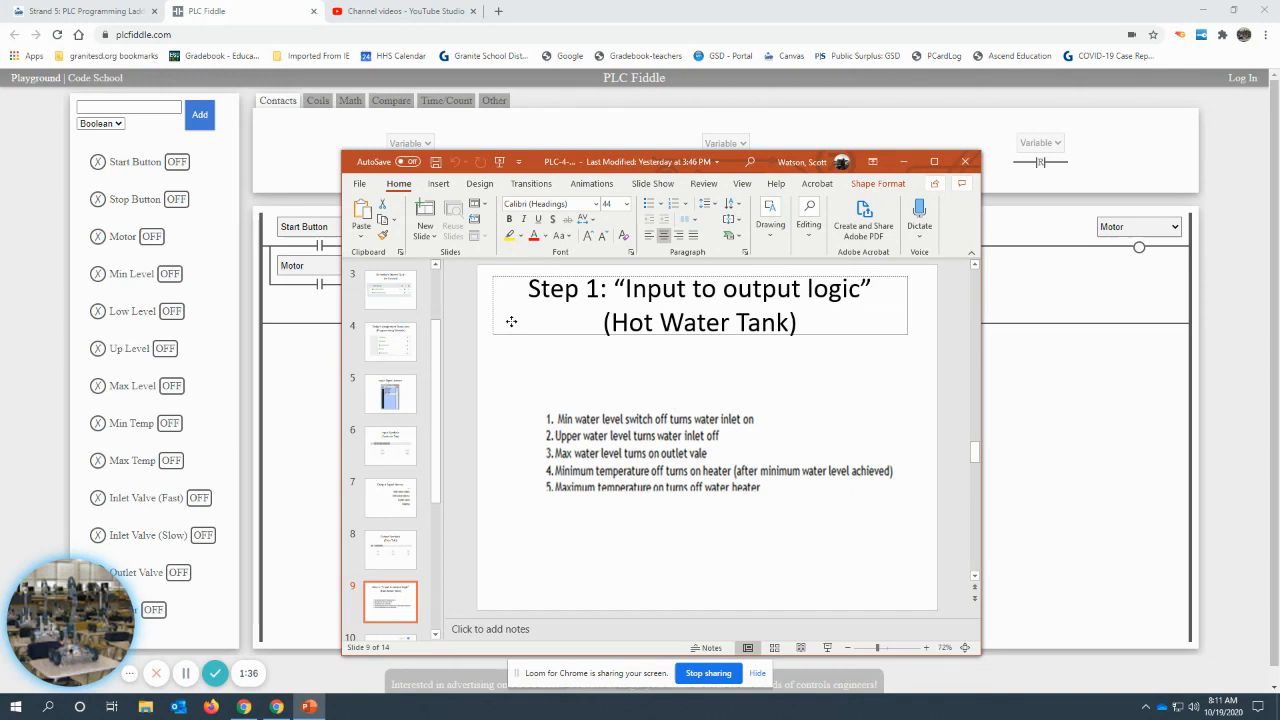
left_click(696, 304)
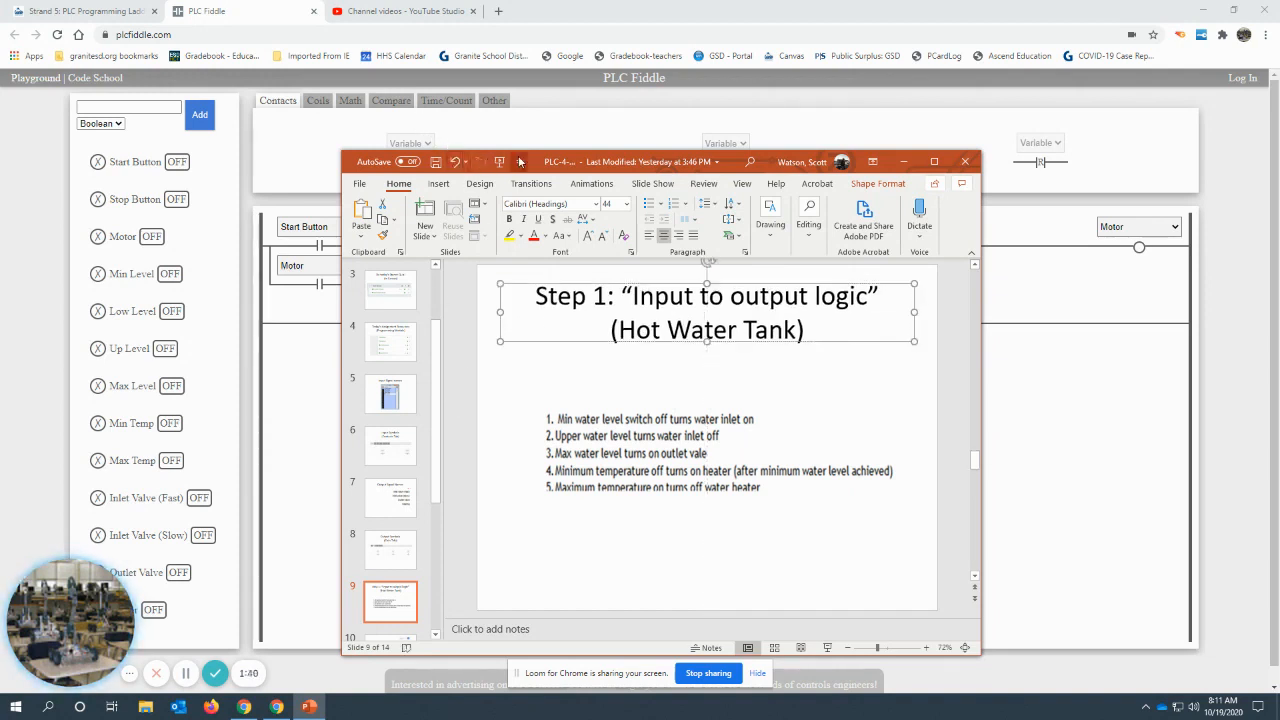
left_click(520, 162)
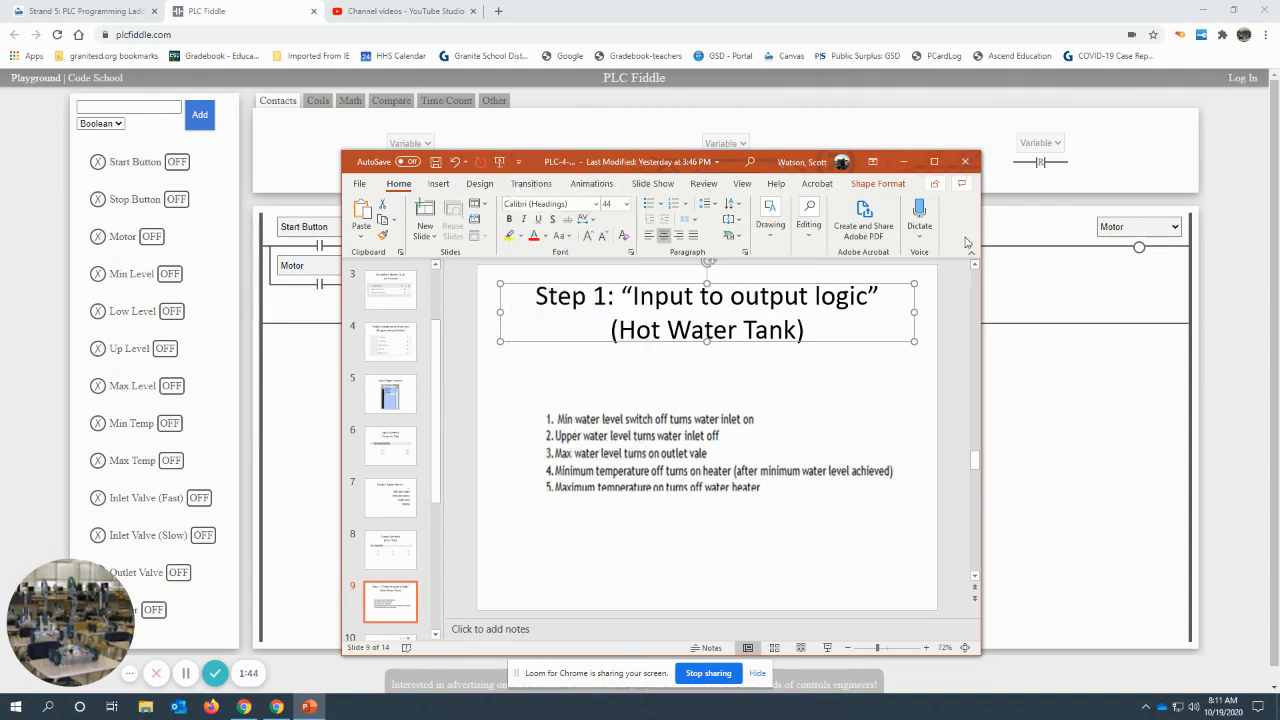
mouse_move(640, 160)
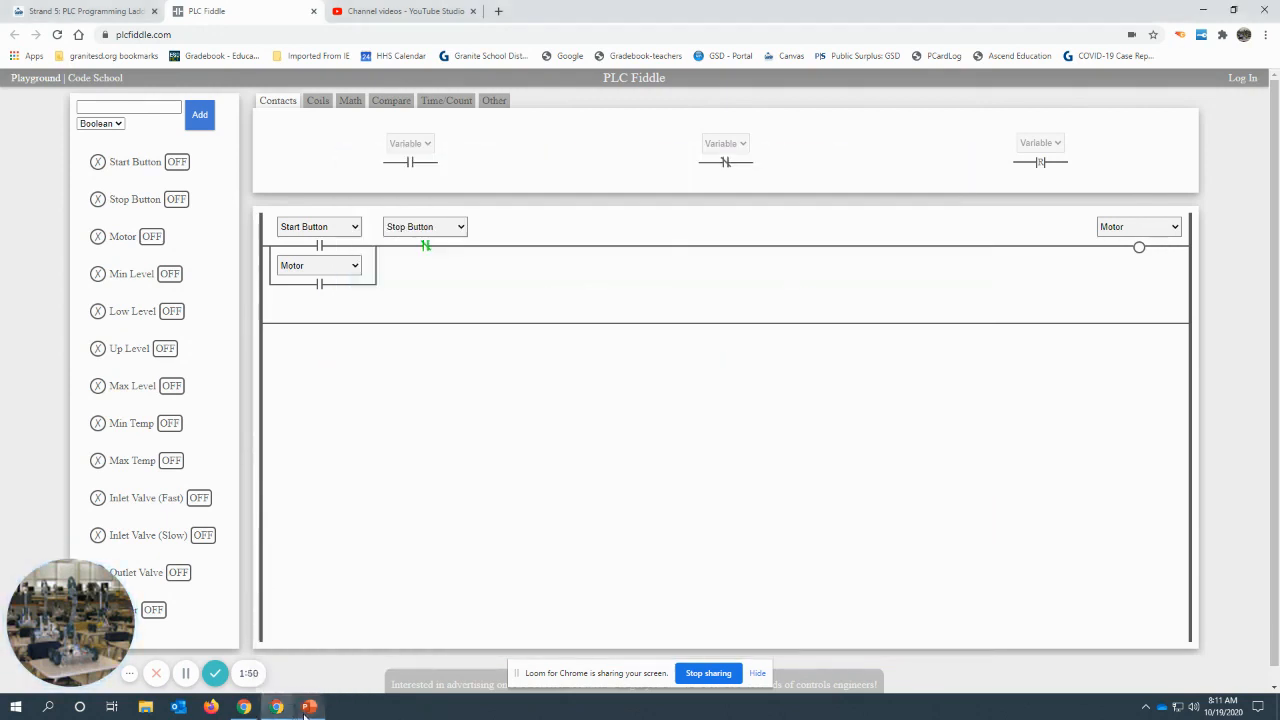
mouse_move(852, 444)
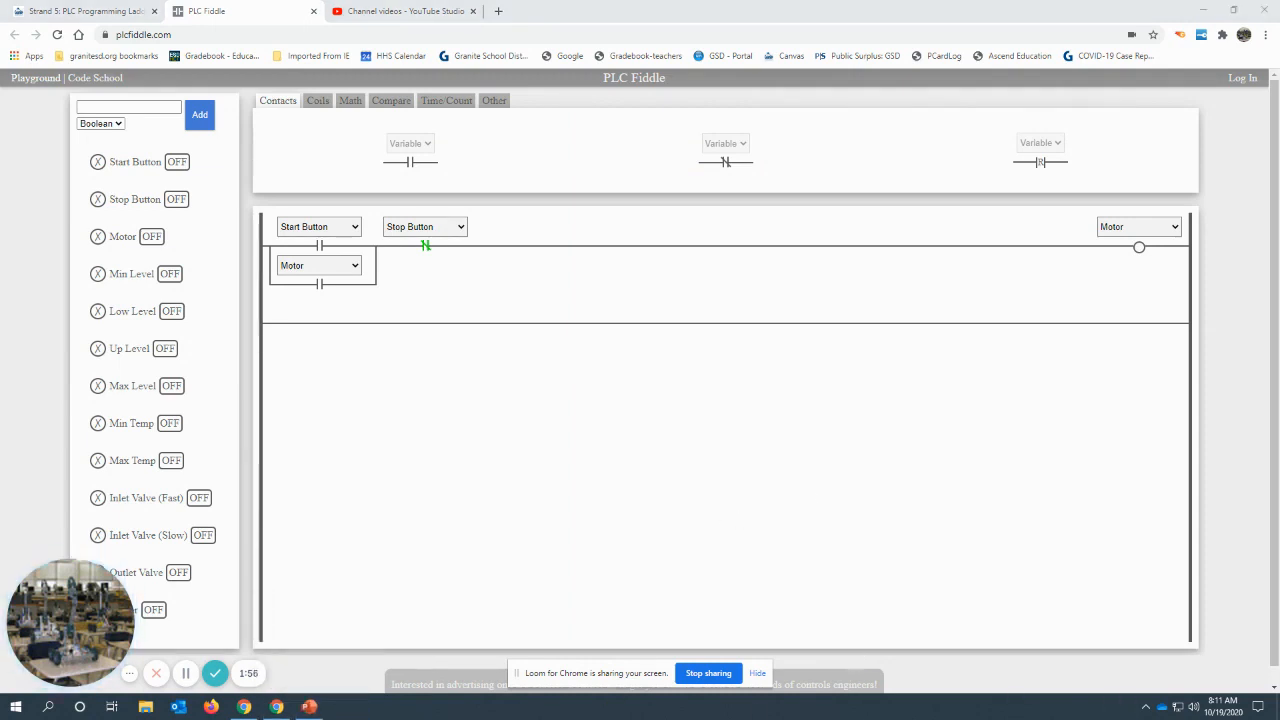
Minimize PowerPoint so PLC Fiddle's motor seal-in rung is in focus again
left_click(308, 708)
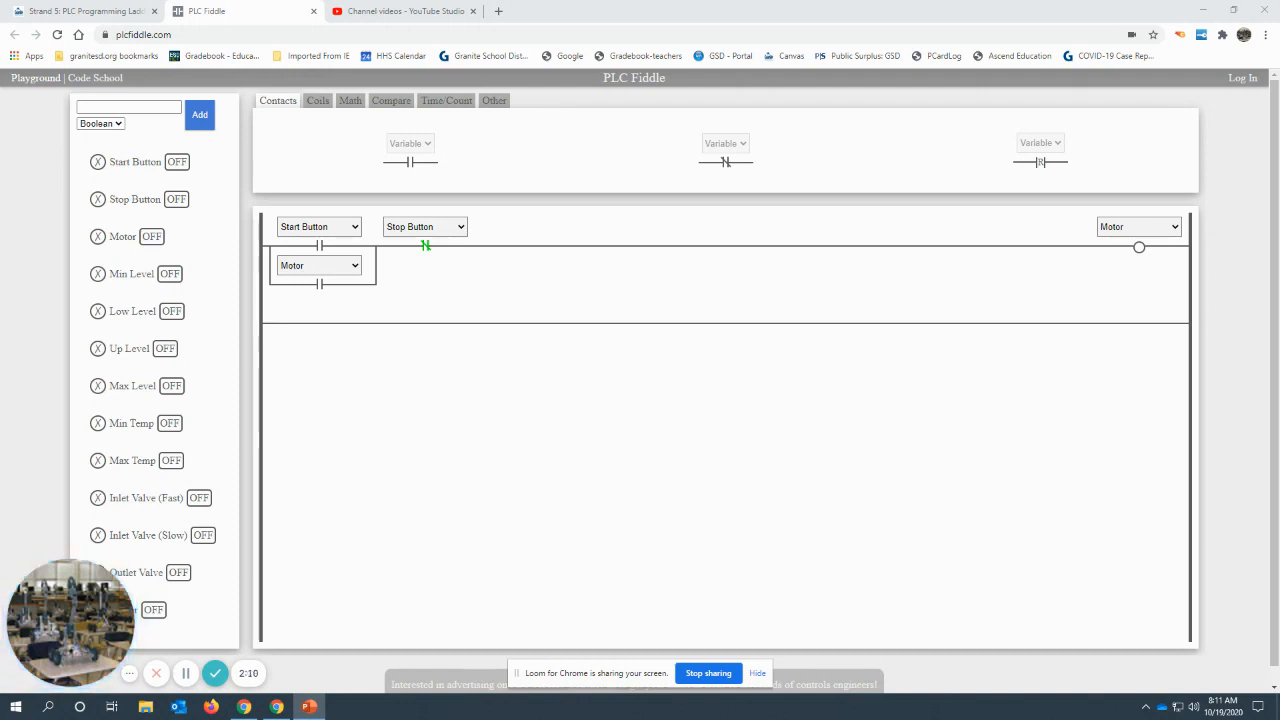
mouse_move(1040, 486)
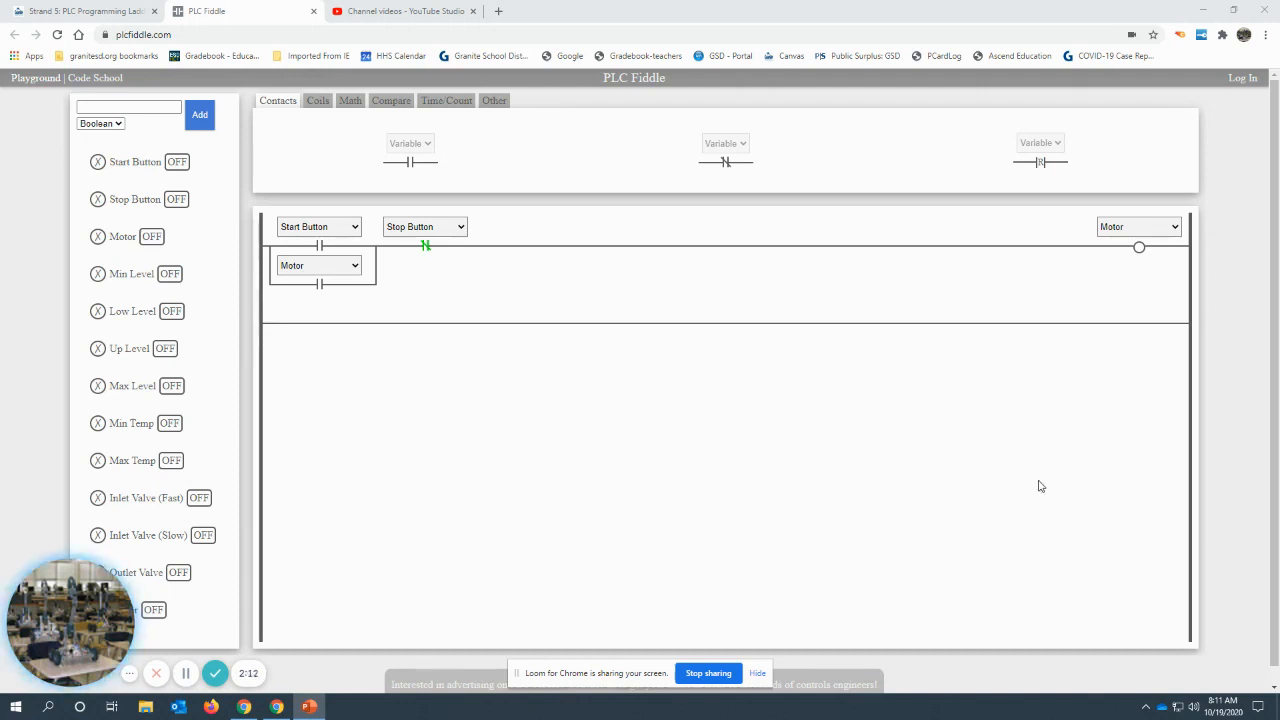
mouse_move(398, 238)
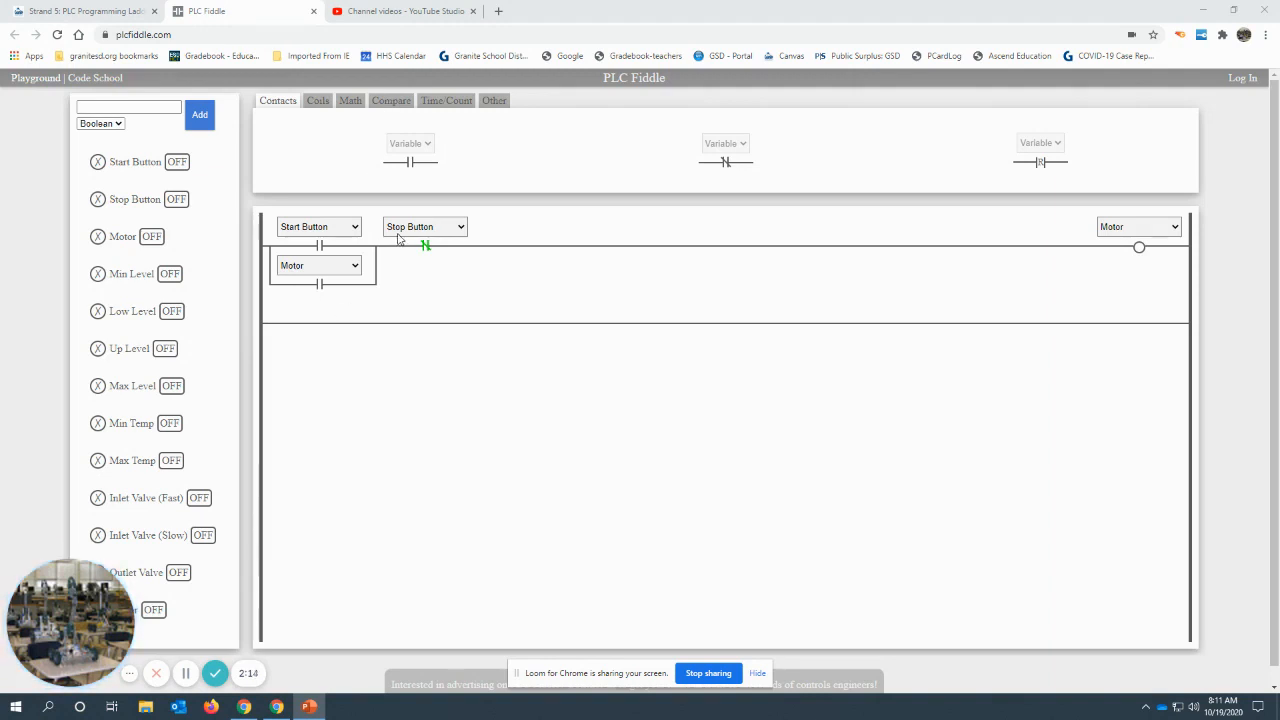
mouse_move(176, 150)
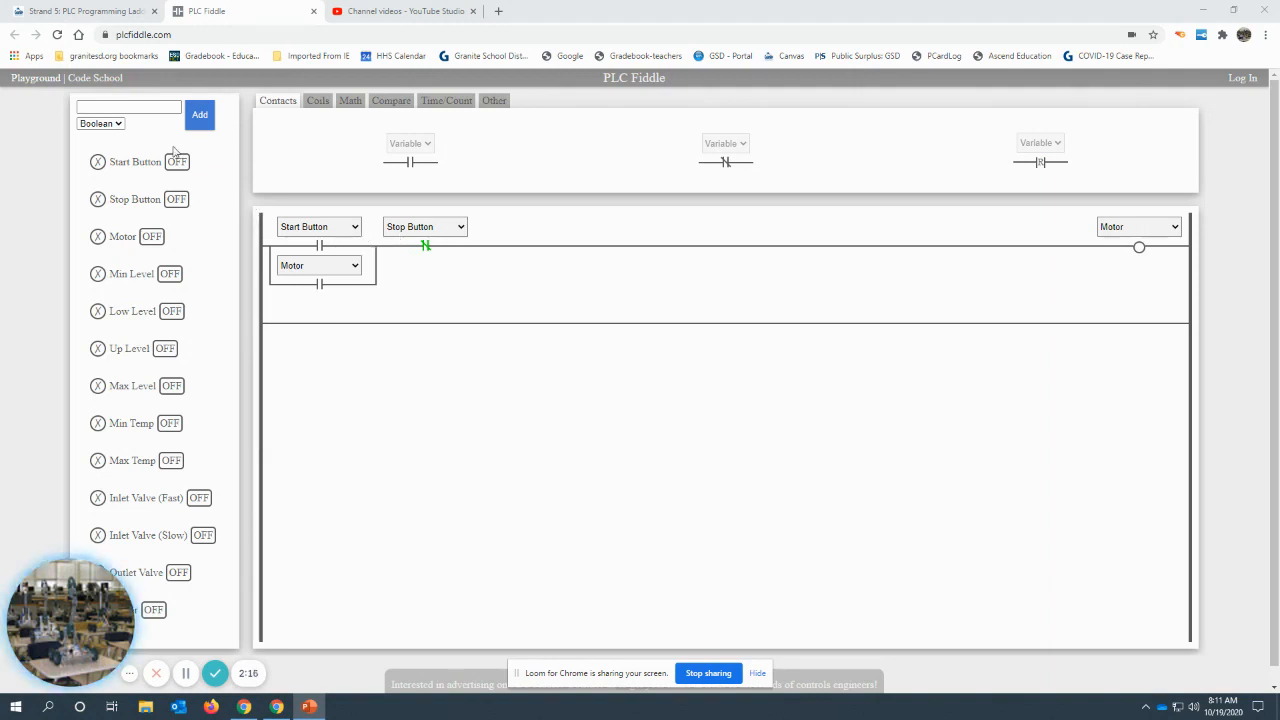
mouse_move(380, 492)
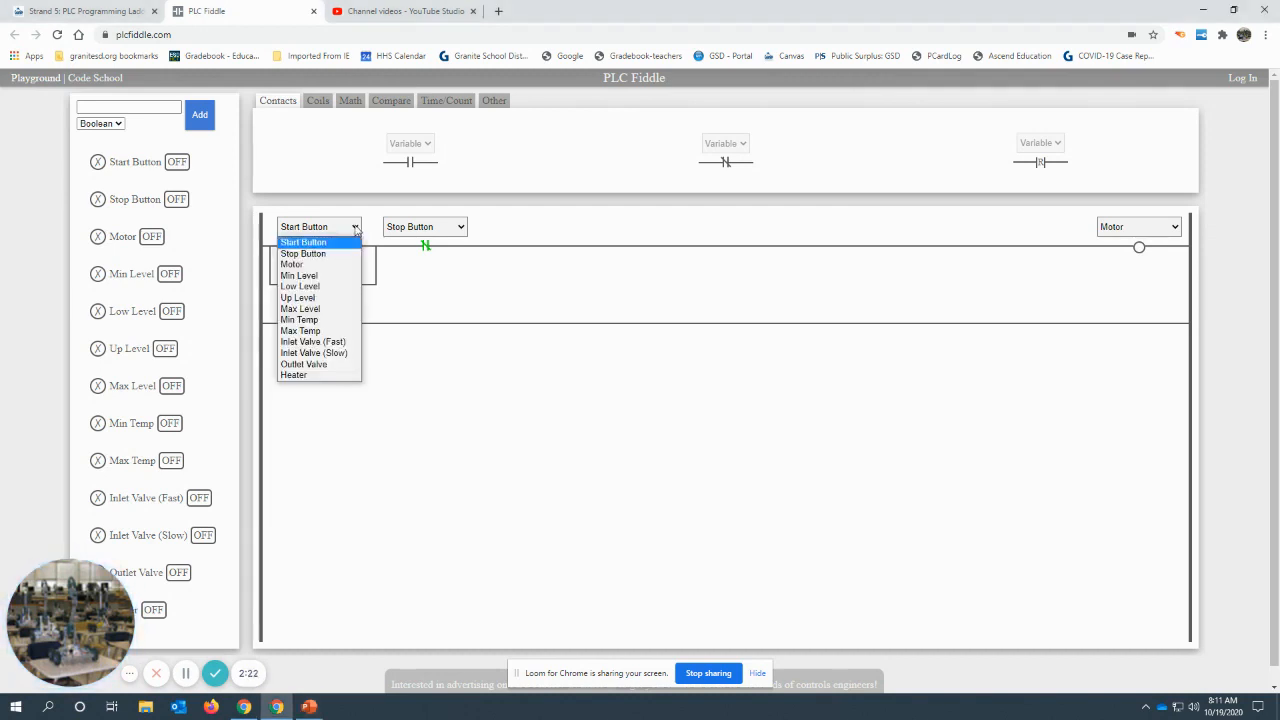
Drag the Start Button contact off the rung into the trash, leaving Stop Button and Motor
left_click(292, 264)
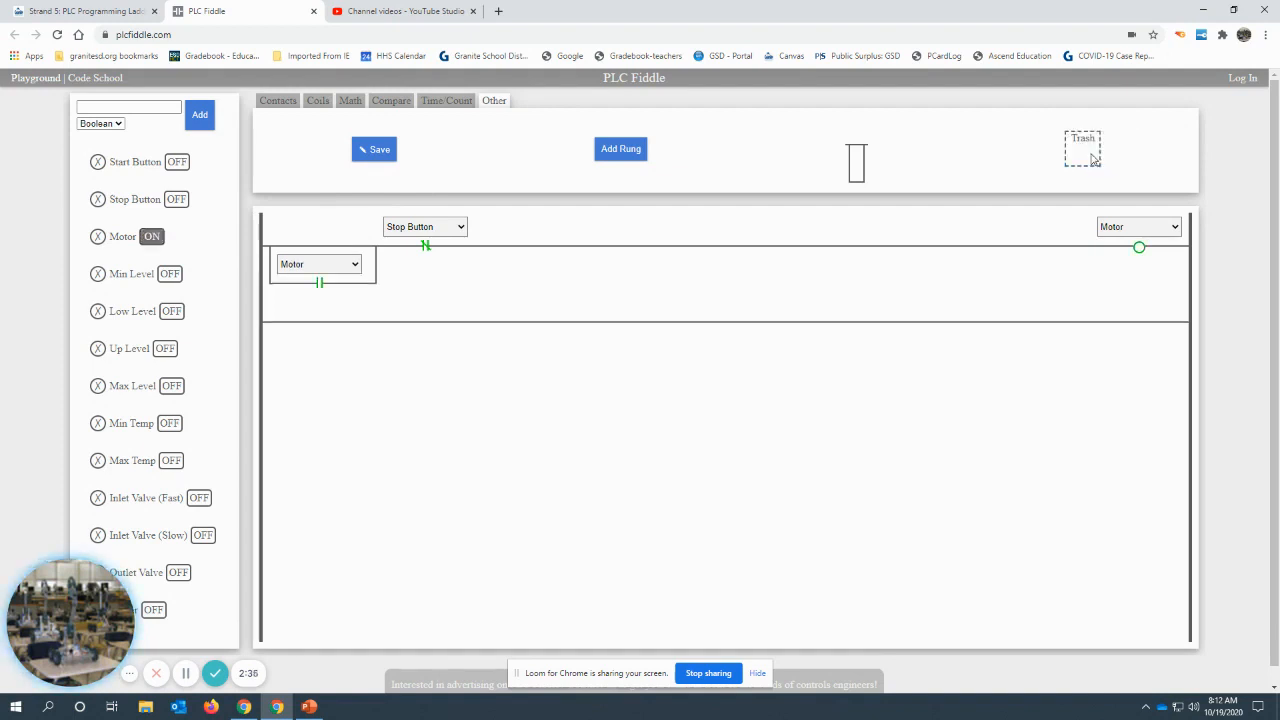
Assign Min Level to the new first contact and Low Level to the former Stop Button contact
left_click(276, 100)
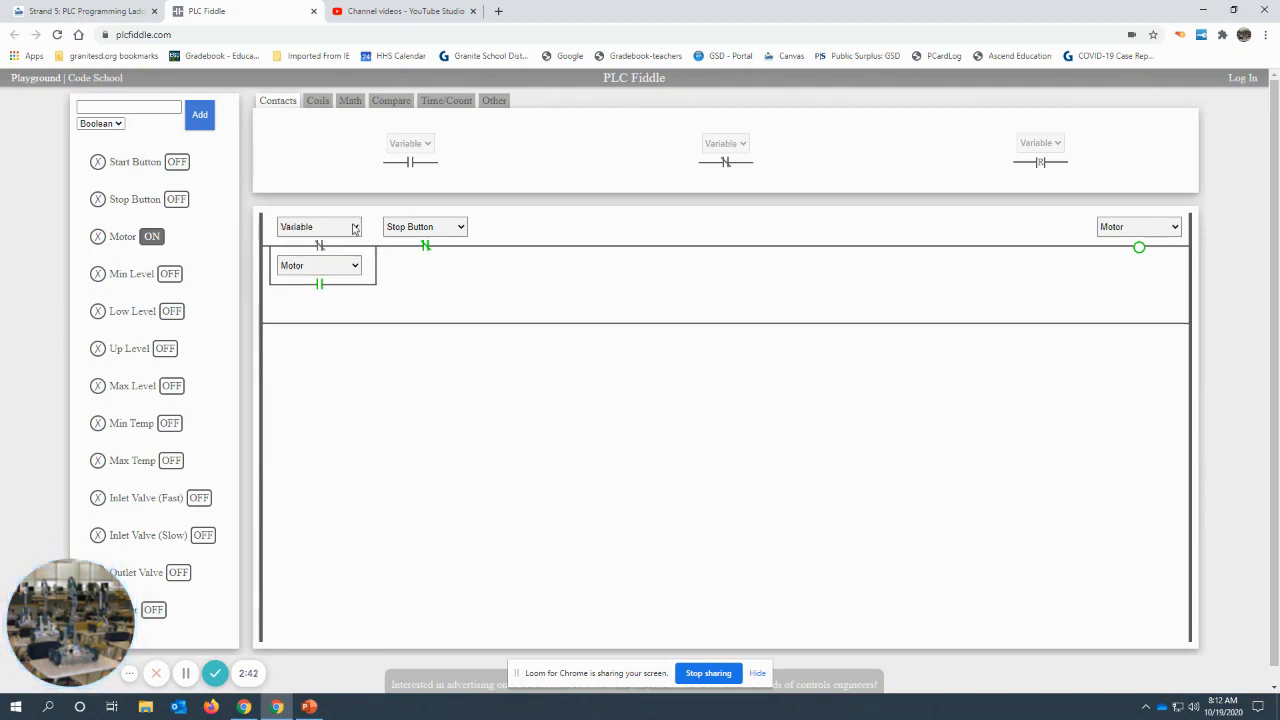
left_click(318, 226)
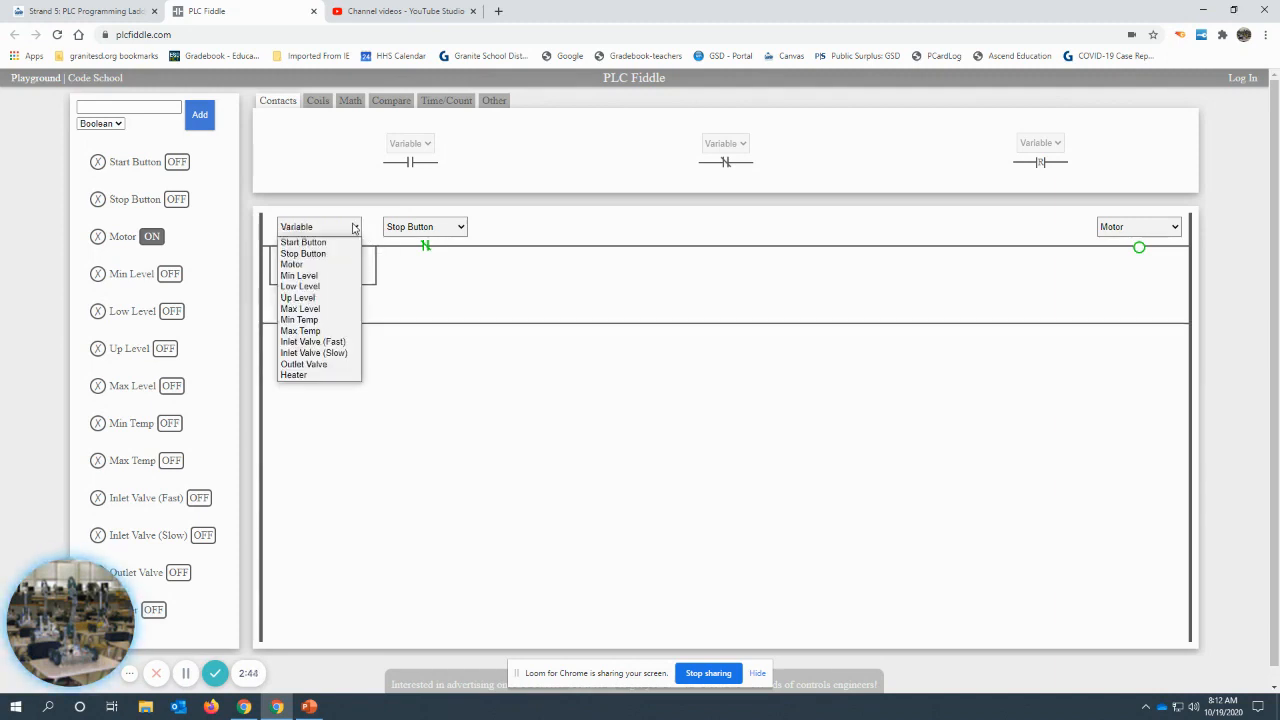
left_click(300, 276)
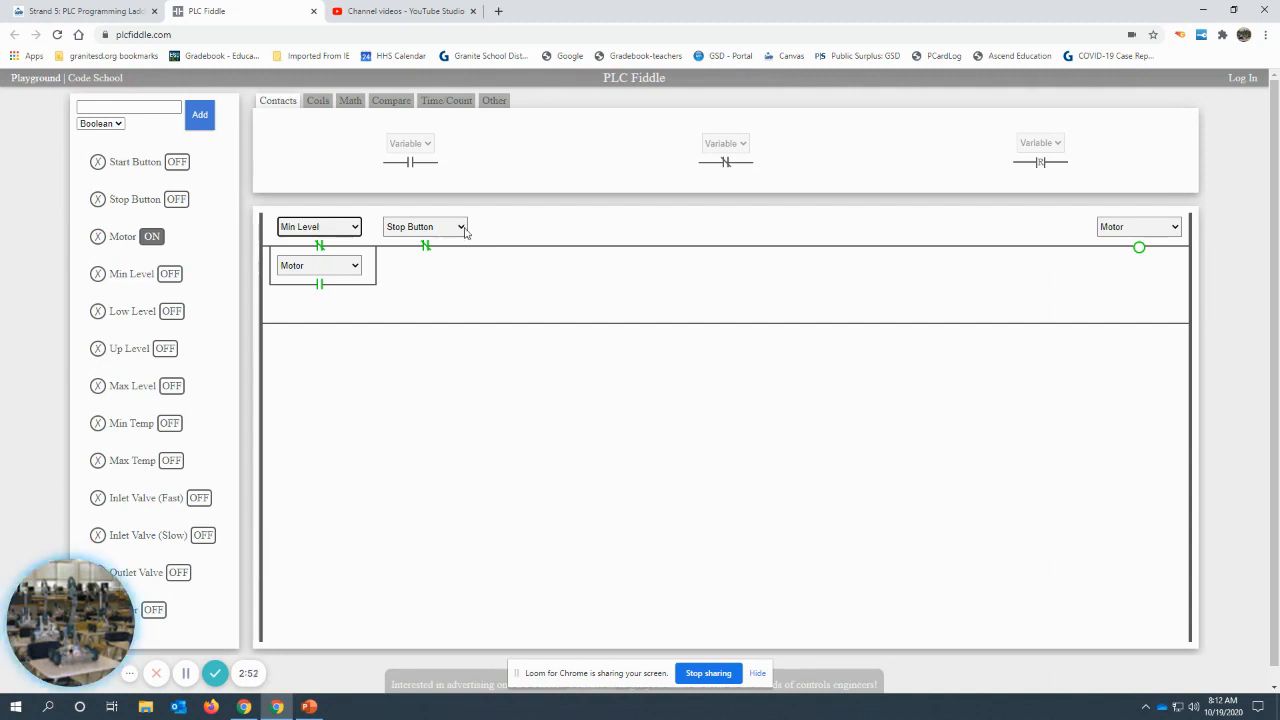
left_click(424, 226)
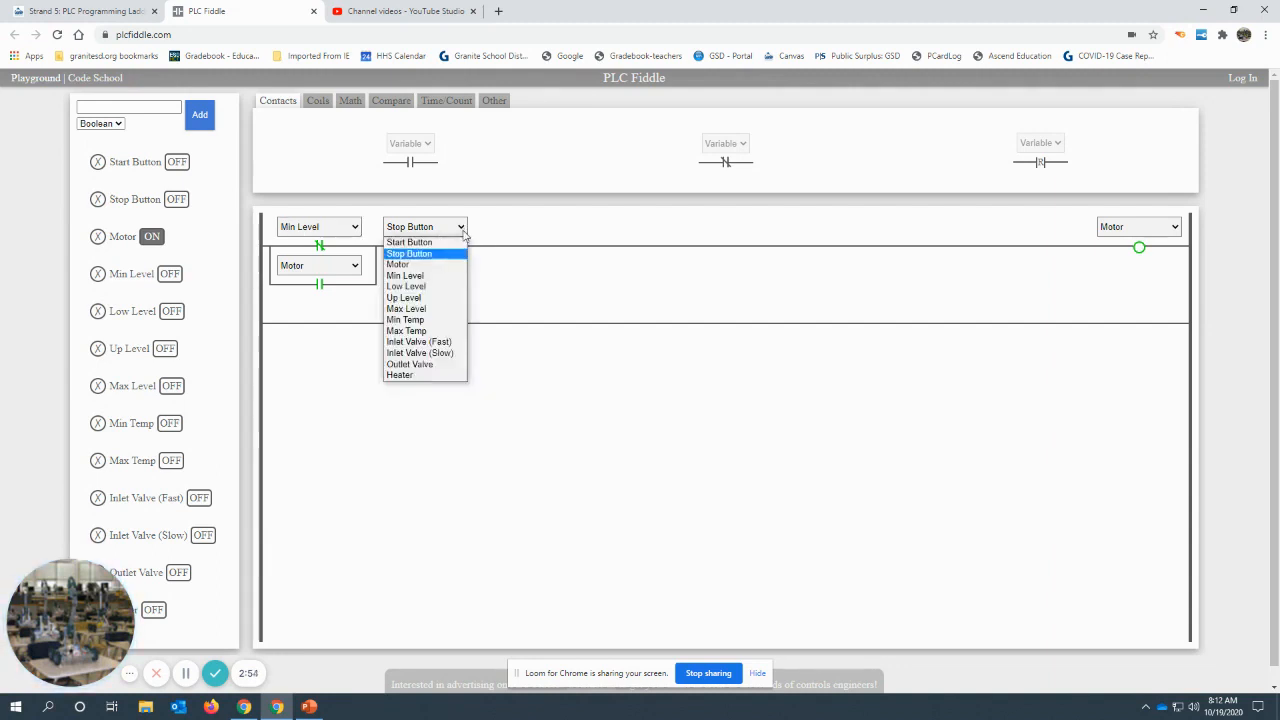
mouse_move(436, 288)
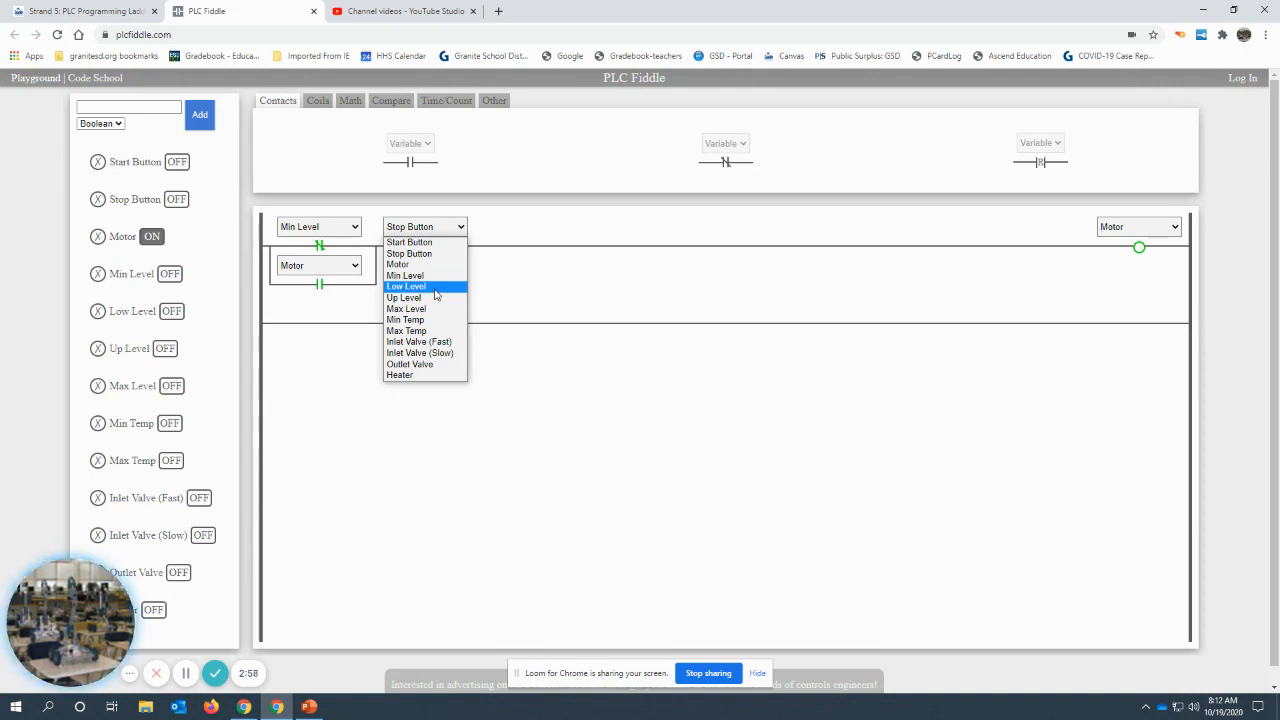
left_click(406, 286)
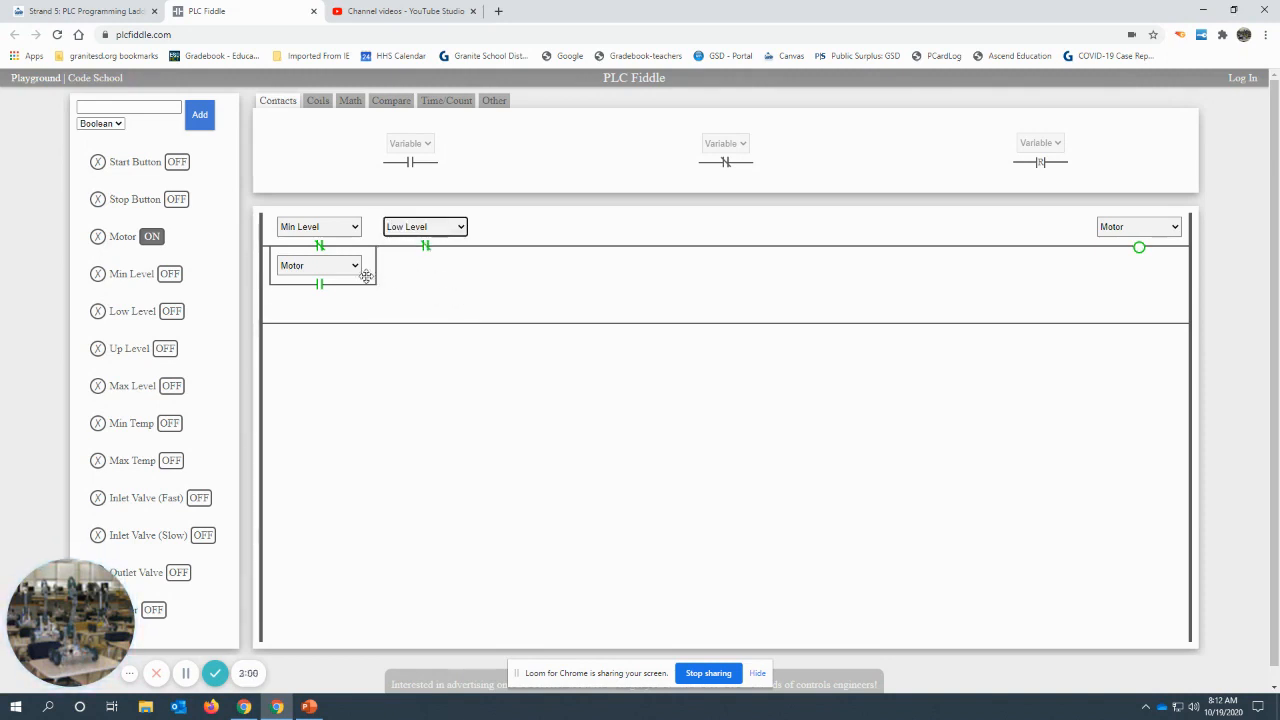
mouse_move(476, 300)
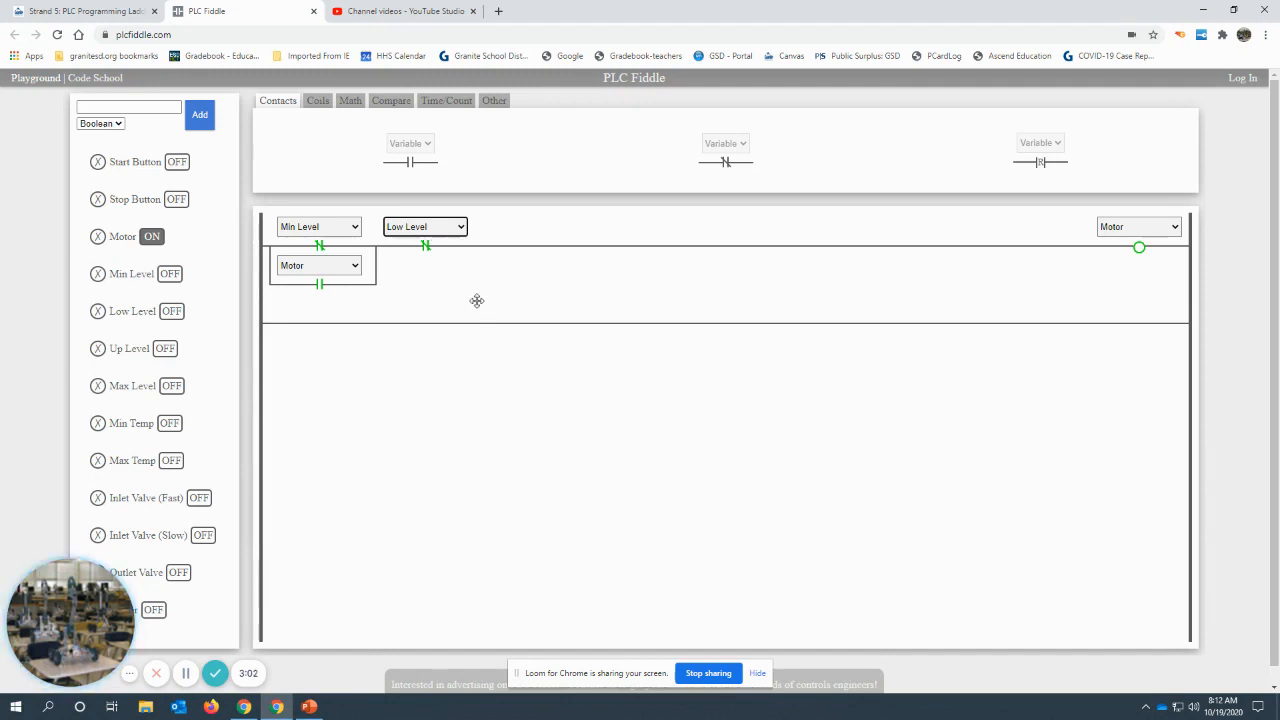
mouse_move(1160, 240)
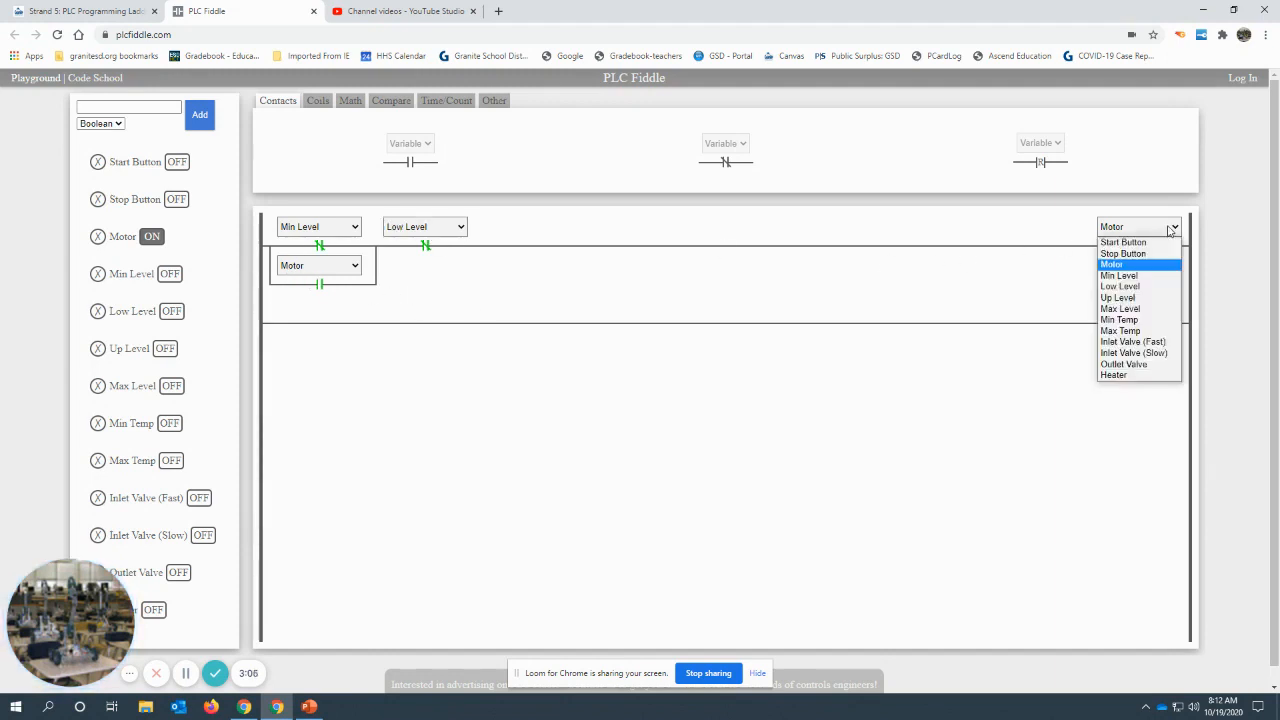
mouse_move(1132, 342)
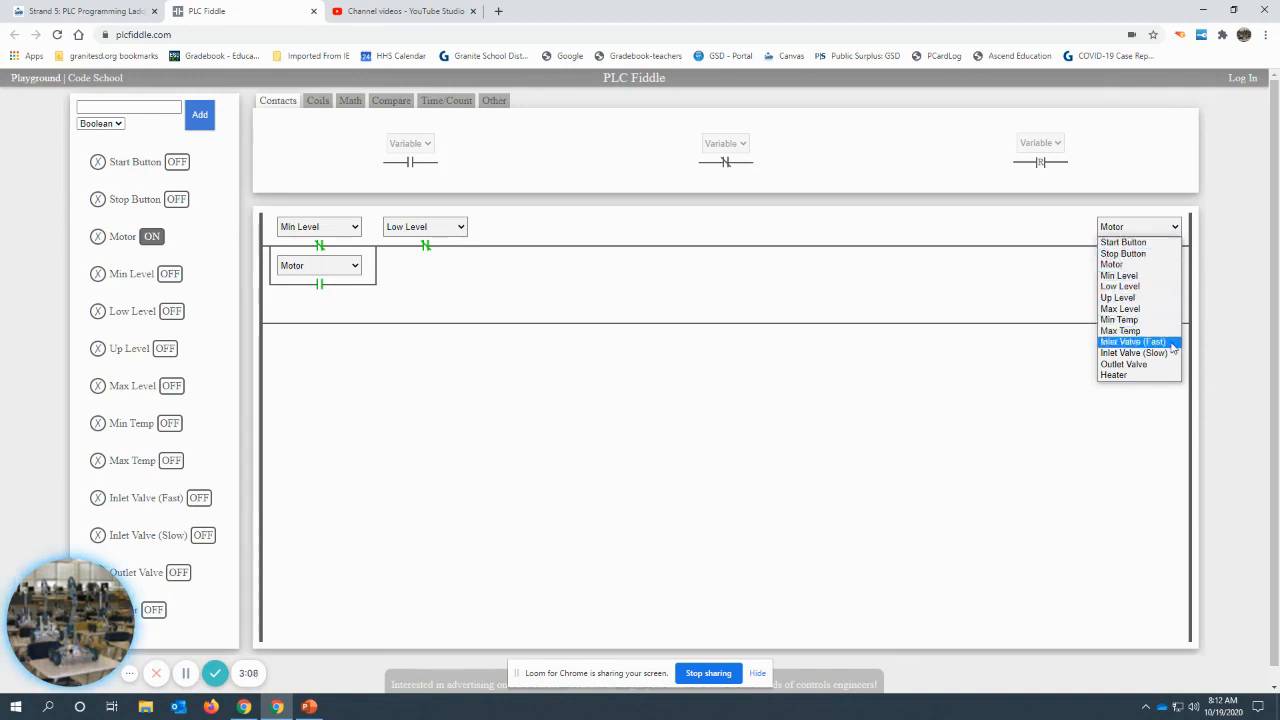
left_click(1132, 342)
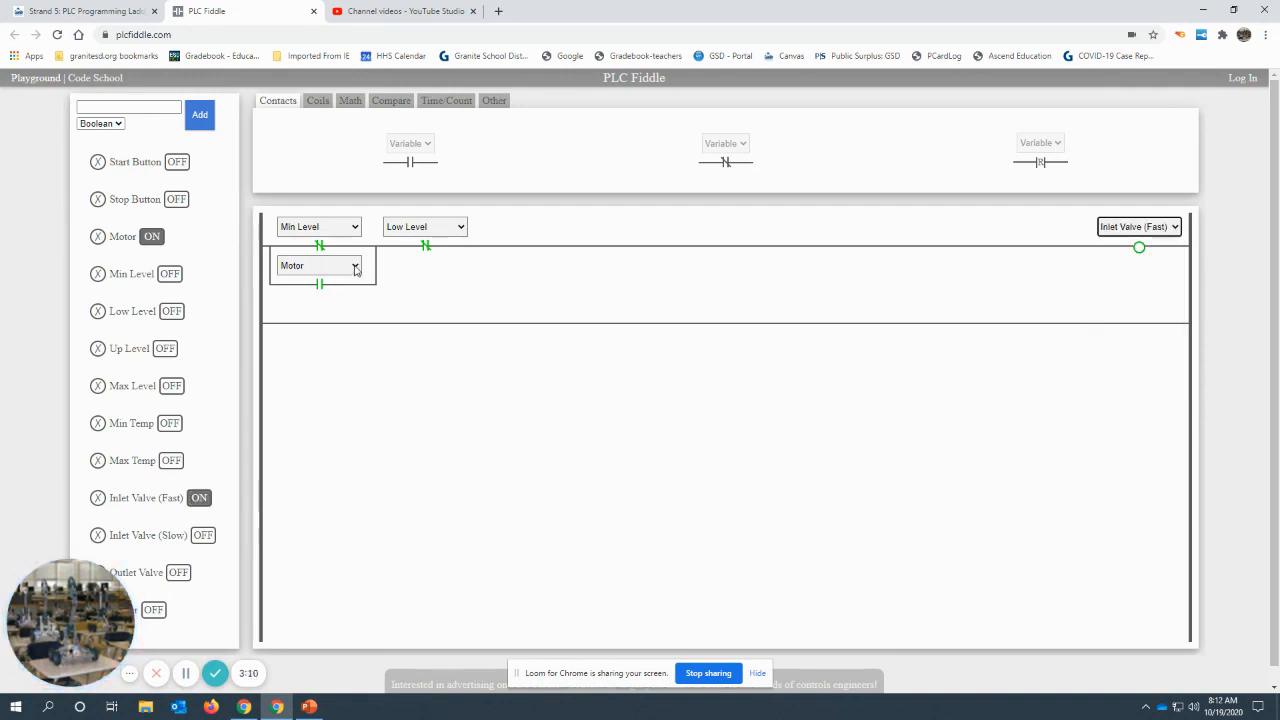
left_click(318, 264)
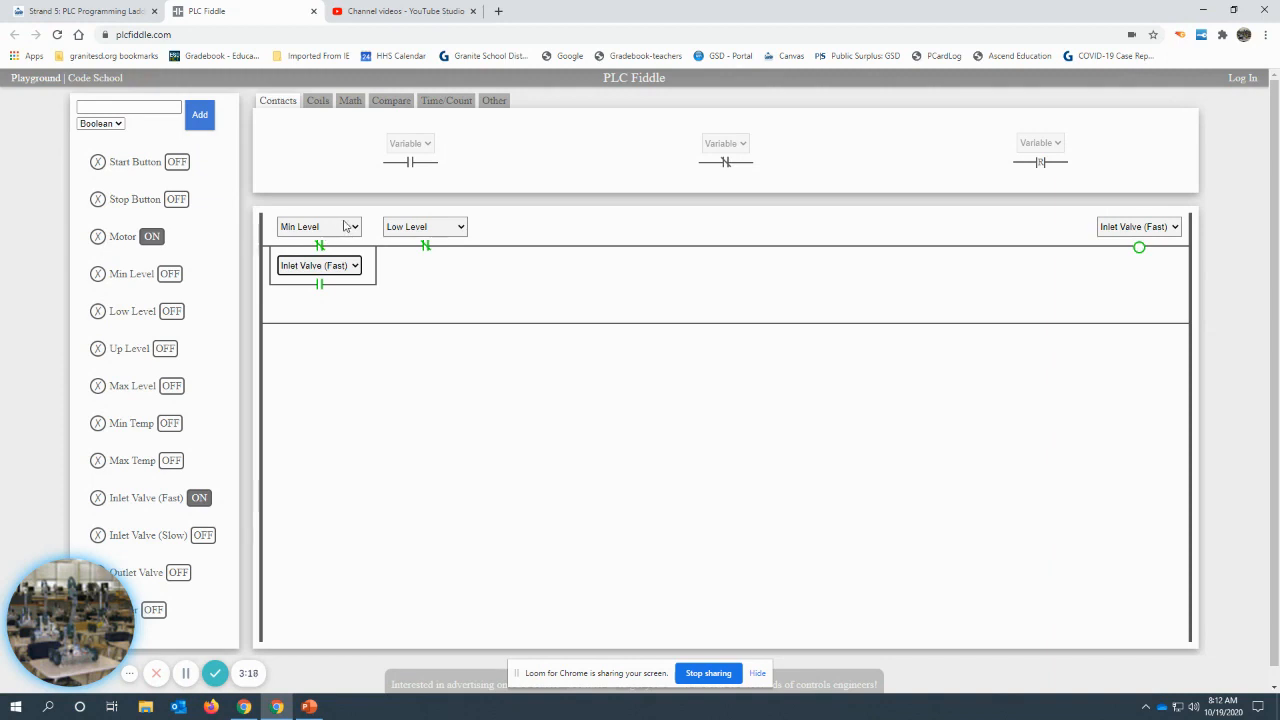
mouse_move(464, 252)
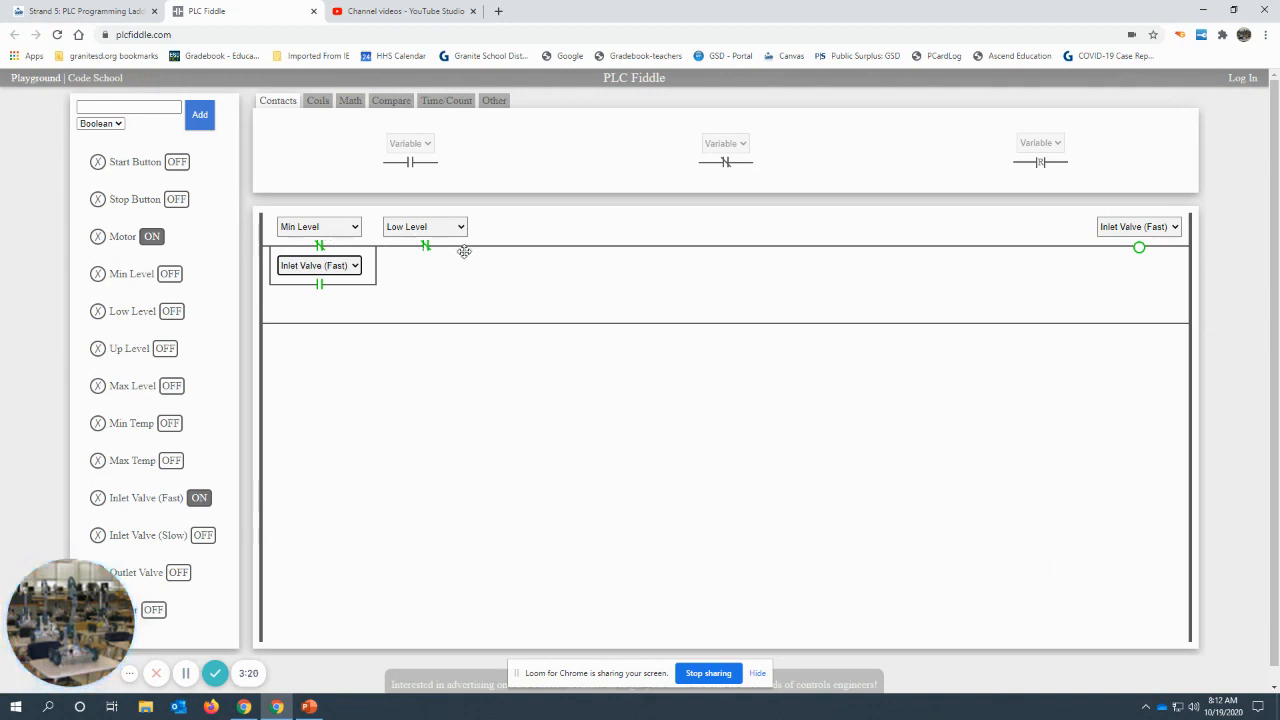
mouse_move(488, 236)
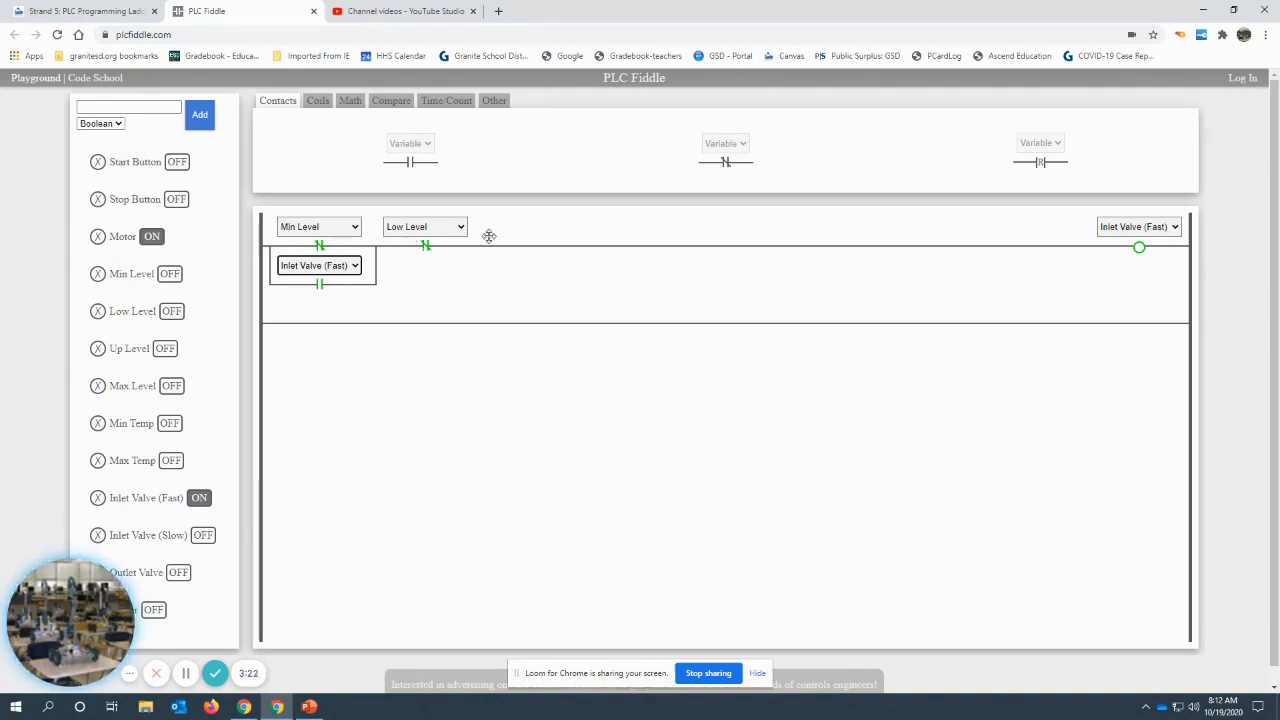
mouse_move(936, 436)
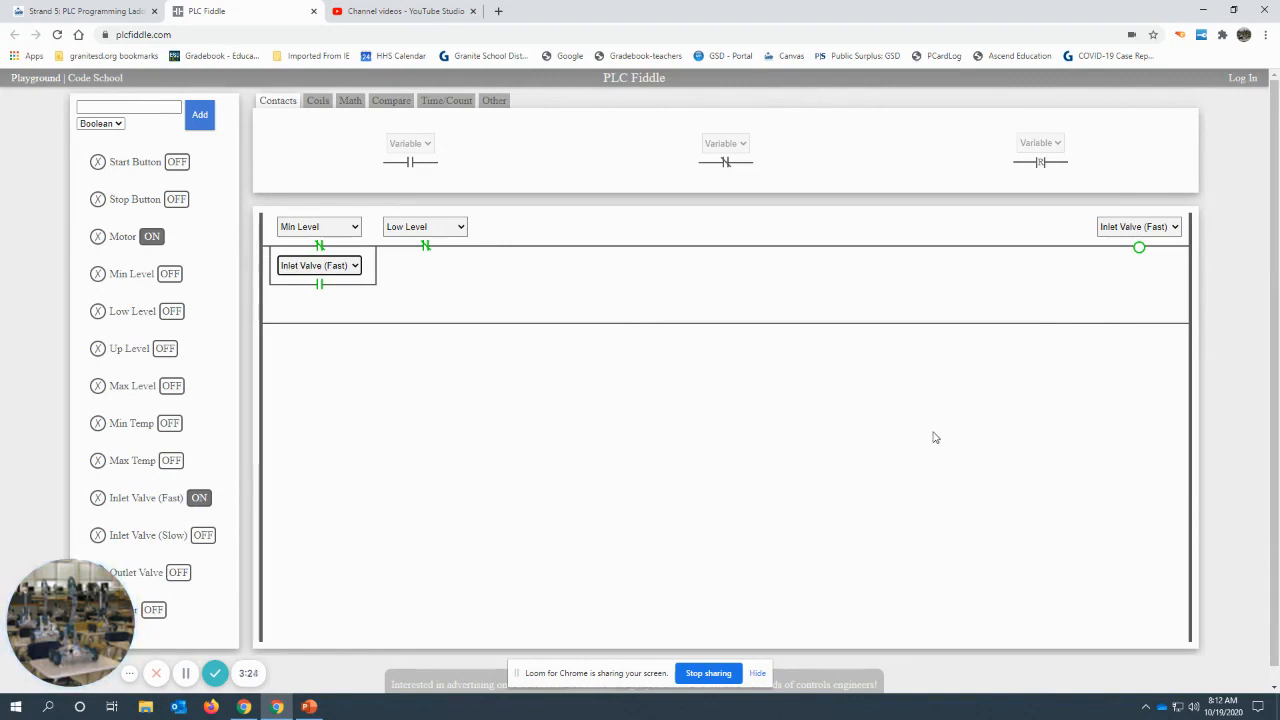
mouse_move(988, 424)
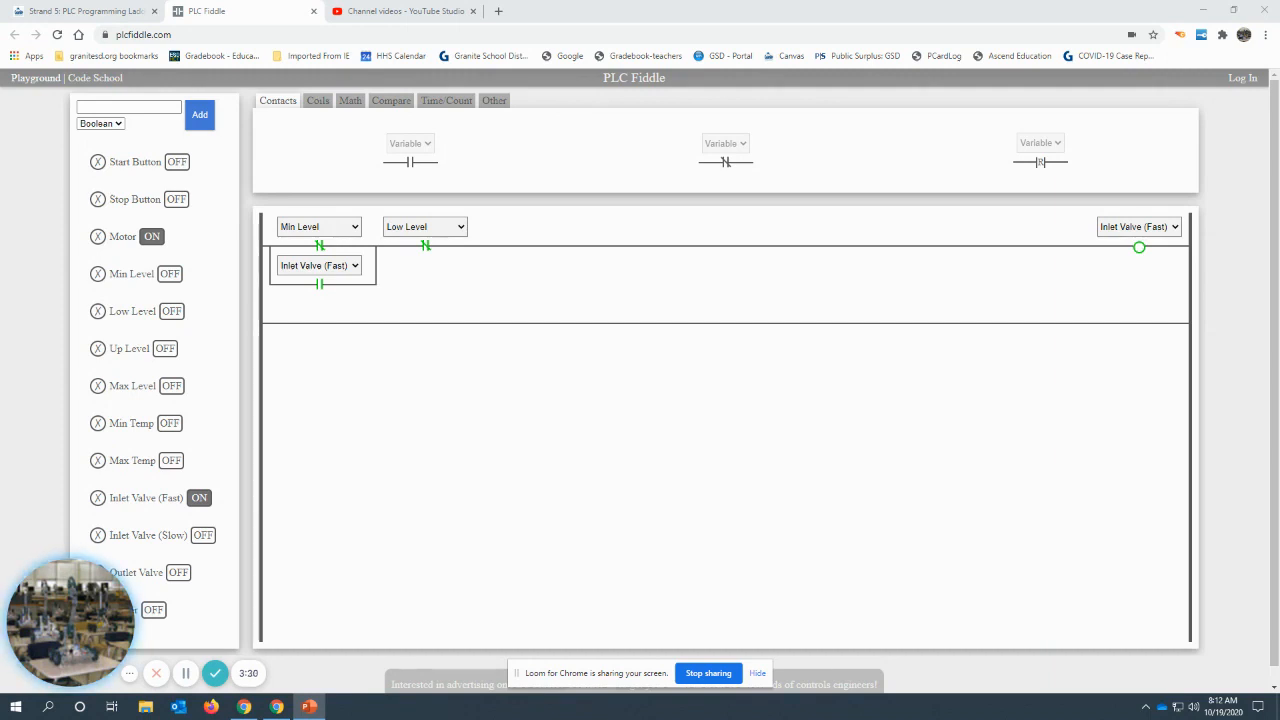
mouse_move(1080, 386)
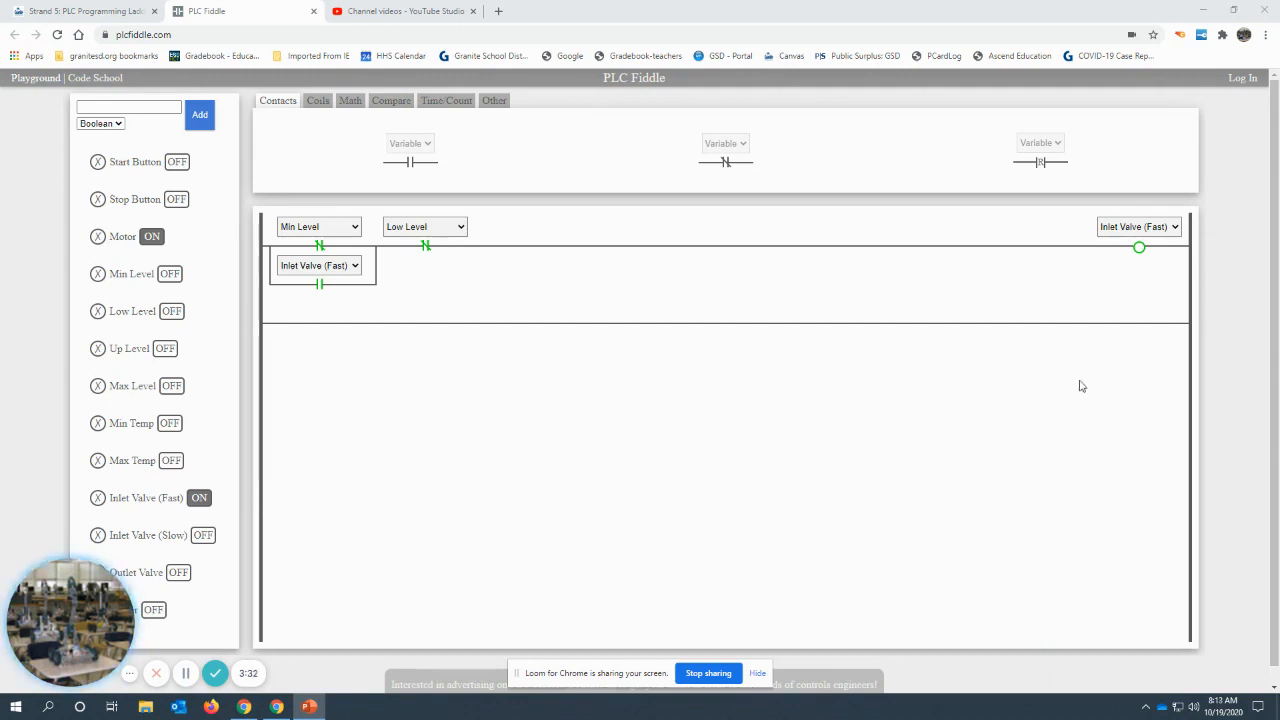
mouse_move(924, 334)
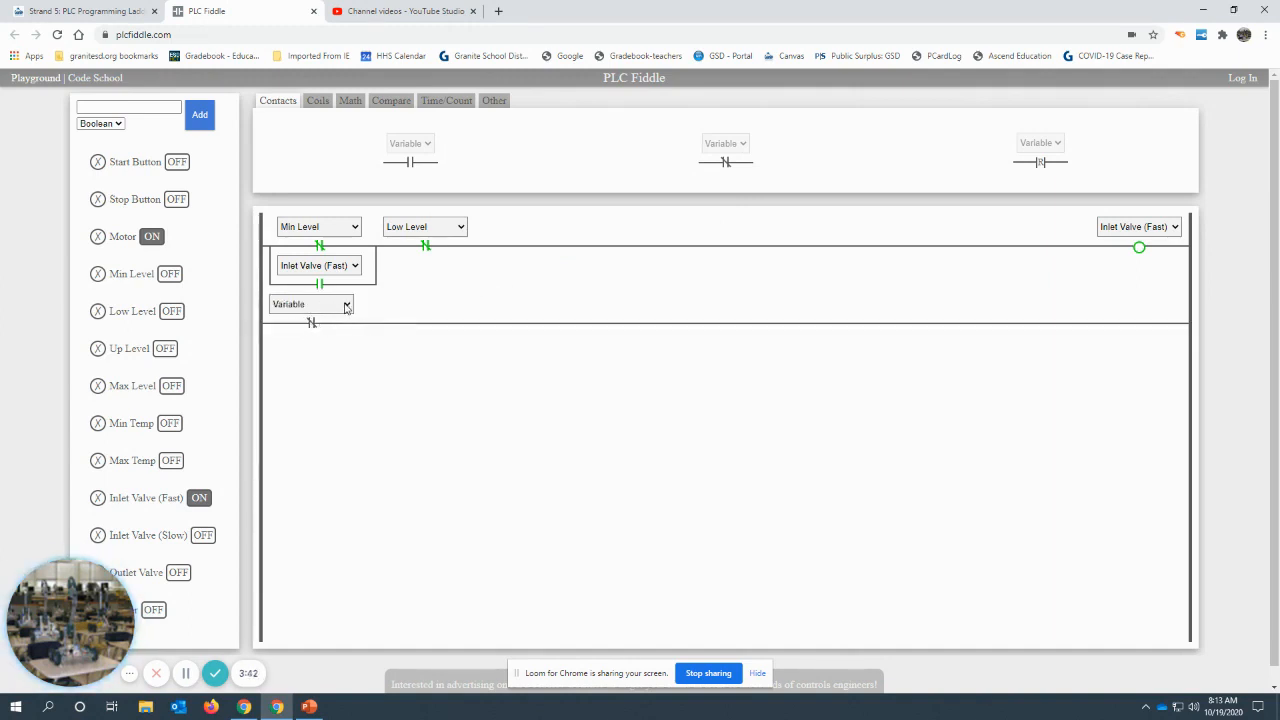
Assign Up Level to the new contact on rung 2
left_click(310, 304)
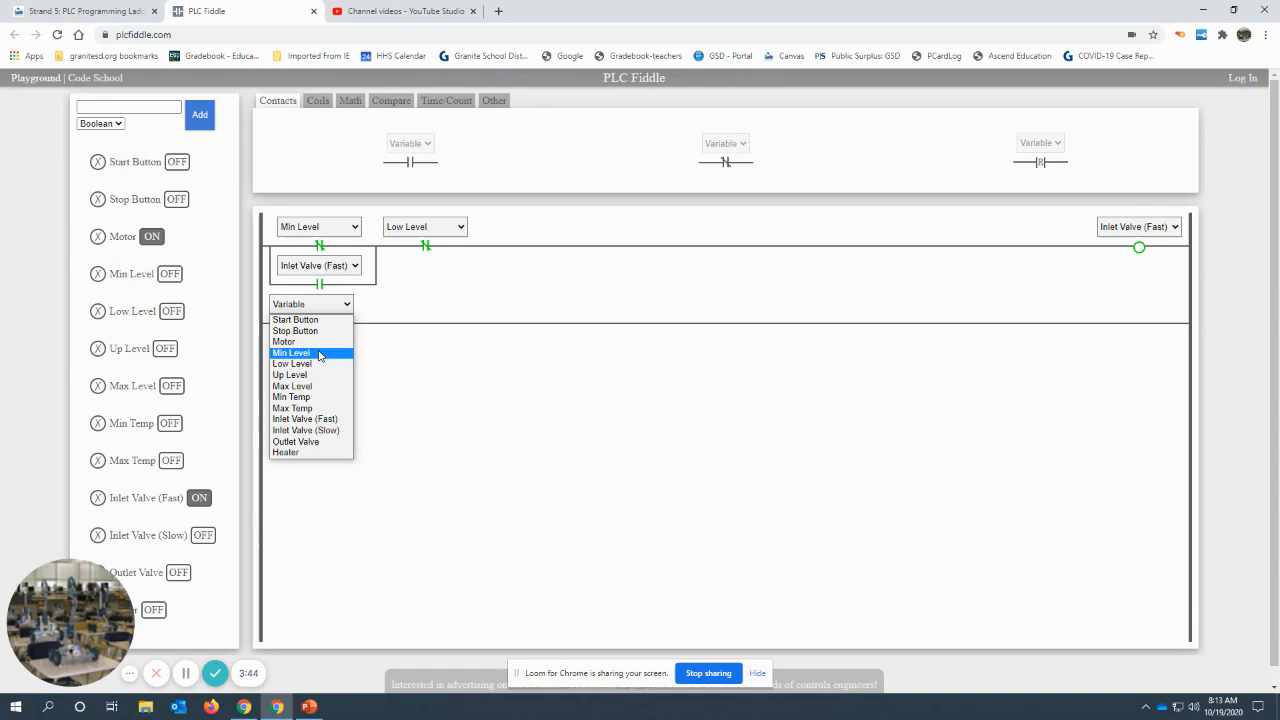
left_click(288, 374)
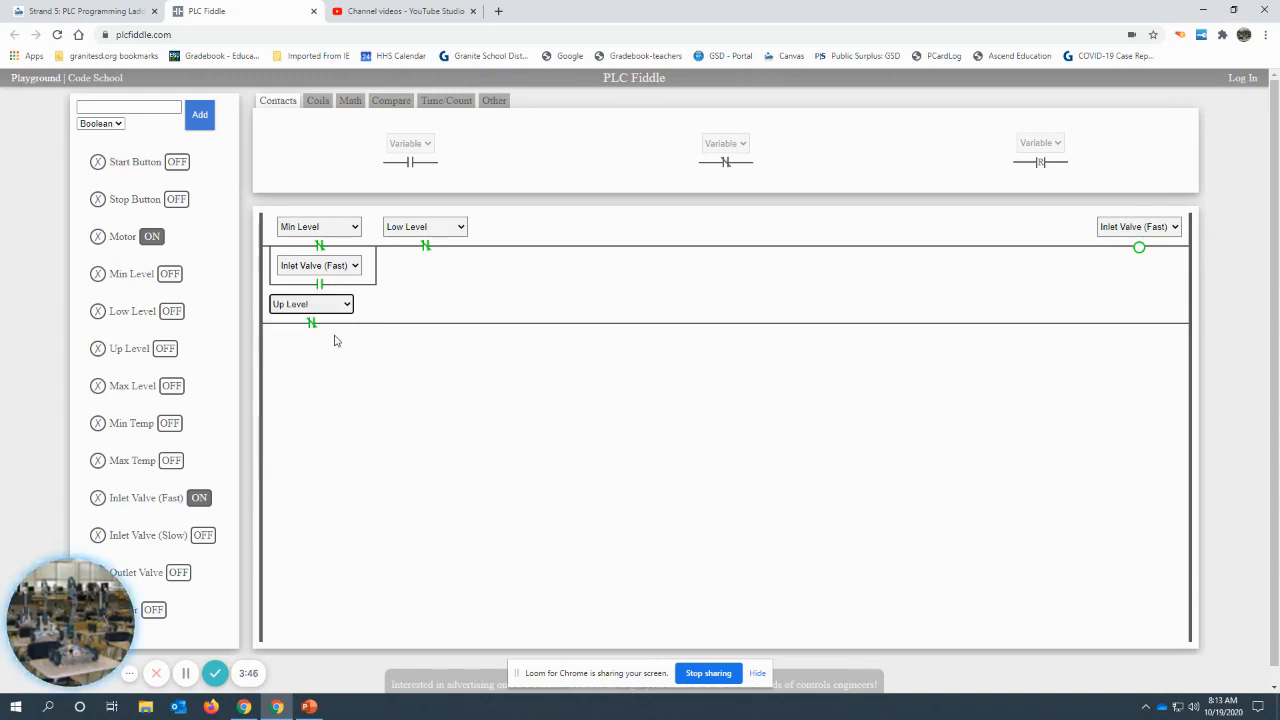
mouse_move(696, 268)
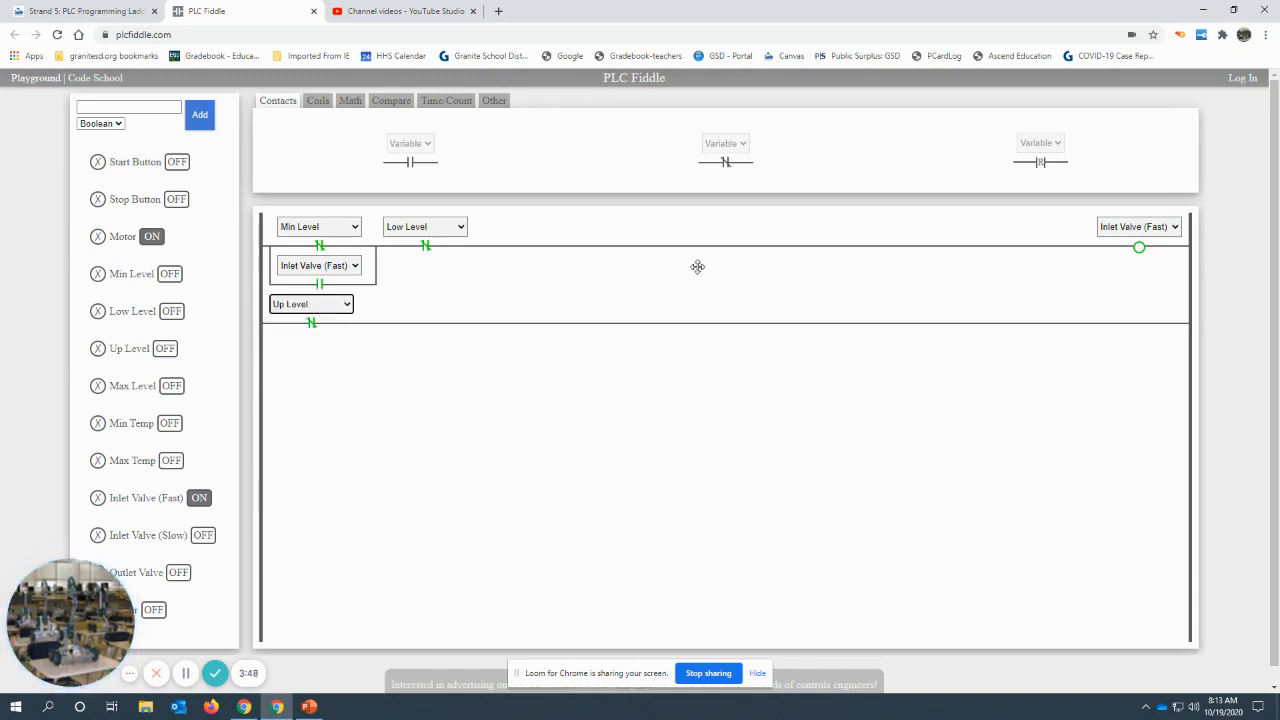
mouse_move(738, 246)
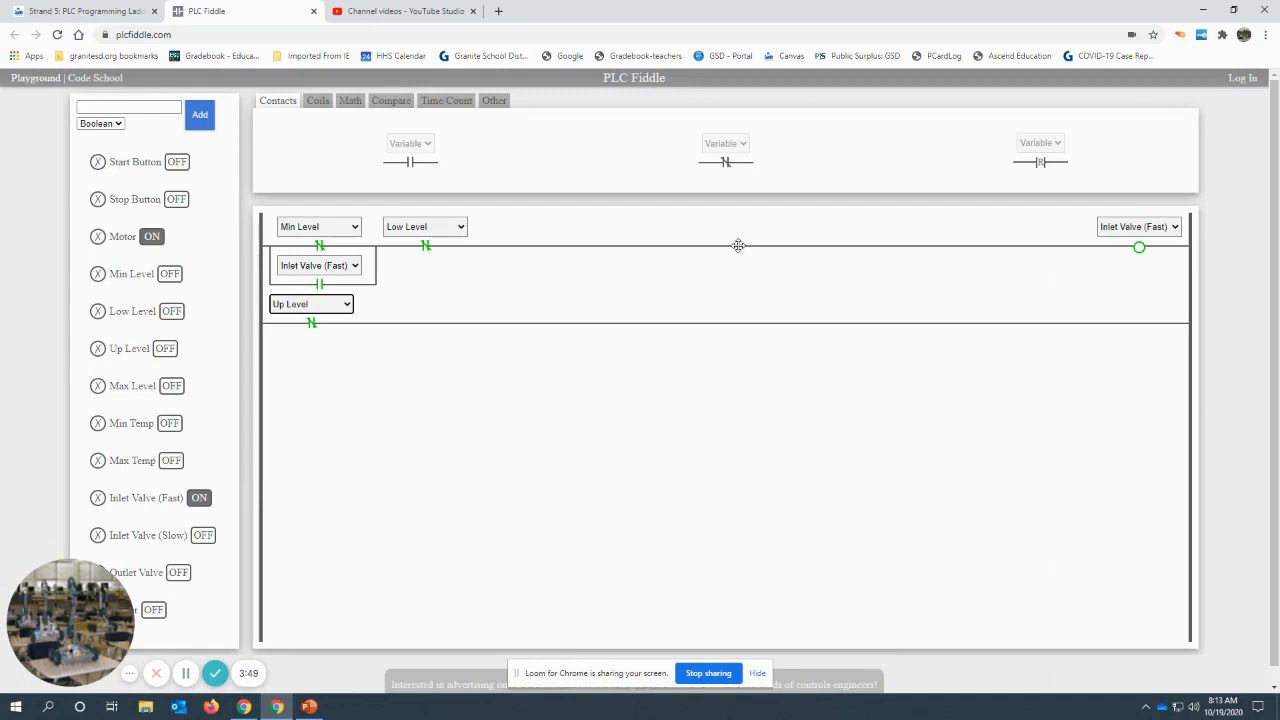
mouse_move(664, 196)
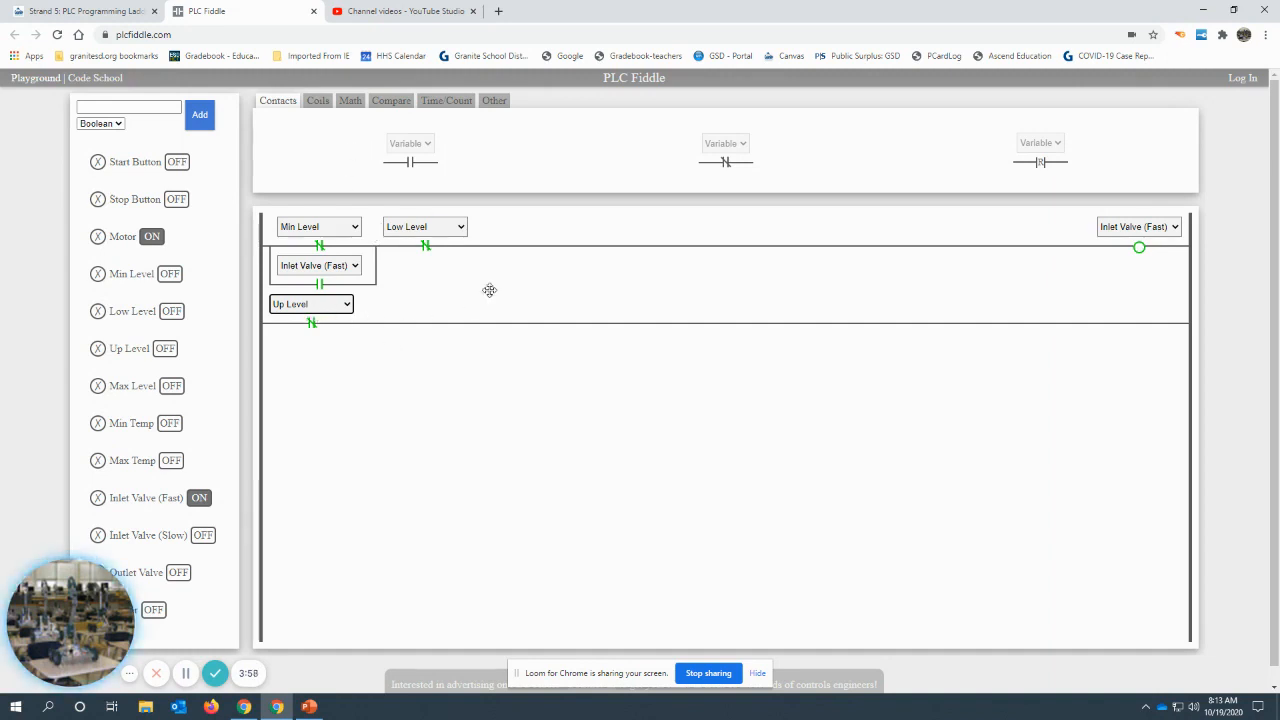
mouse_move(484, 260)
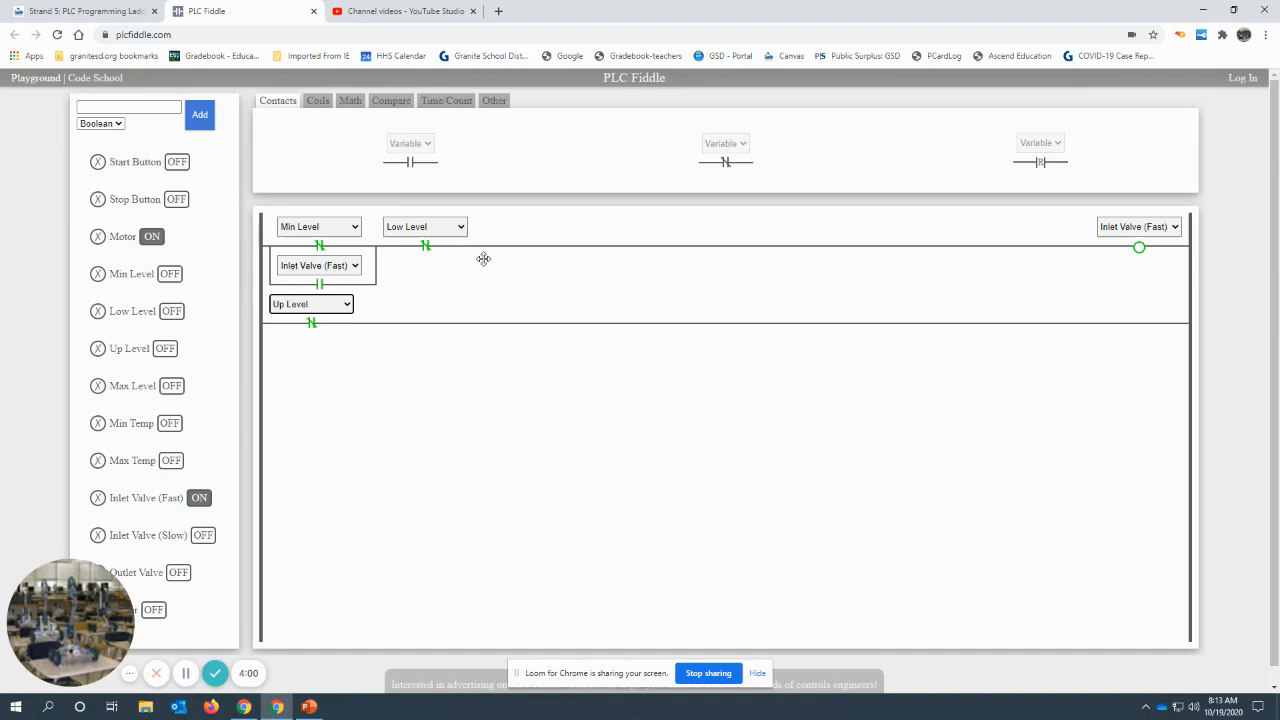
left_click(316, 100)
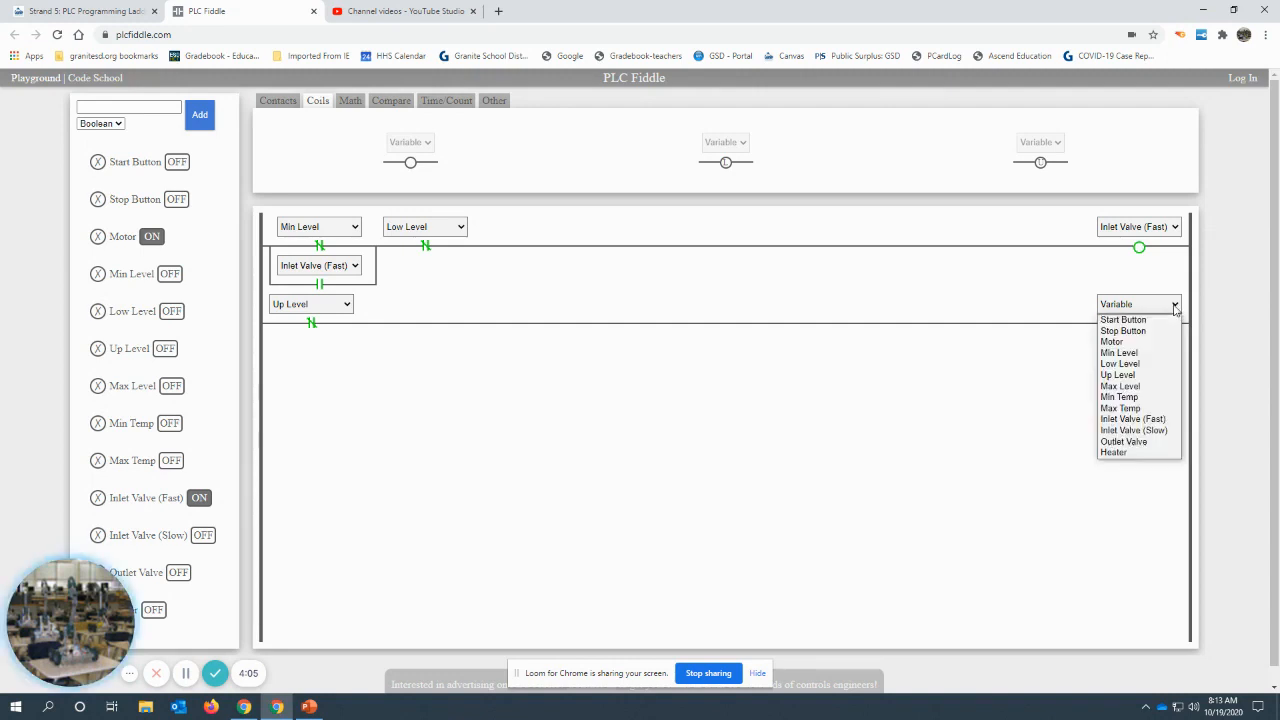
mouse_move(1138, 340)
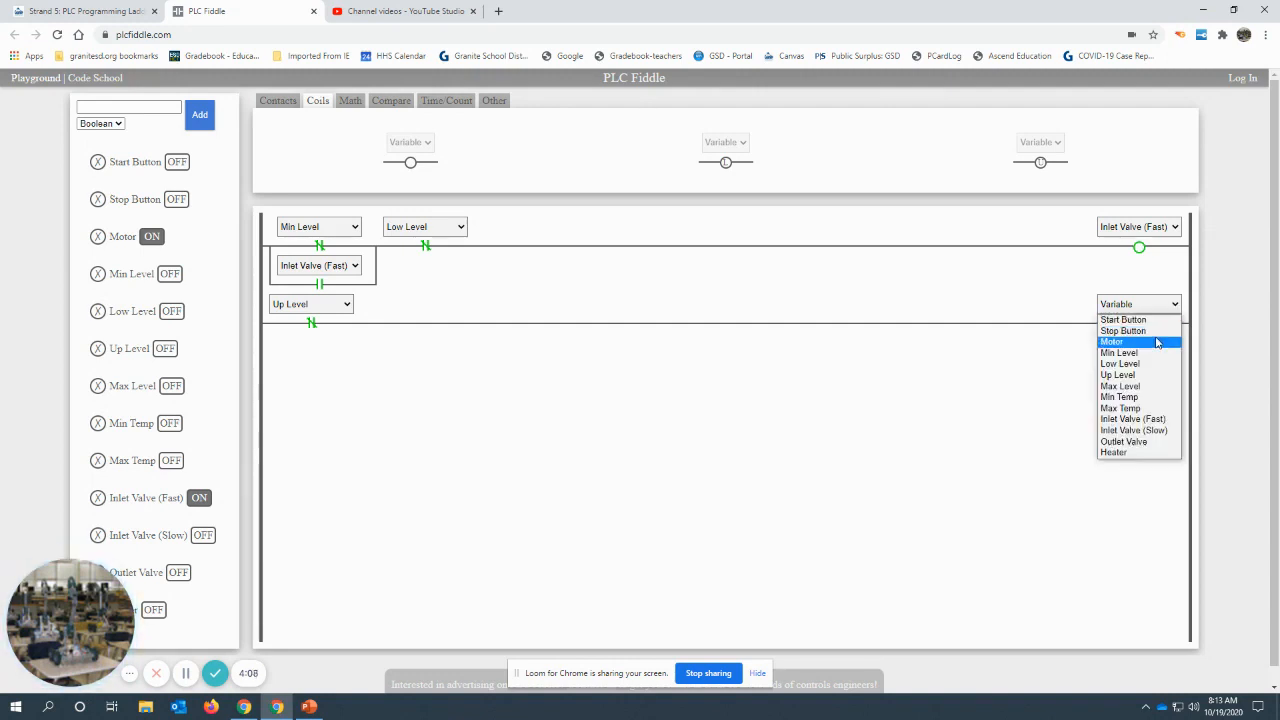
Set rung 2's coil to Inlet Valve (Slow) and add an empty third rung
left_click(1134, 430)
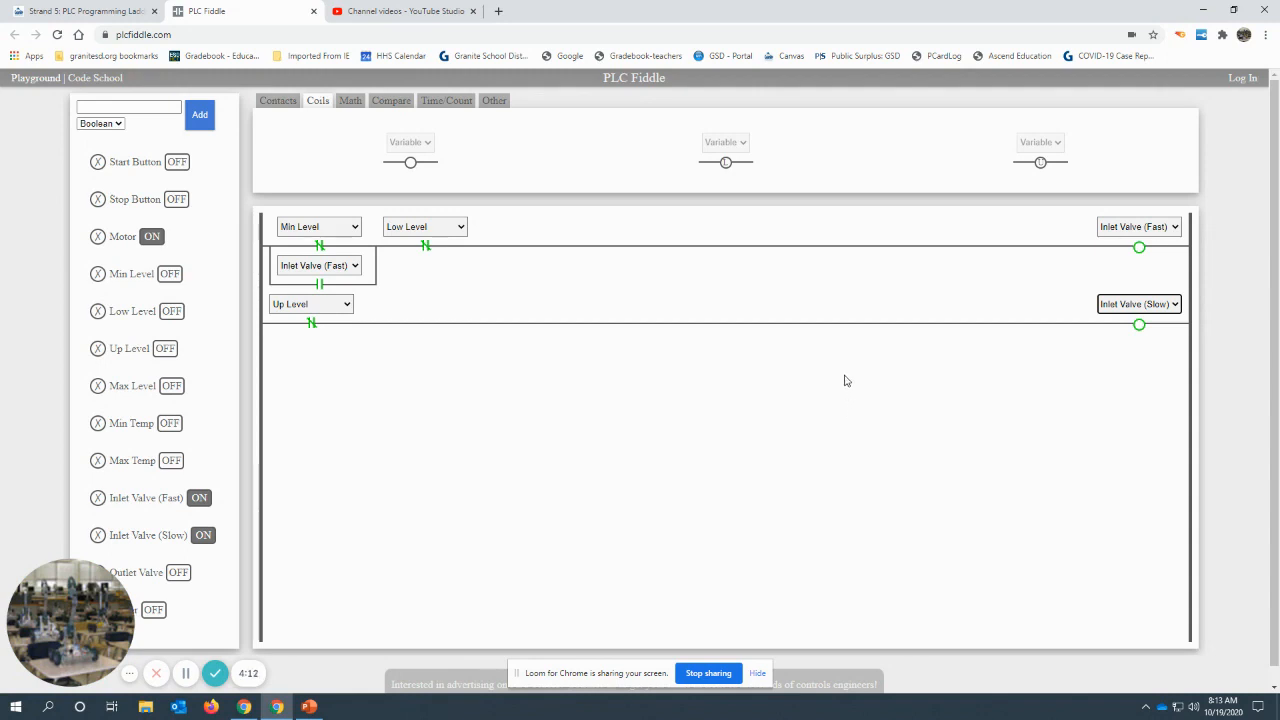
mouse_move(604, 140)
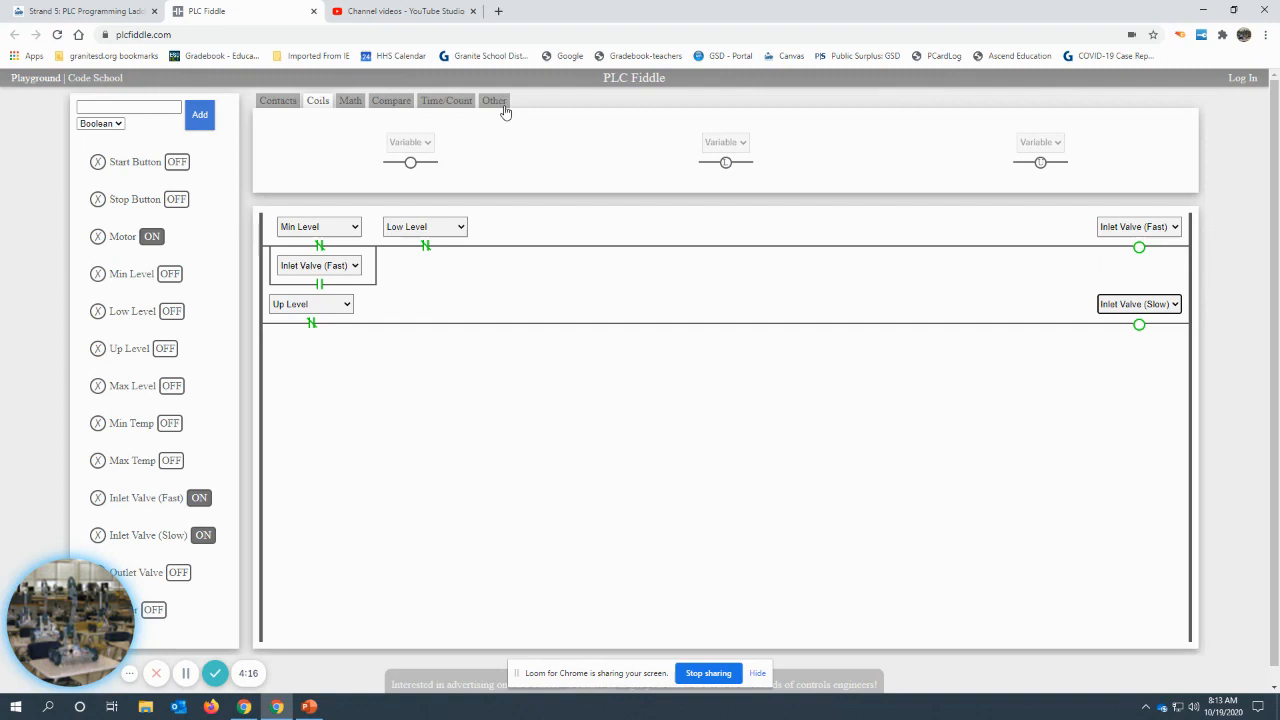
left_click(492, 100)
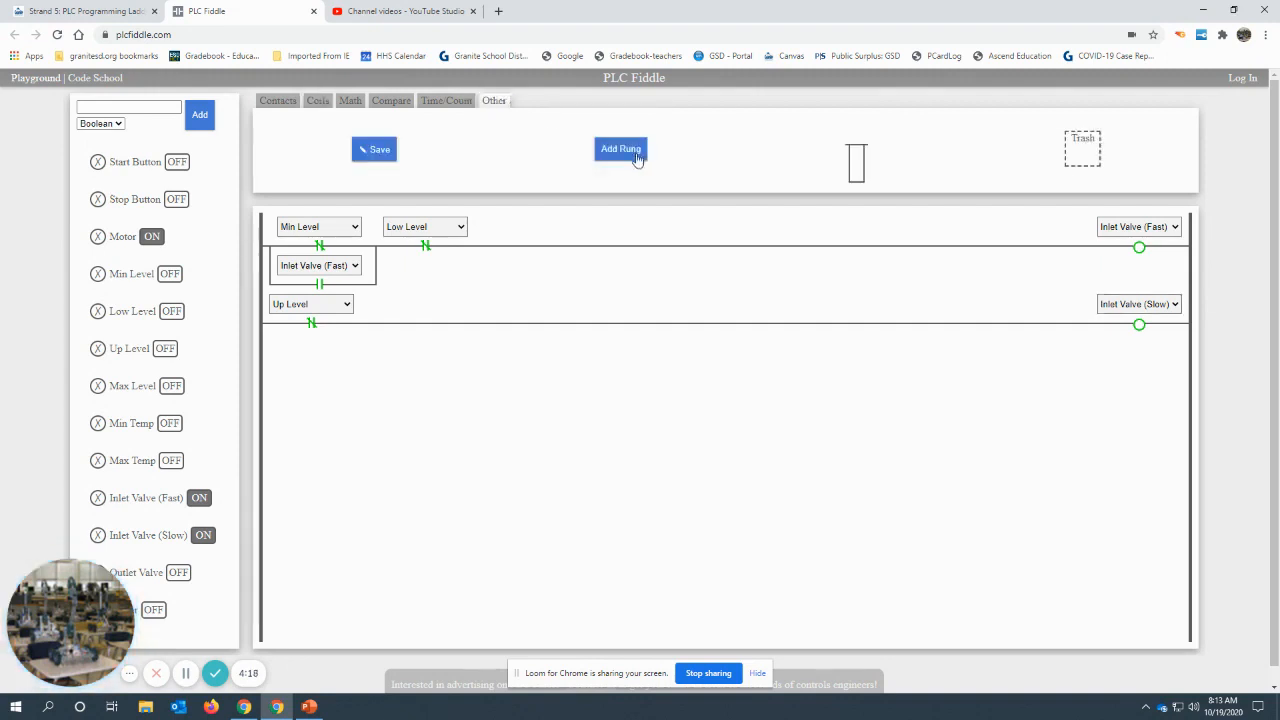
left_click(620, 148)
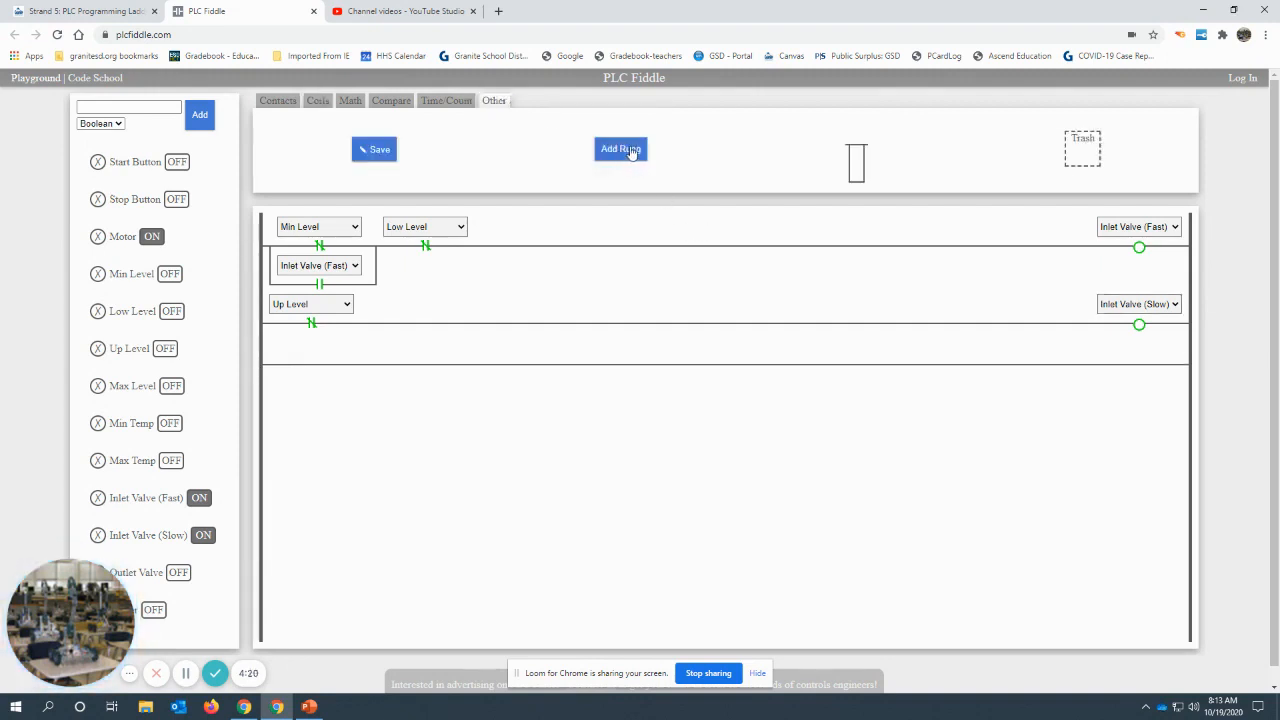
left_click(620, 148)
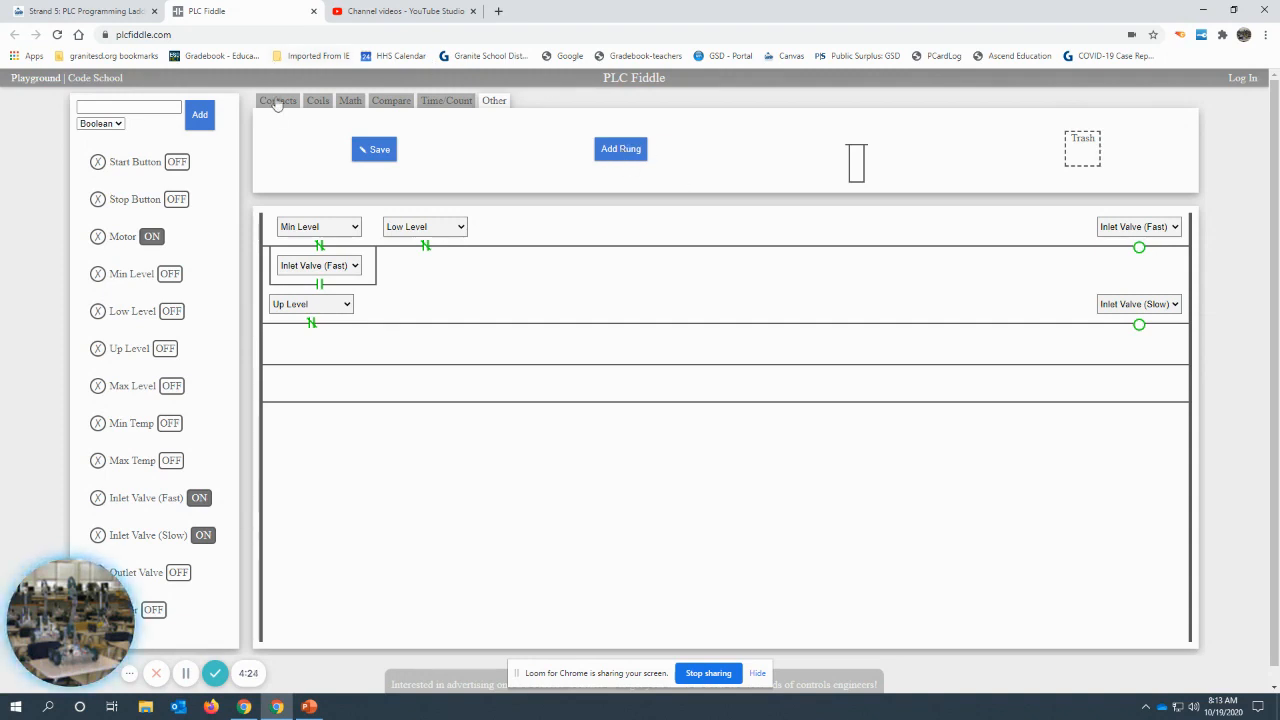
Place a contact on rung 3 and assign it to Max Level
left_click(276, 100)
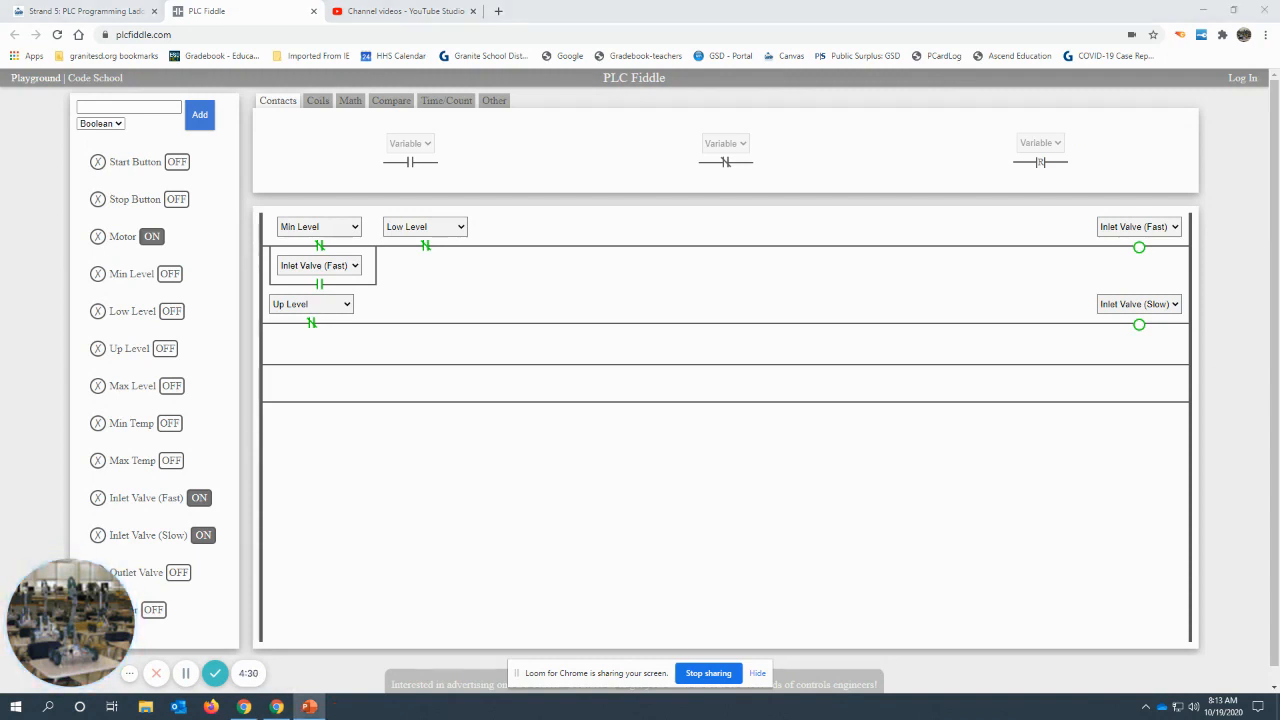
mouse_move(300, 204)
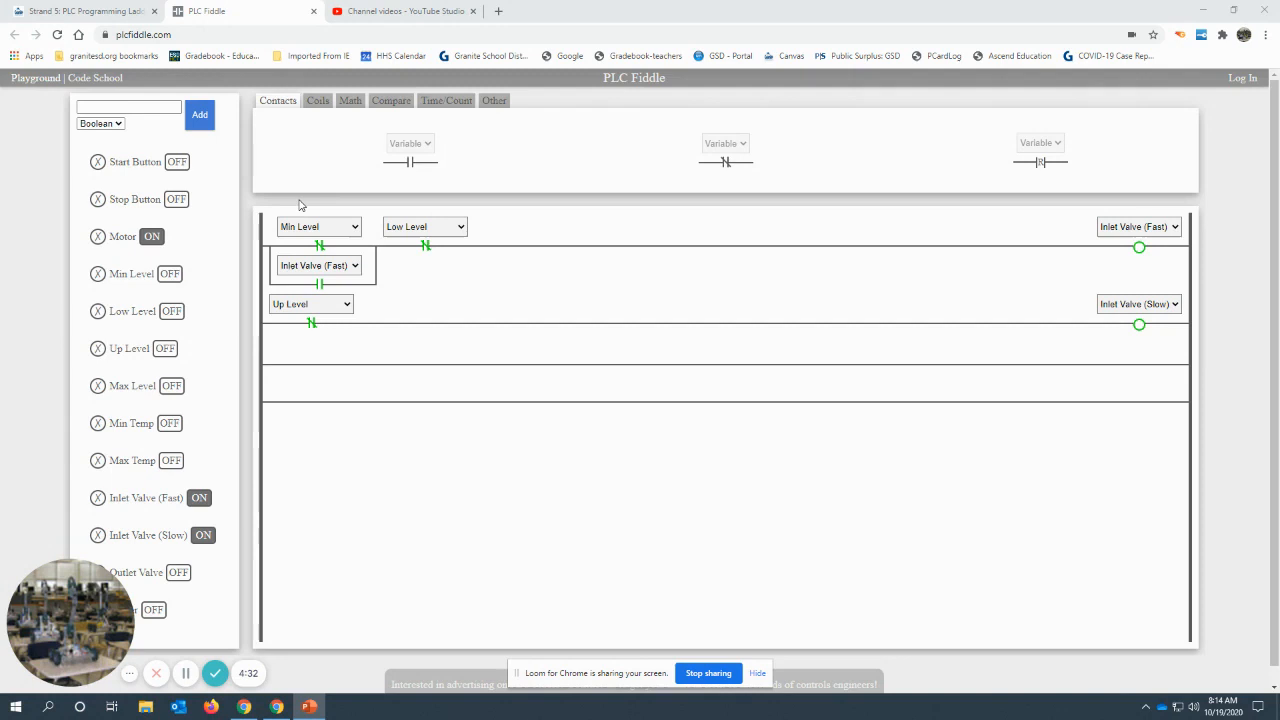
mouse_move(384, 100)
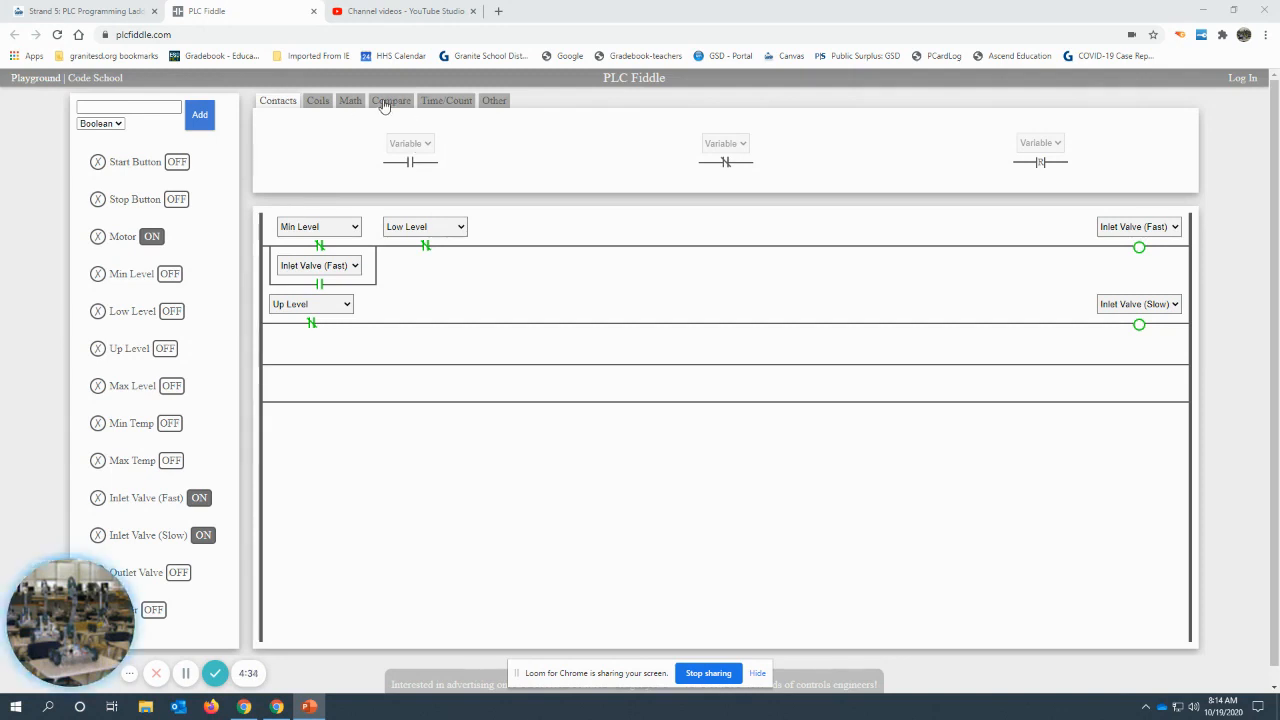
mouse_move(698, 168)
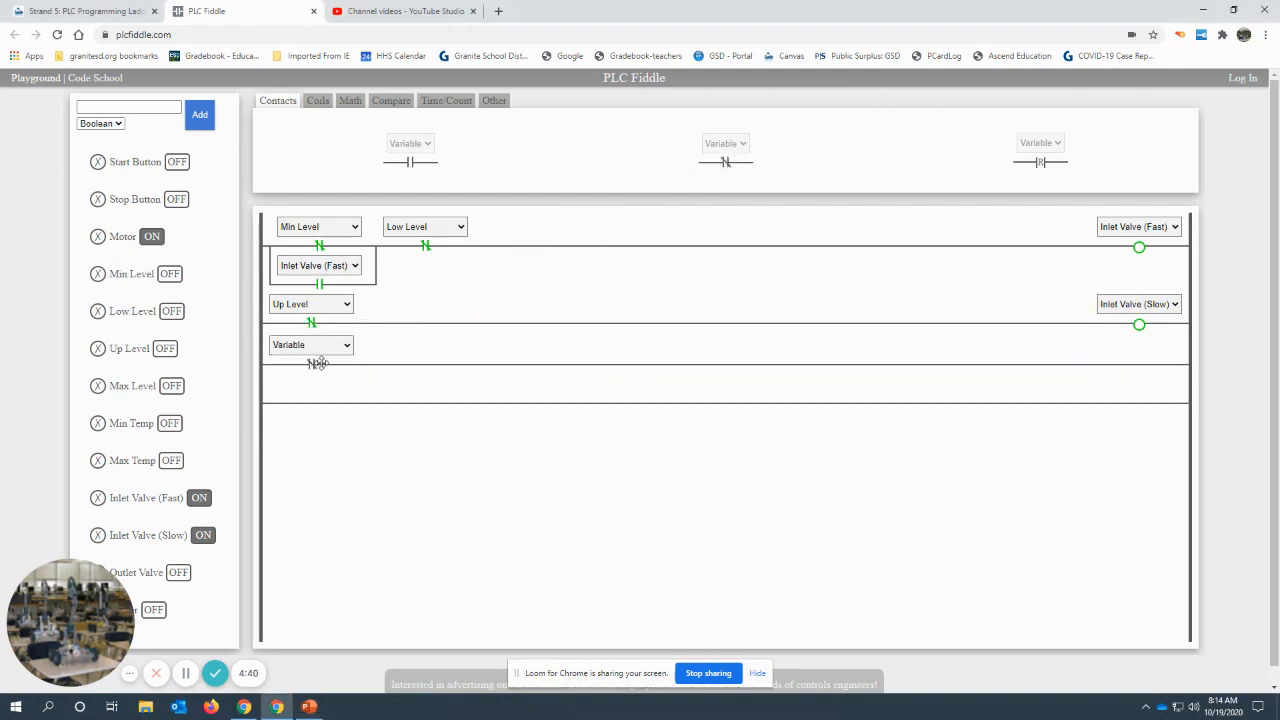
left_click(310, 344)
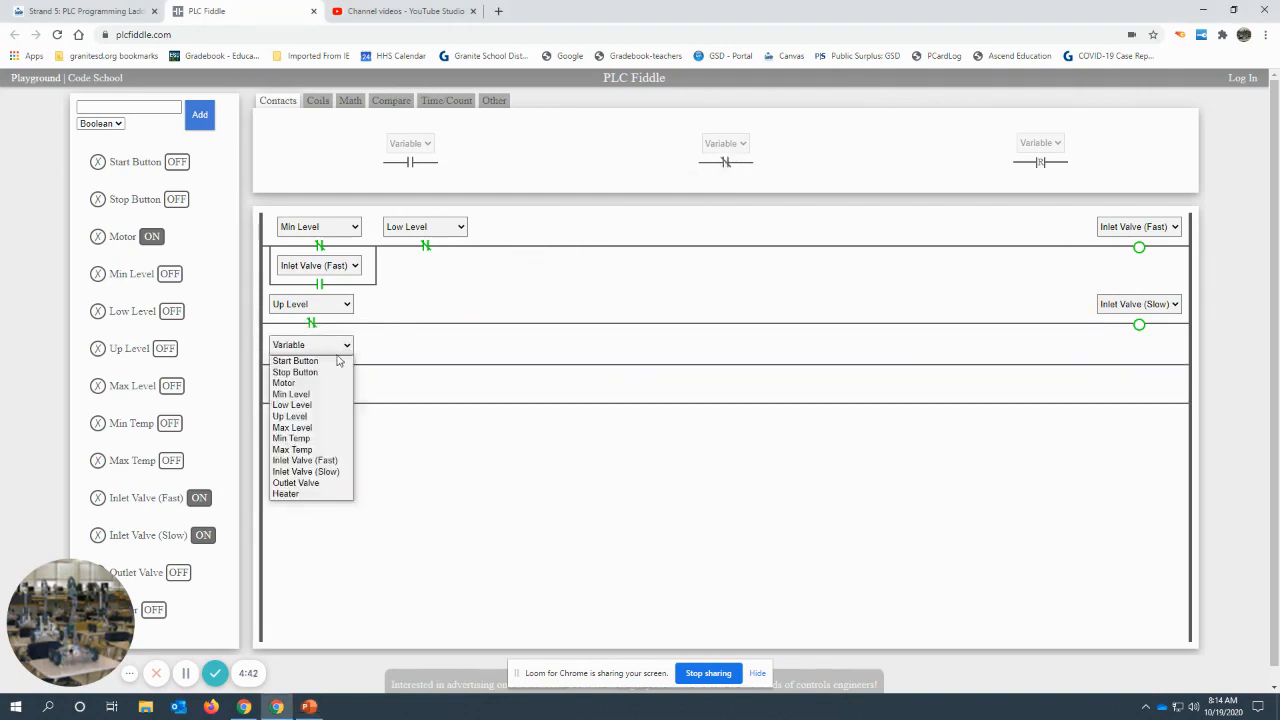
mouse_move(292, 428)
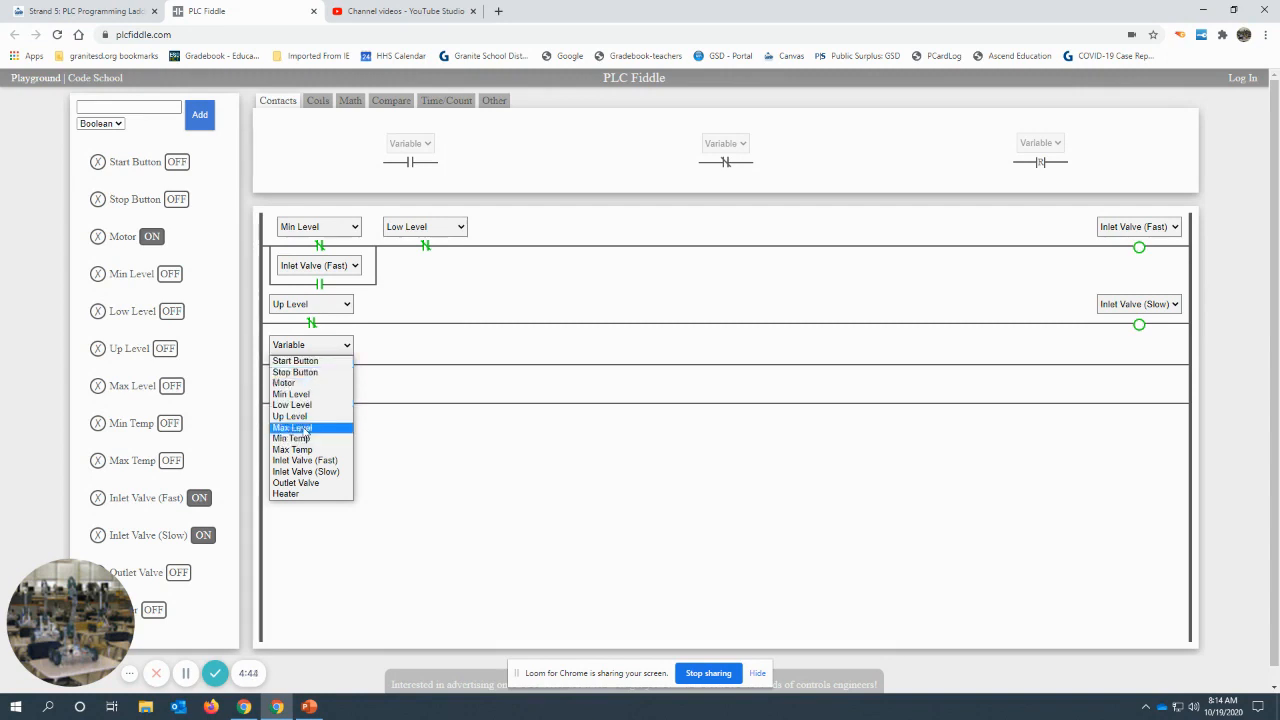
left_click(292, 428)
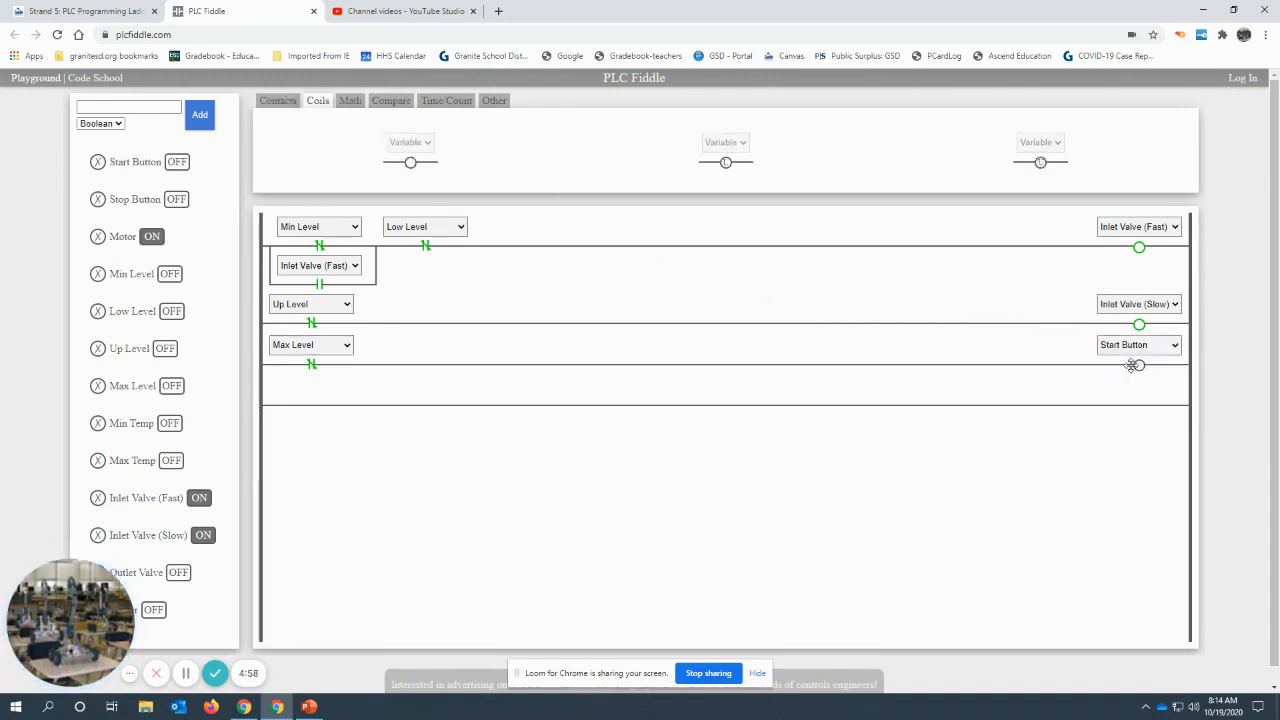
Assign Outlet Valve to the coil on rung 3
left_click(1138, 344)
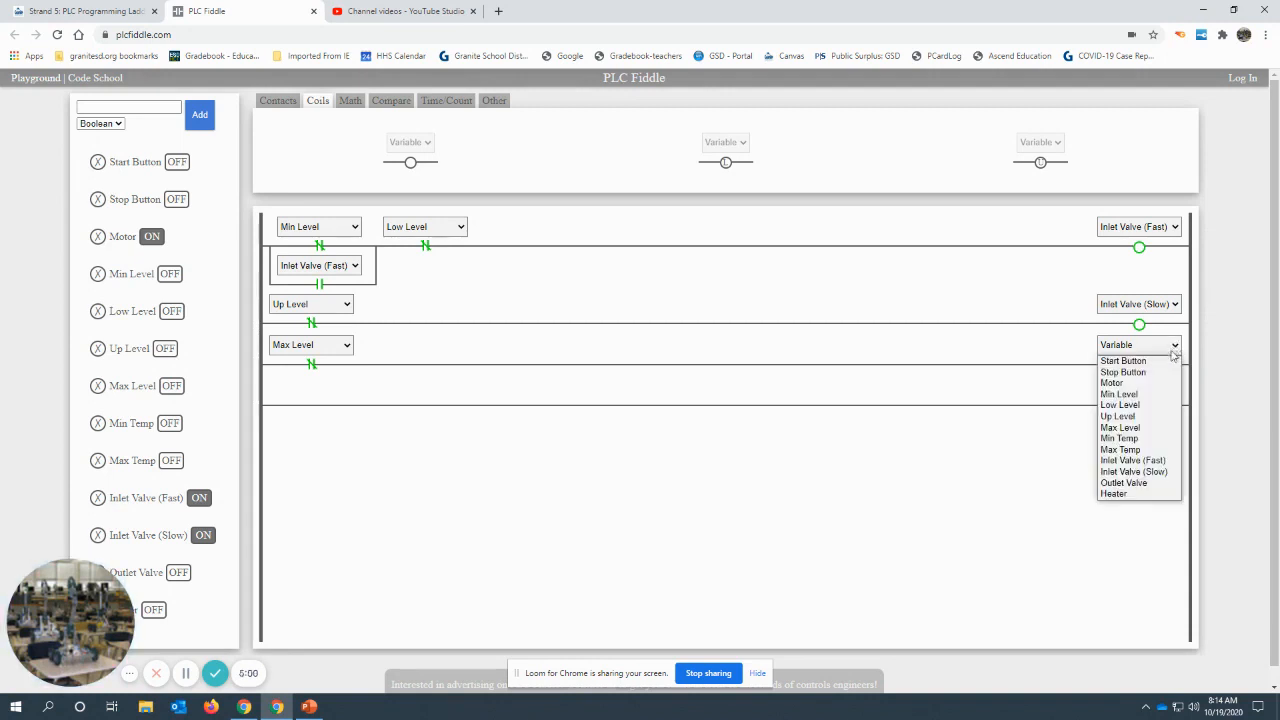
mouse_move(1132, 472)
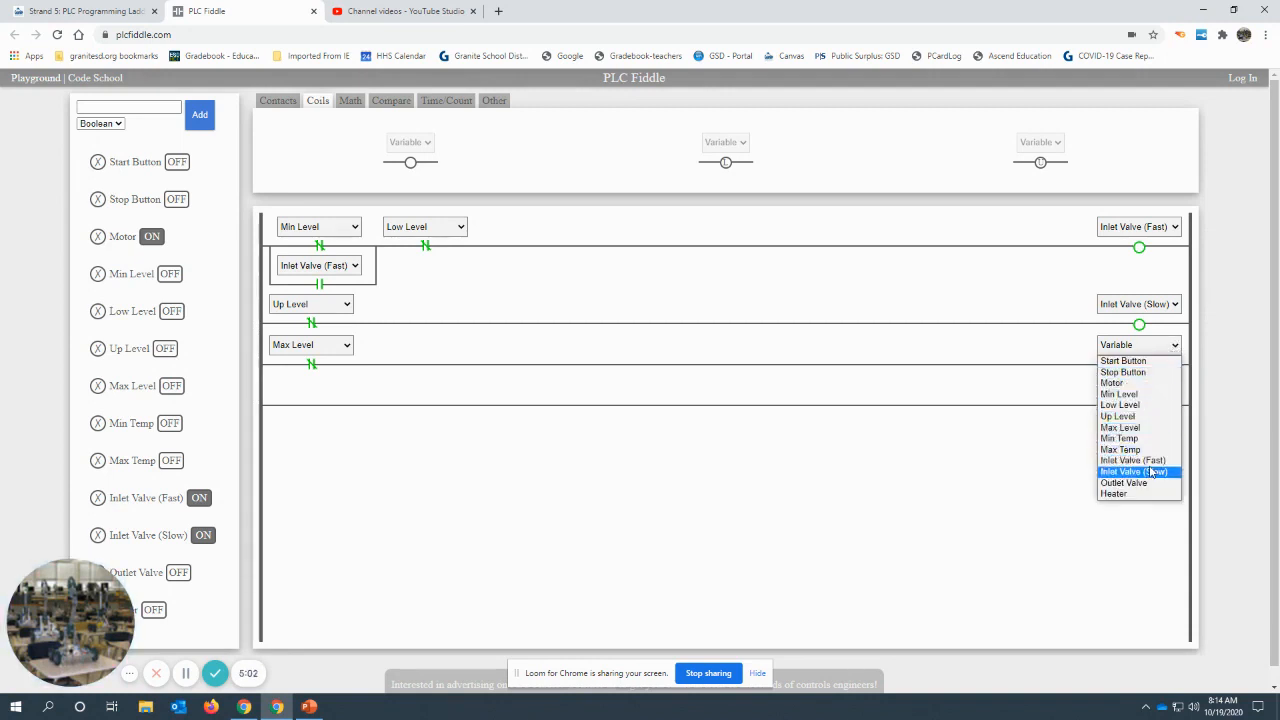
left_click(1124, 482)
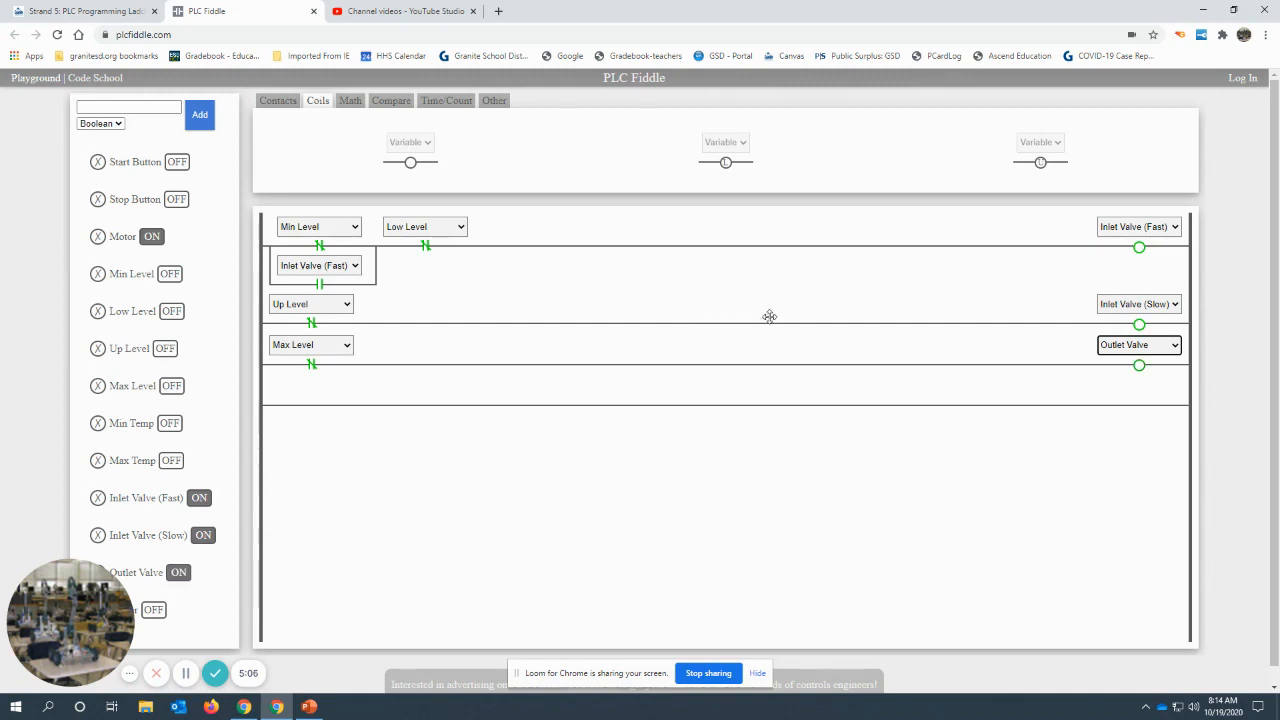
mouse_move(58, 154)
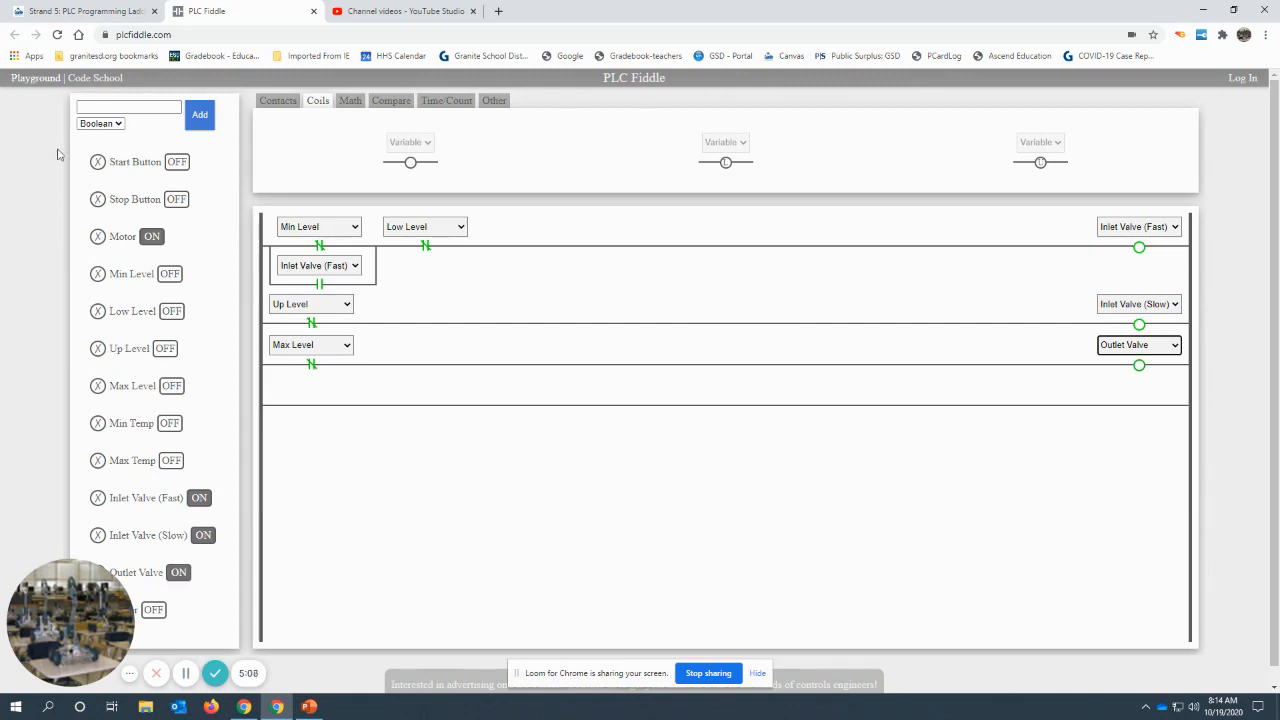
mouse_move(548, 236)
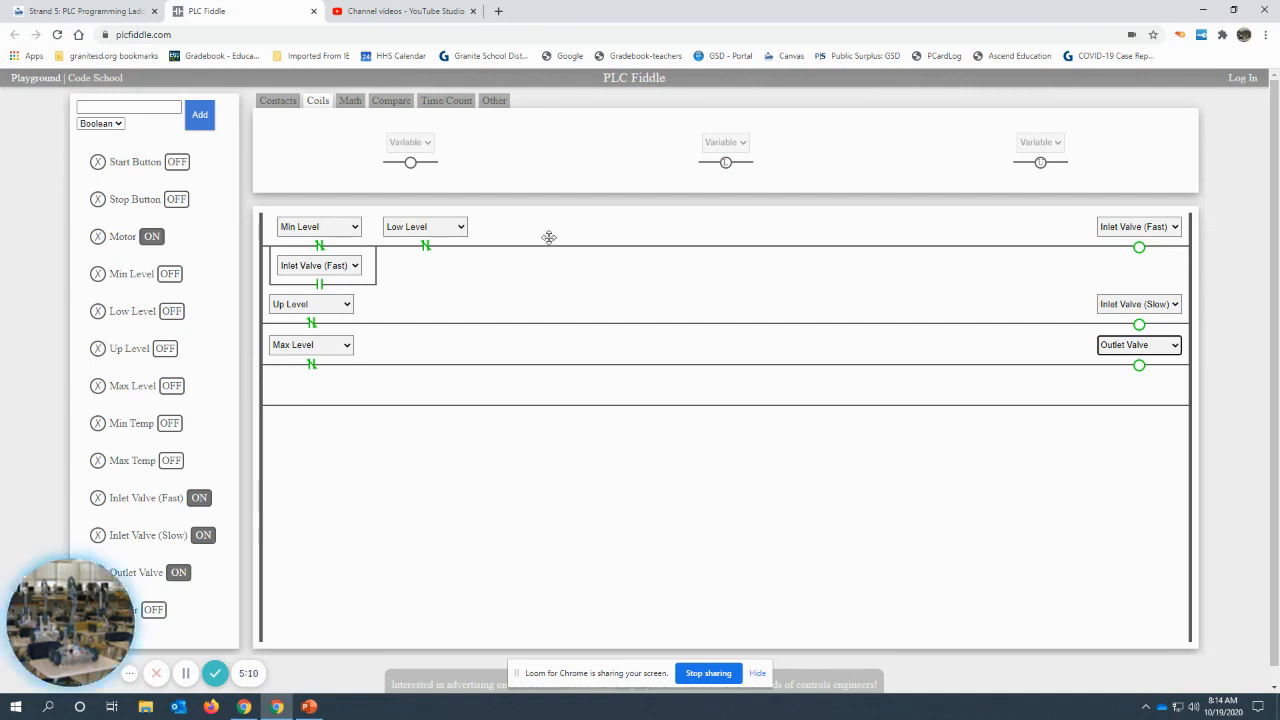
mouse_move(408, 332)
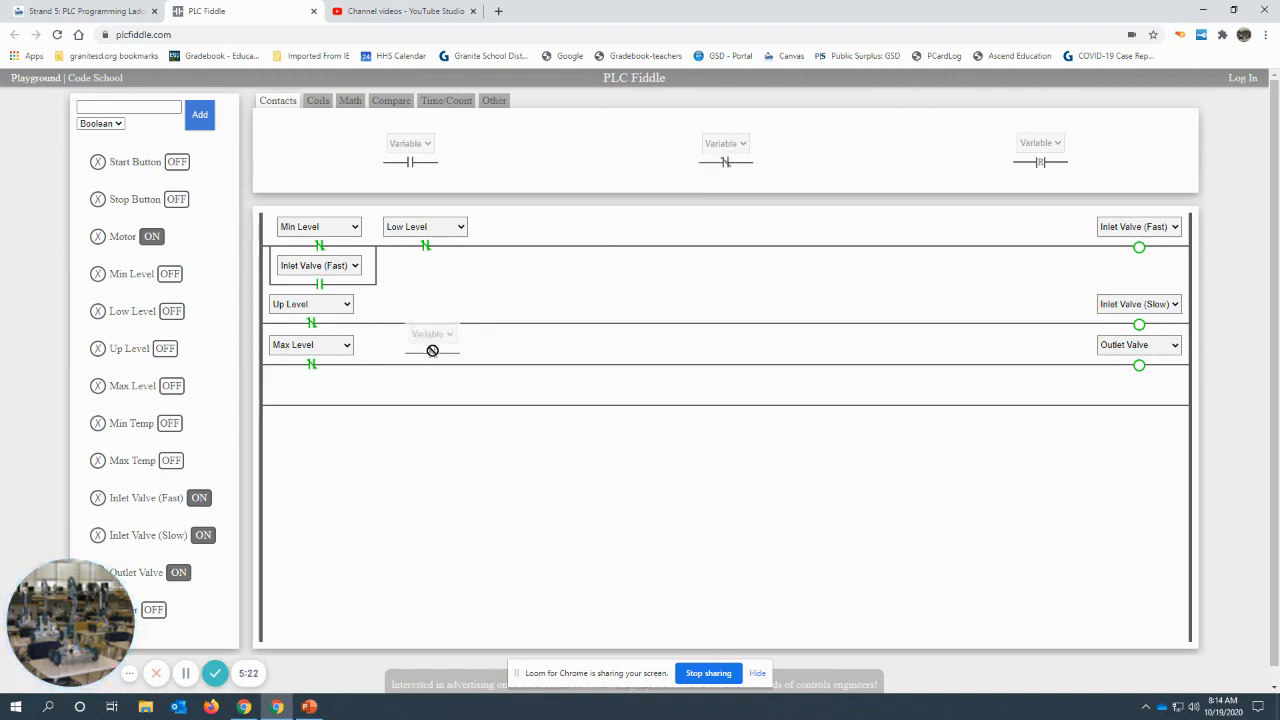
Place a second contact after Max Level on rung 3 and assign it Up Level
left_click(432, 332)
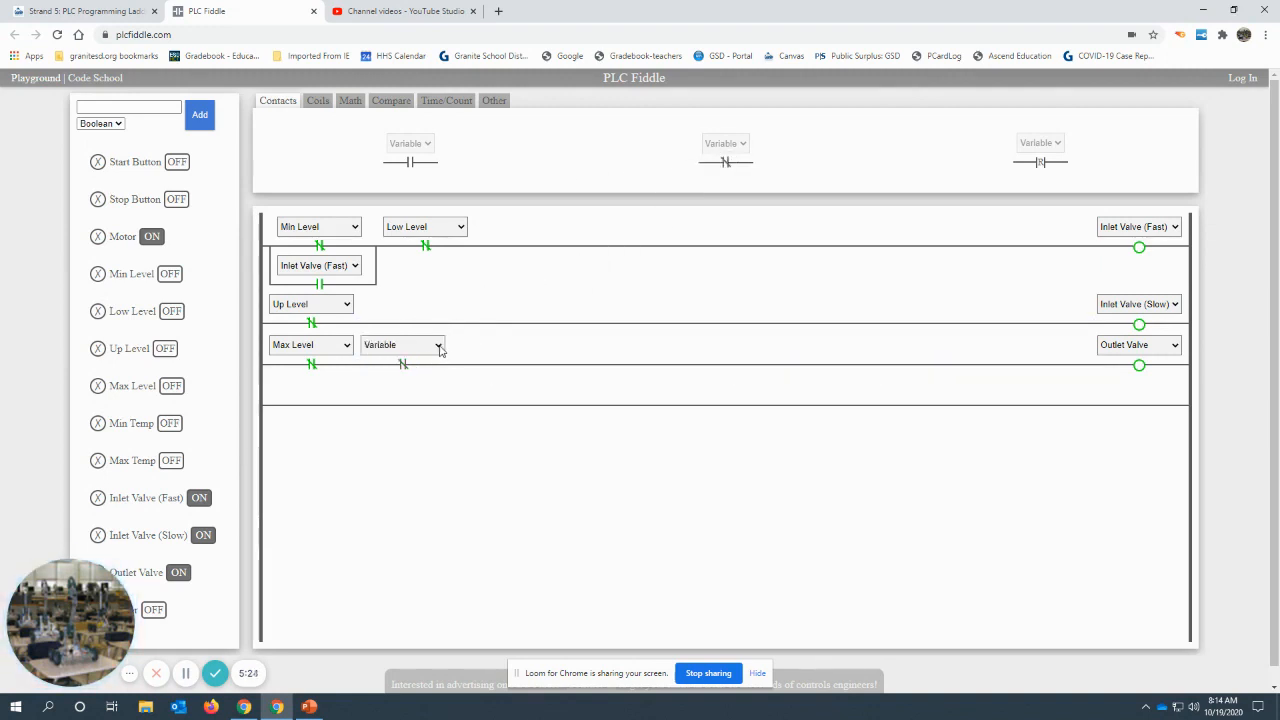
left_click(400, 344)
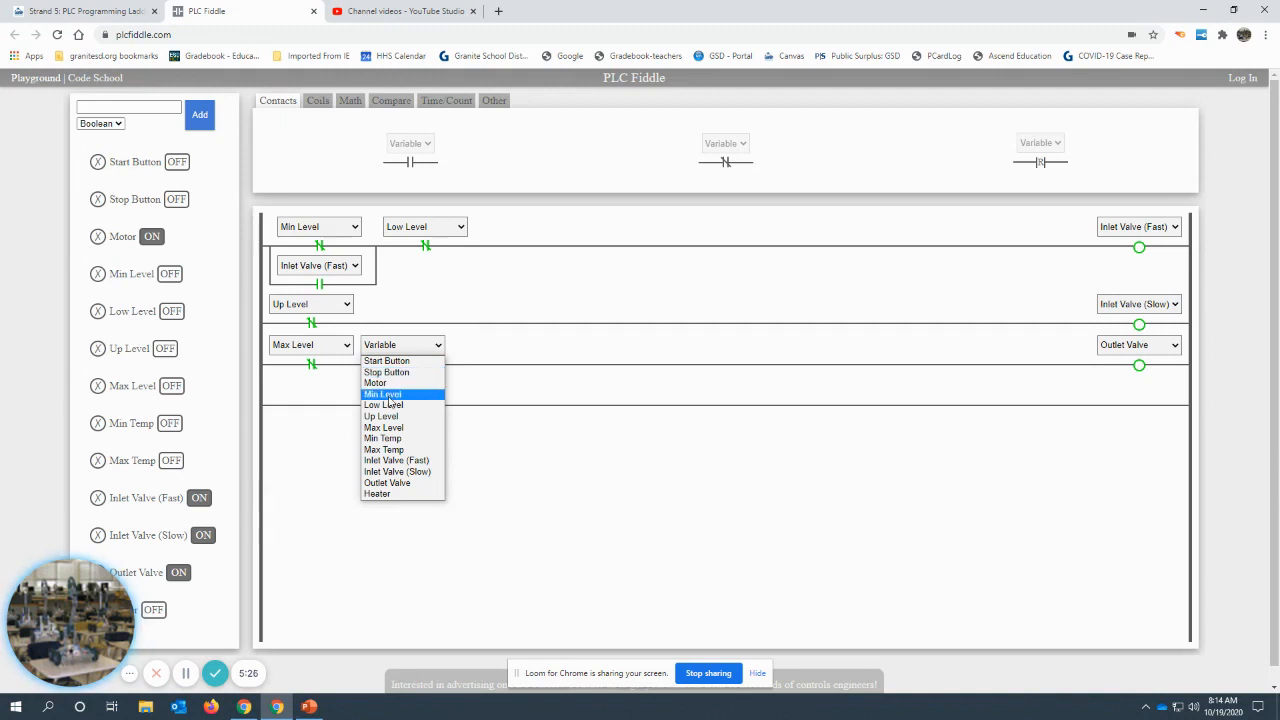
mouse_move(380, 416)
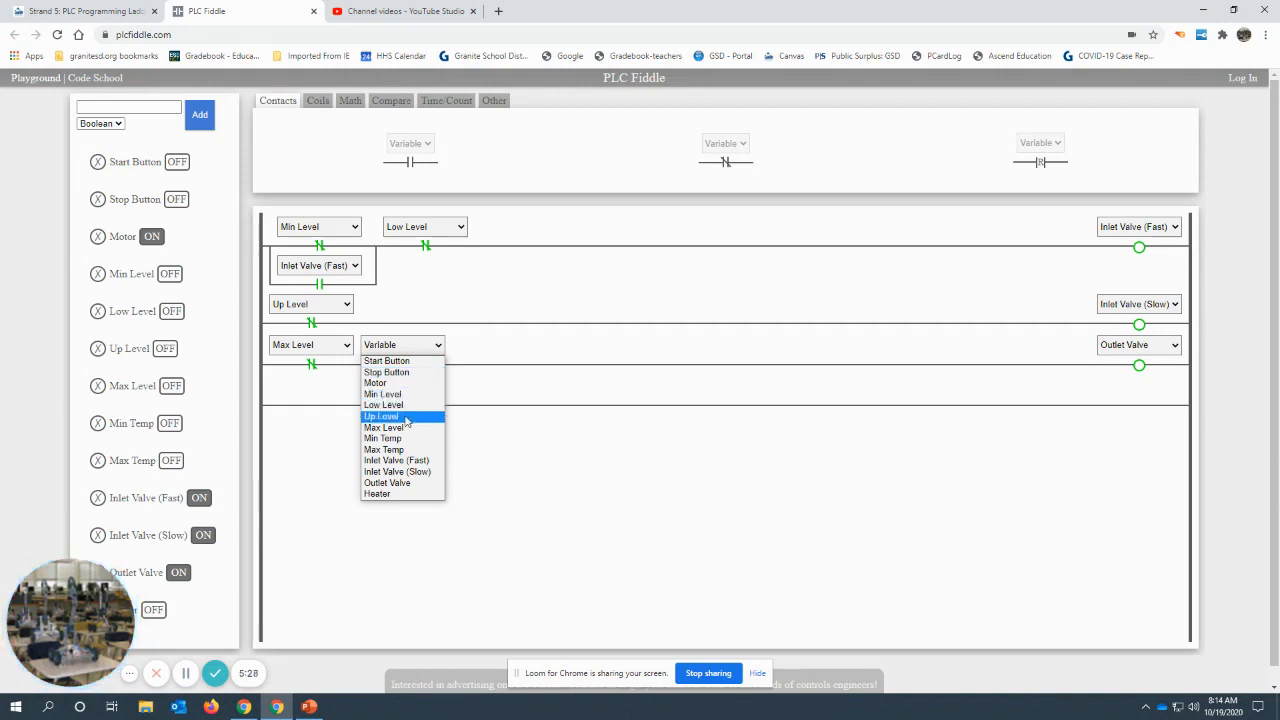
left_click(380, 416)
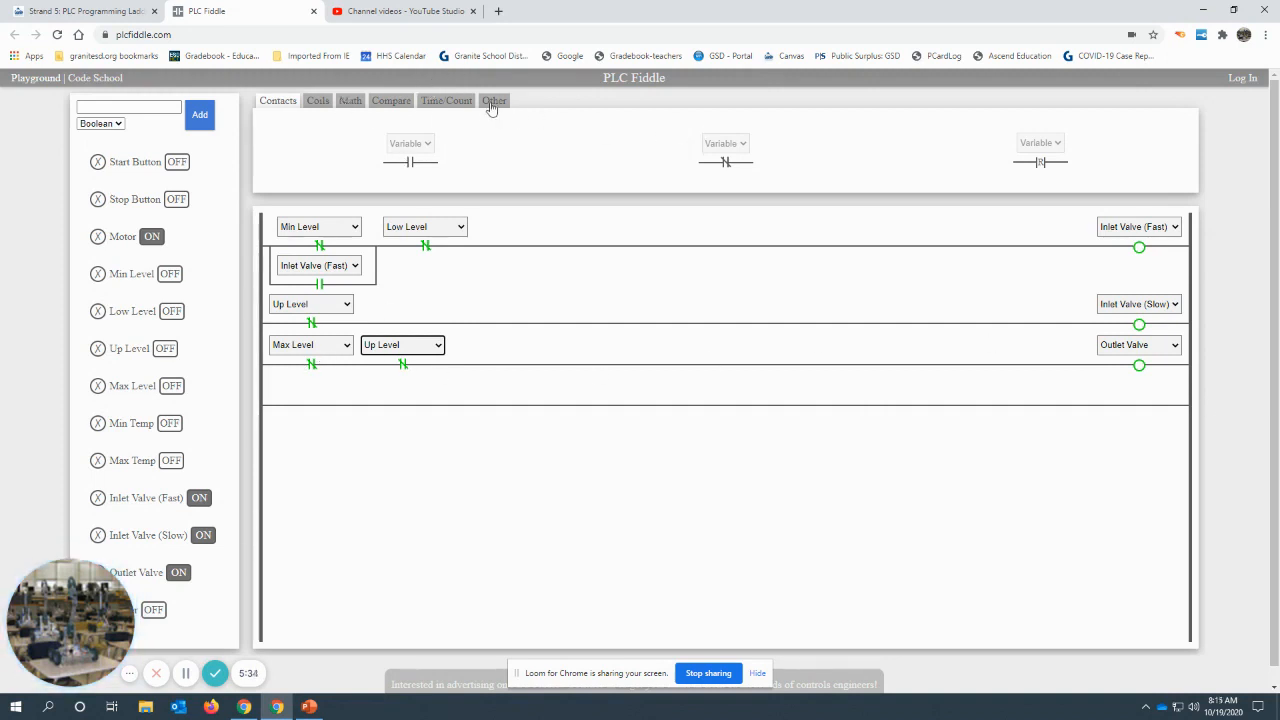
left_click(492, 100)
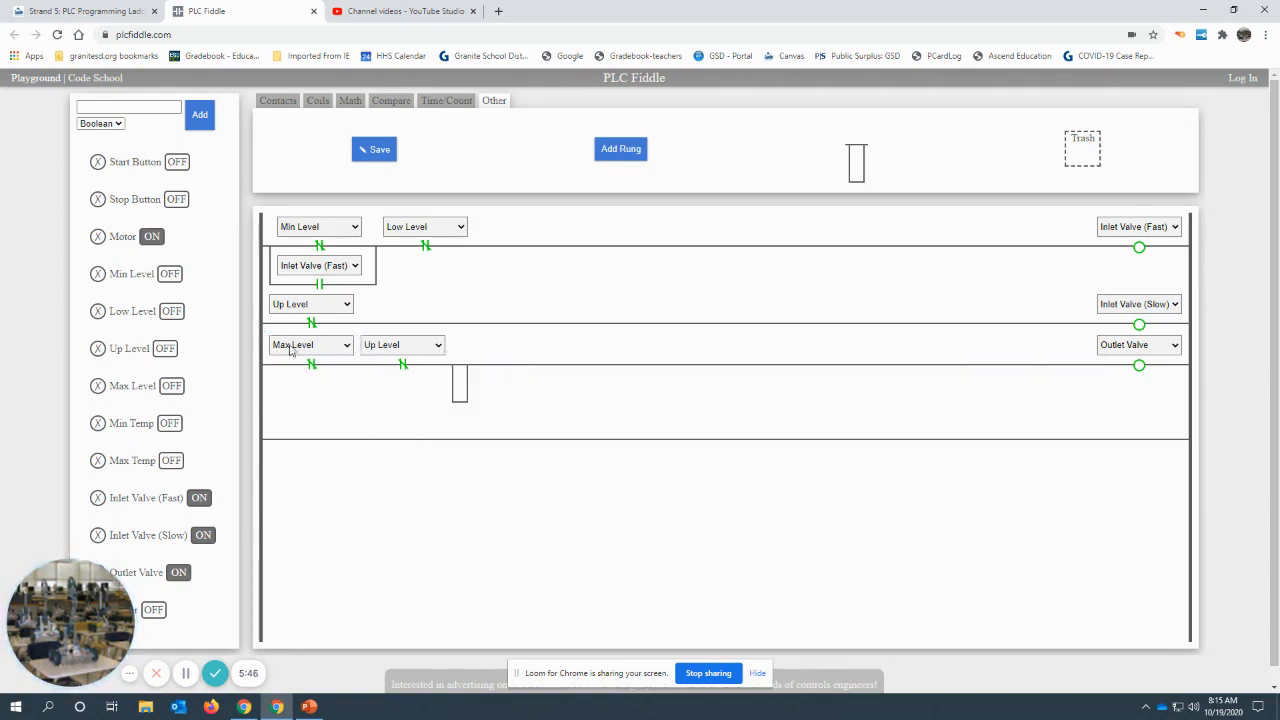
Drop a branch under Max Level with a contact assigned to Outlet Valve
left_click(400, 344)
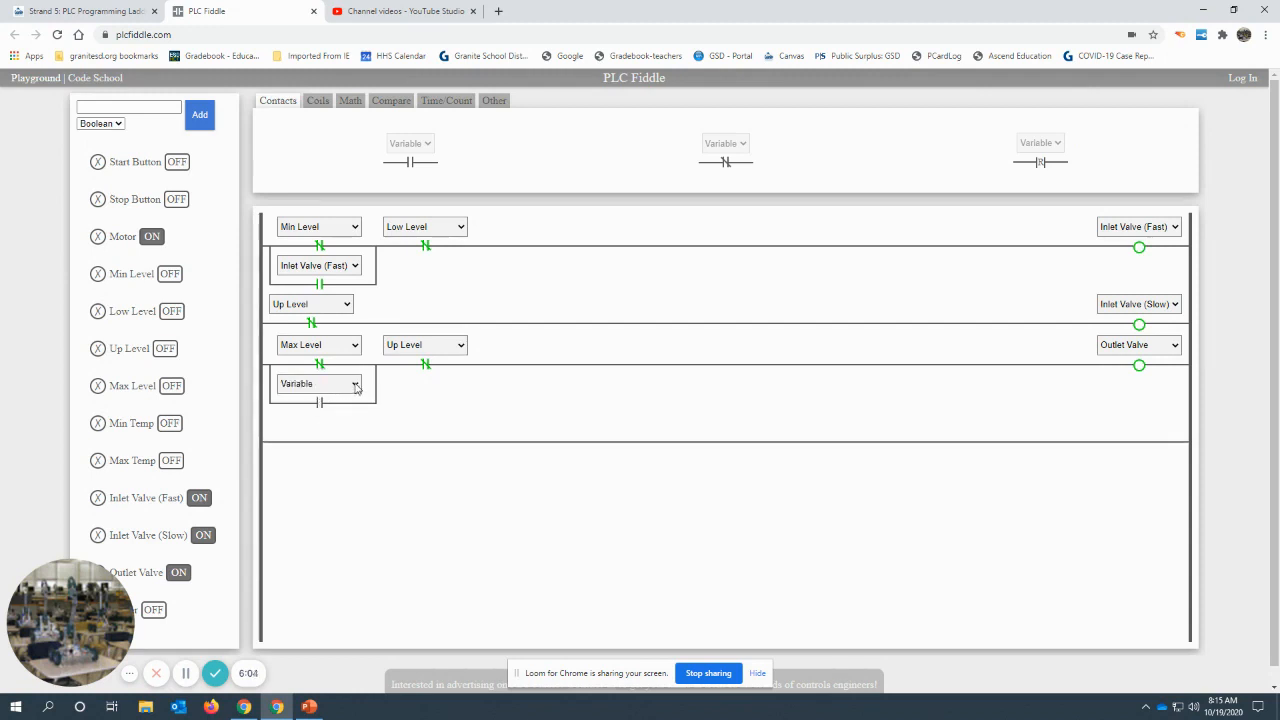
left_click(318, 384)
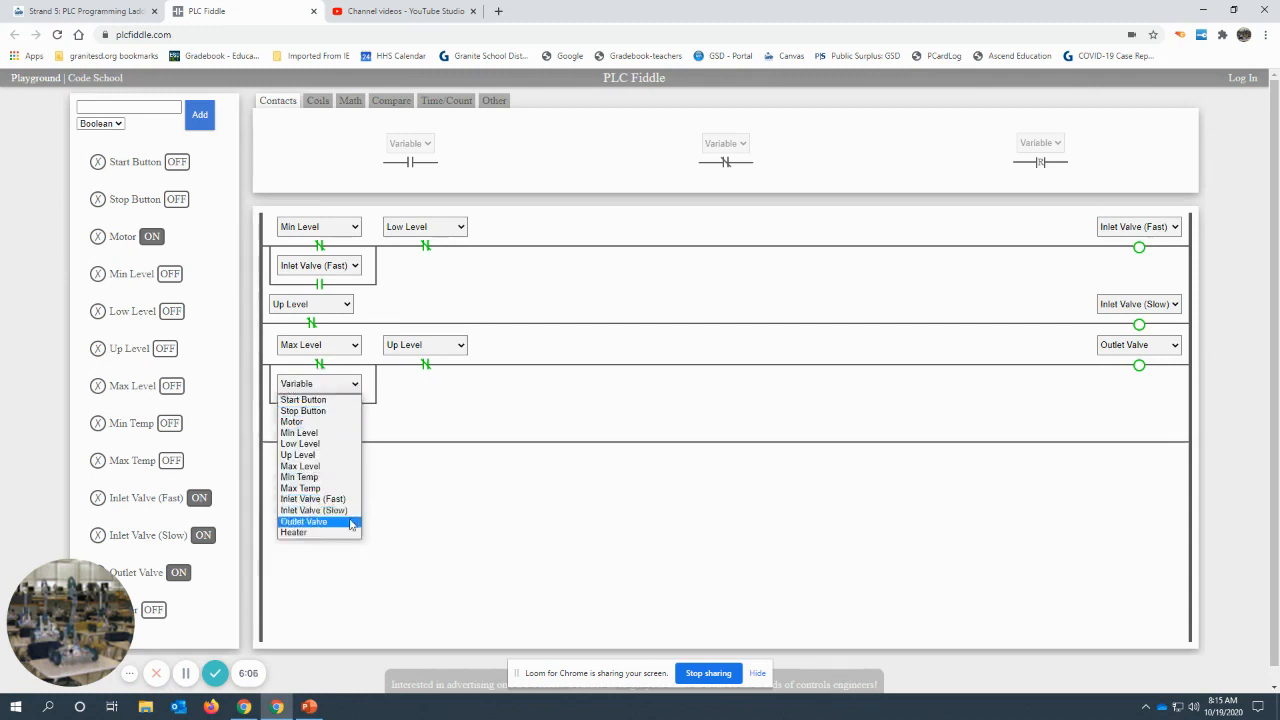
left_click(304, 520)
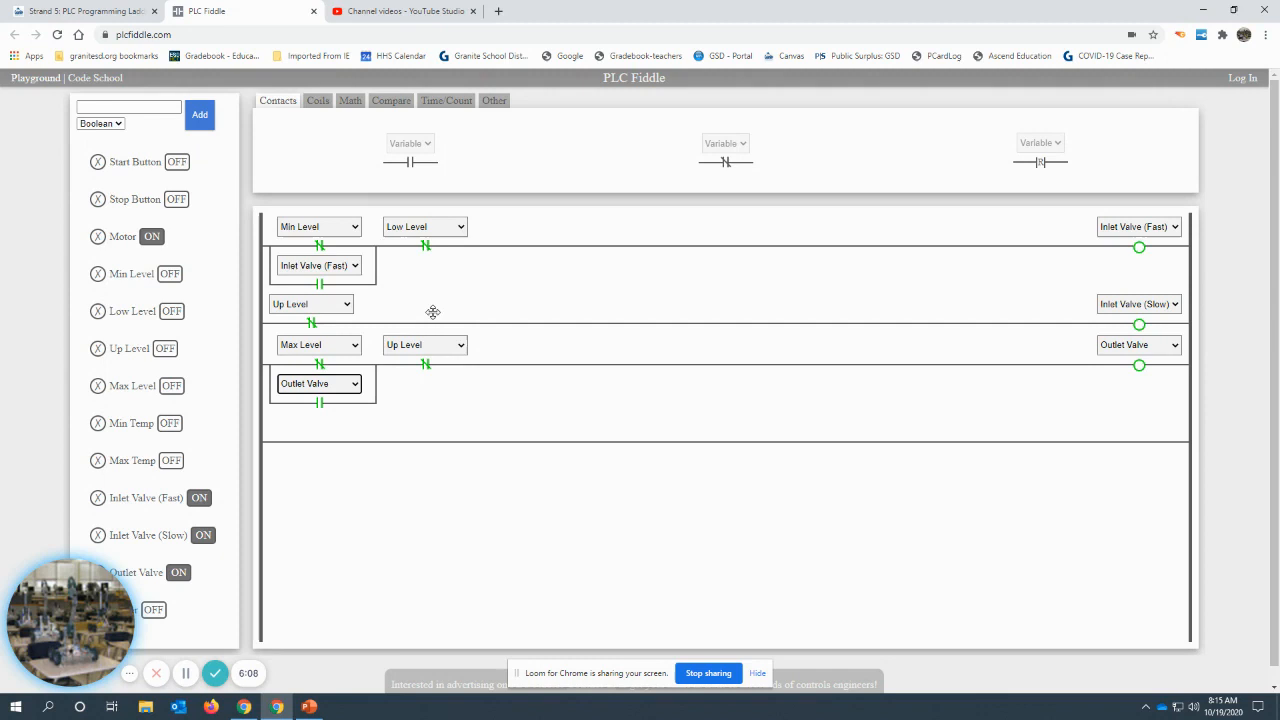
mouse_move(300, 248)
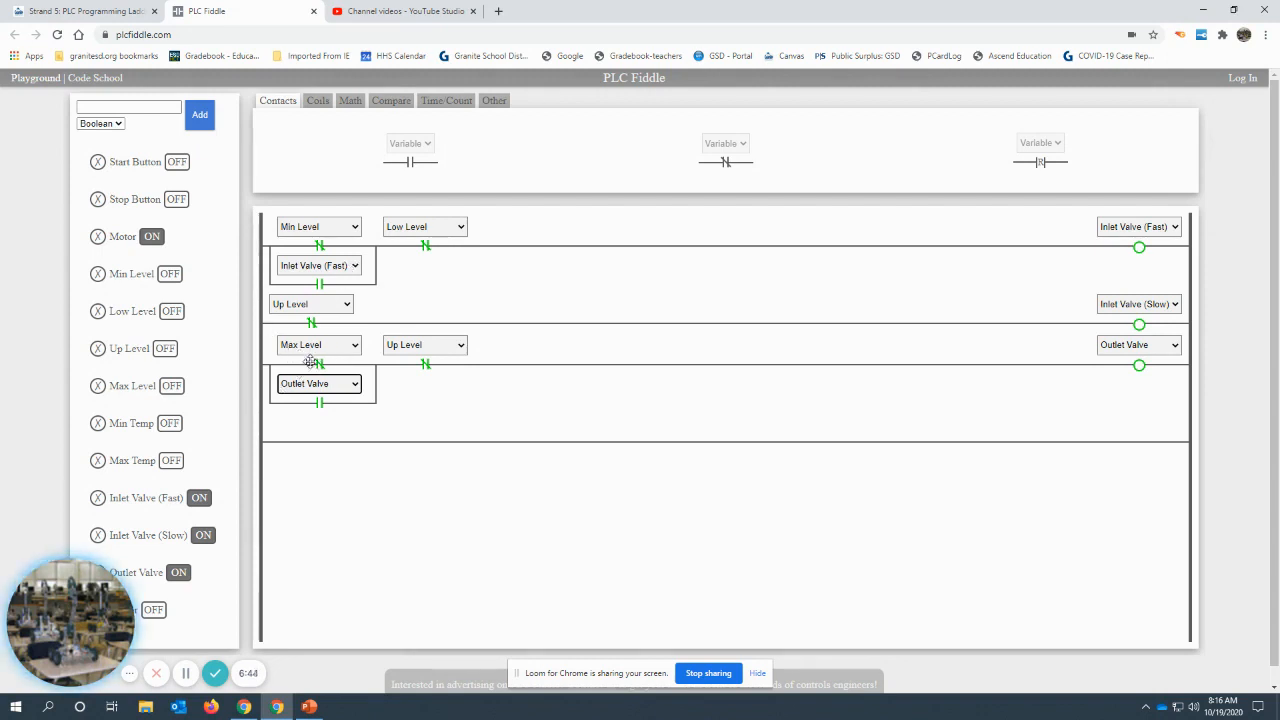
mouse_move(284, 408)
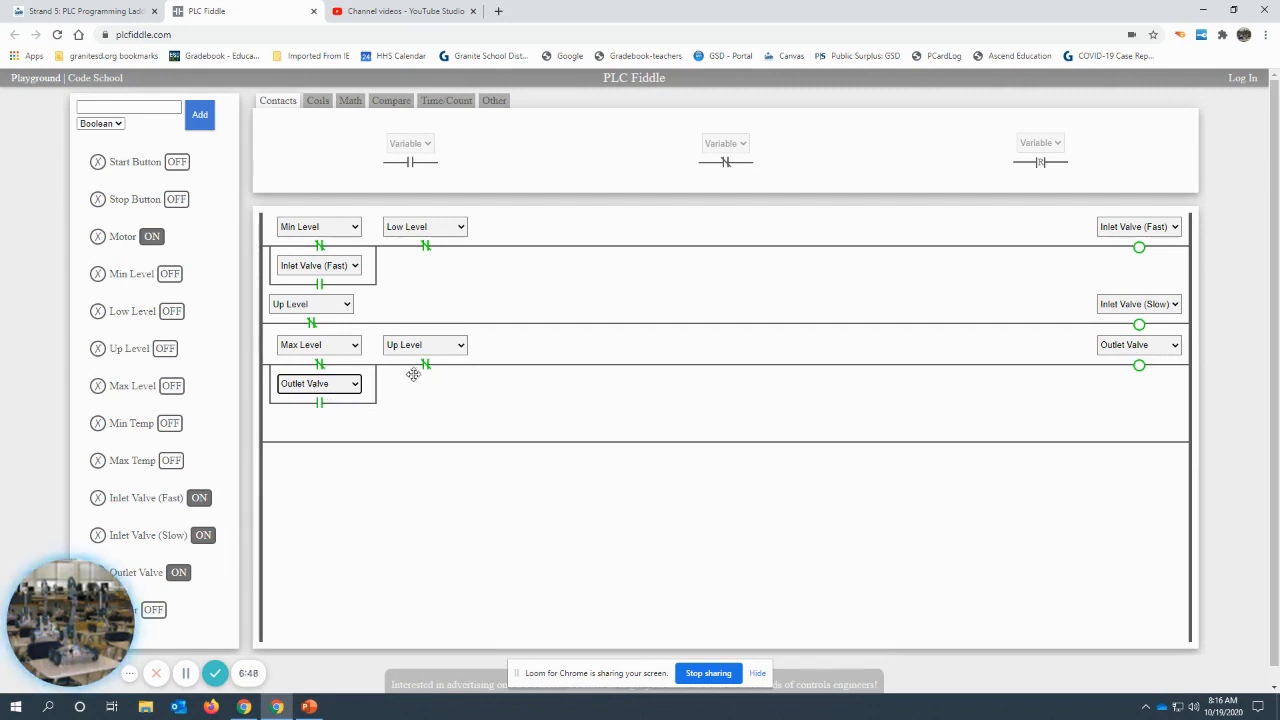
mouse_move(604, 464)
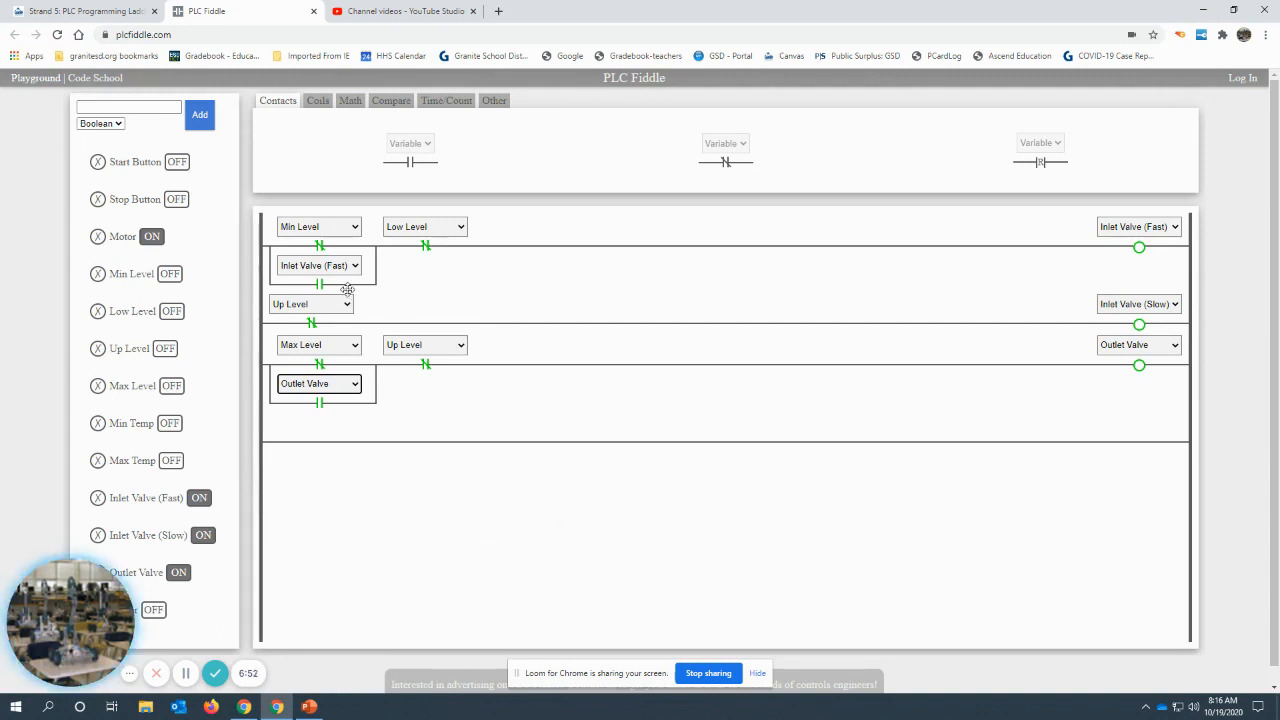
mouse_move(312, 80)
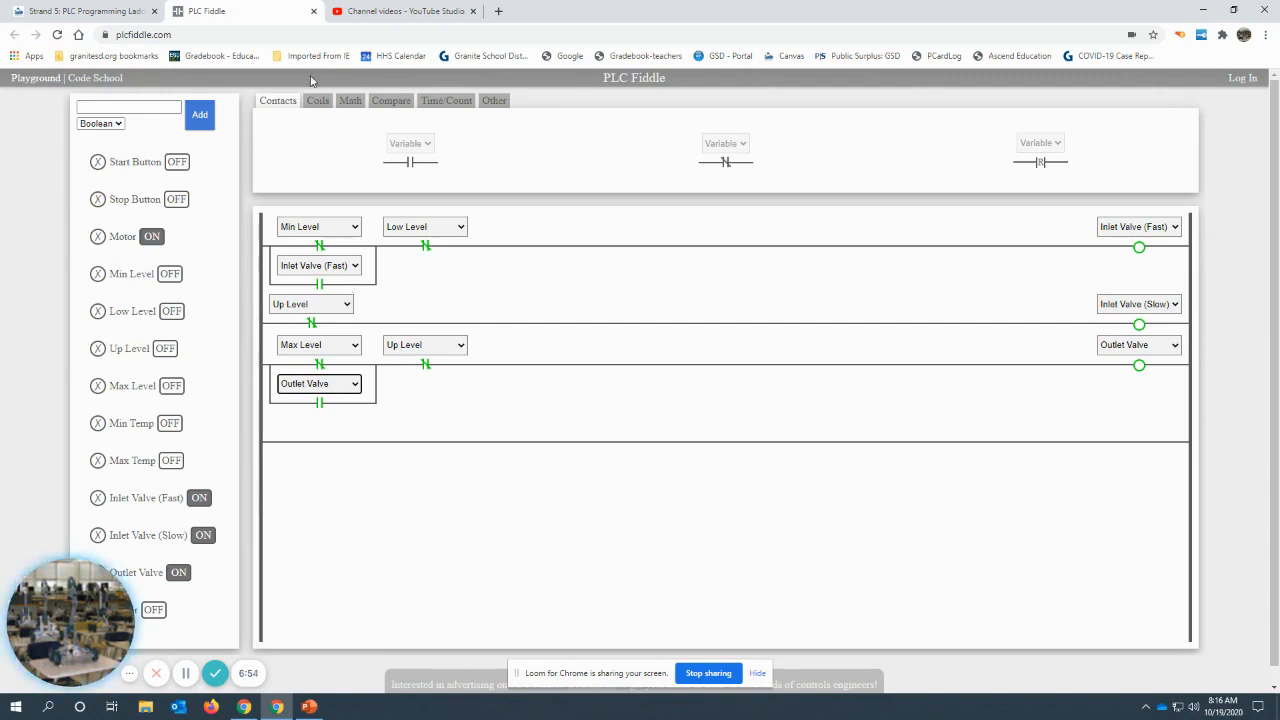
mouse_move(568, 198)
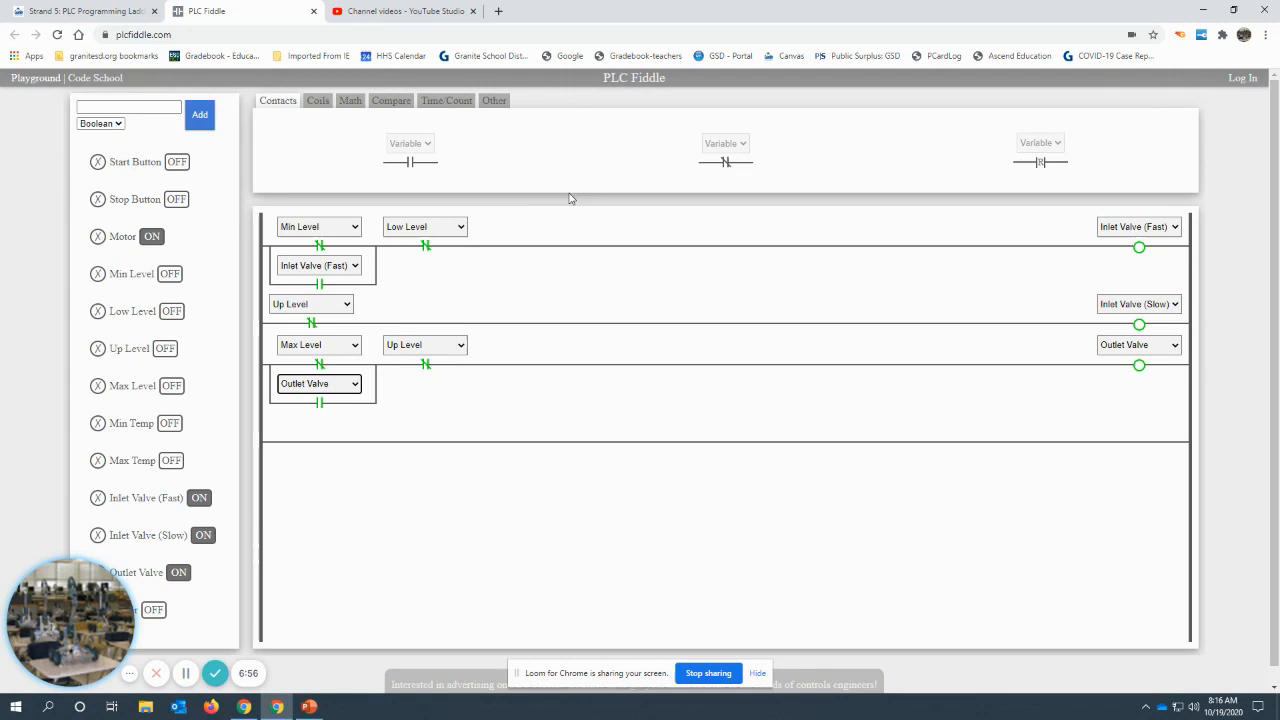
mouse_move(728, 160)
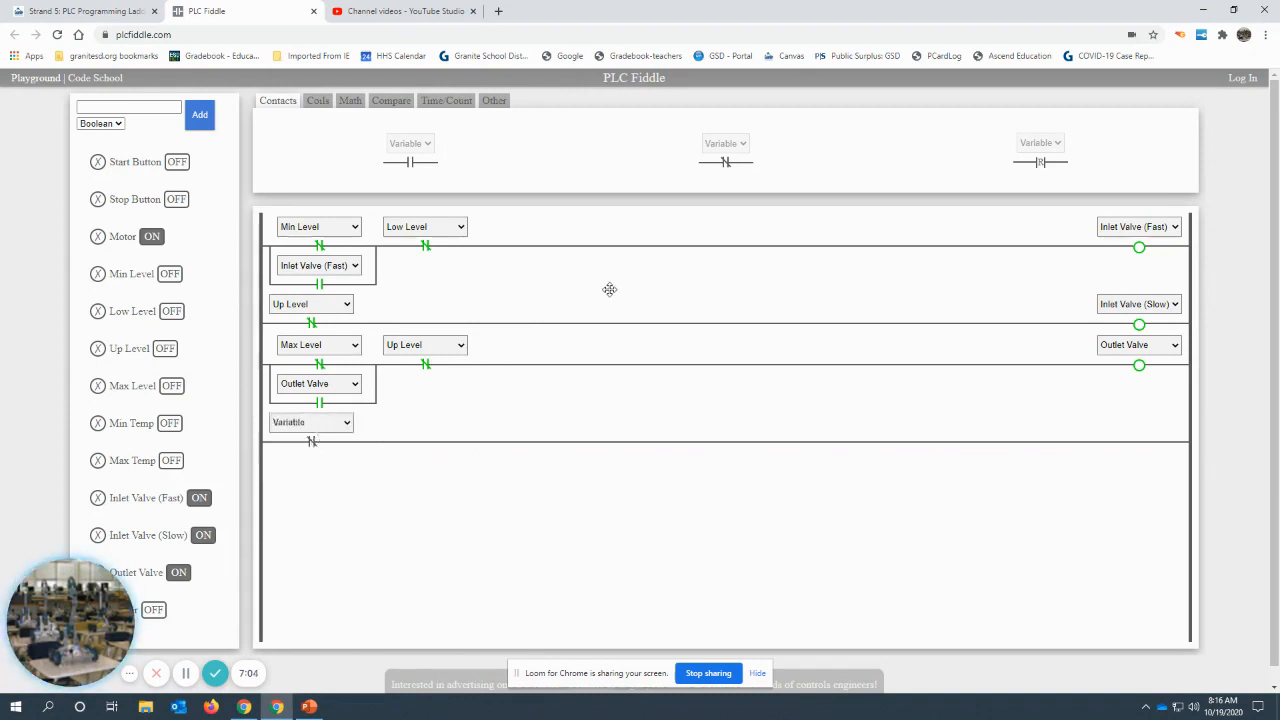
mouse_move(410, 160)
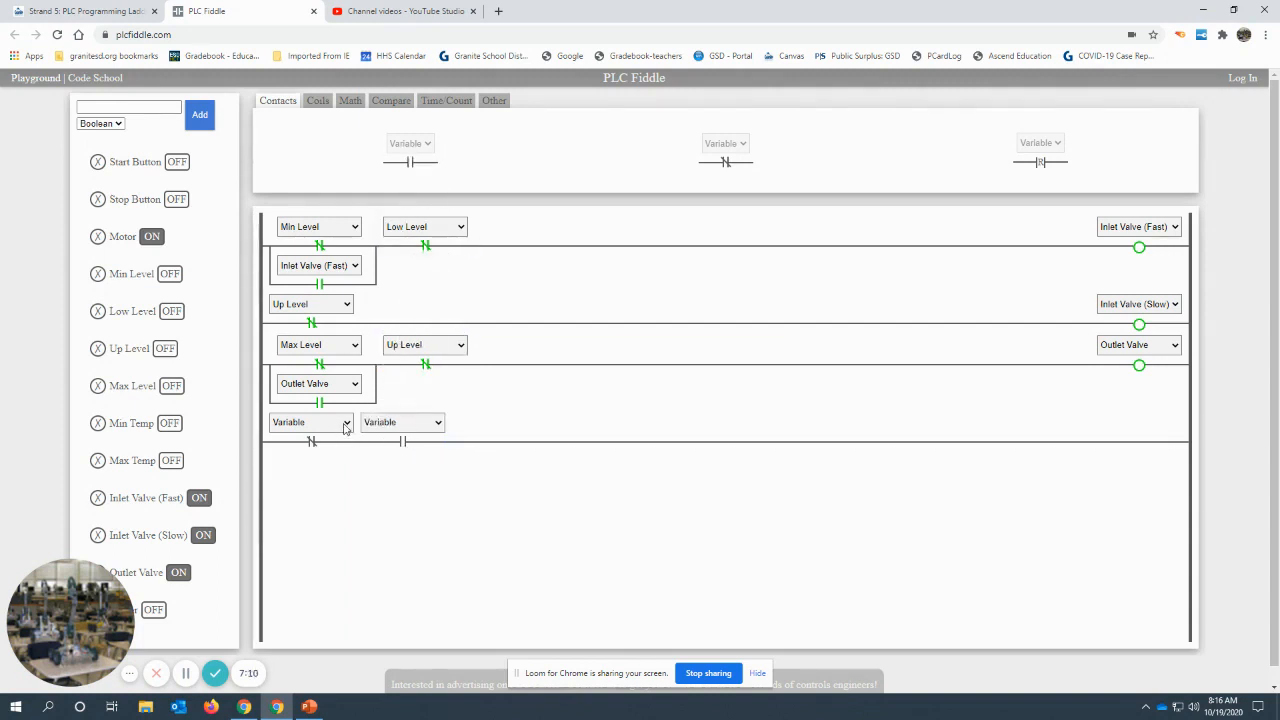
Assign Min Temp to the first contact of the new fourth rung
left_click(312, 420)
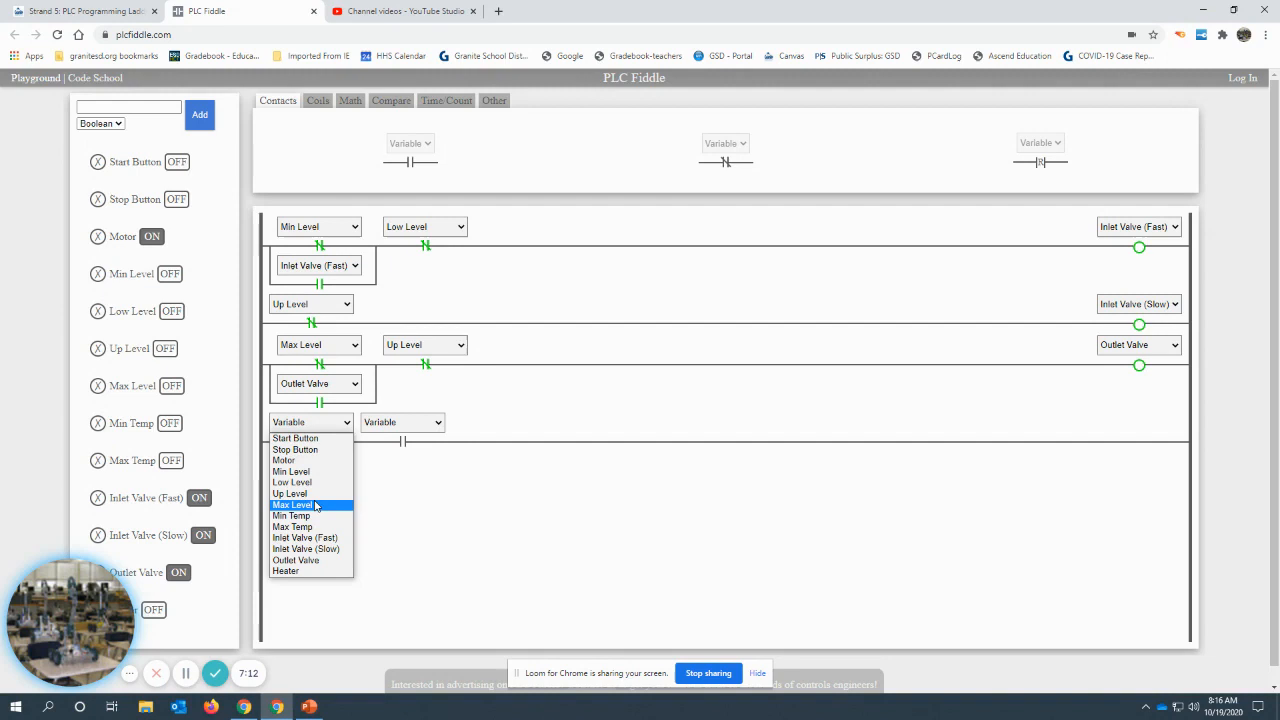
left_click(292, 516)
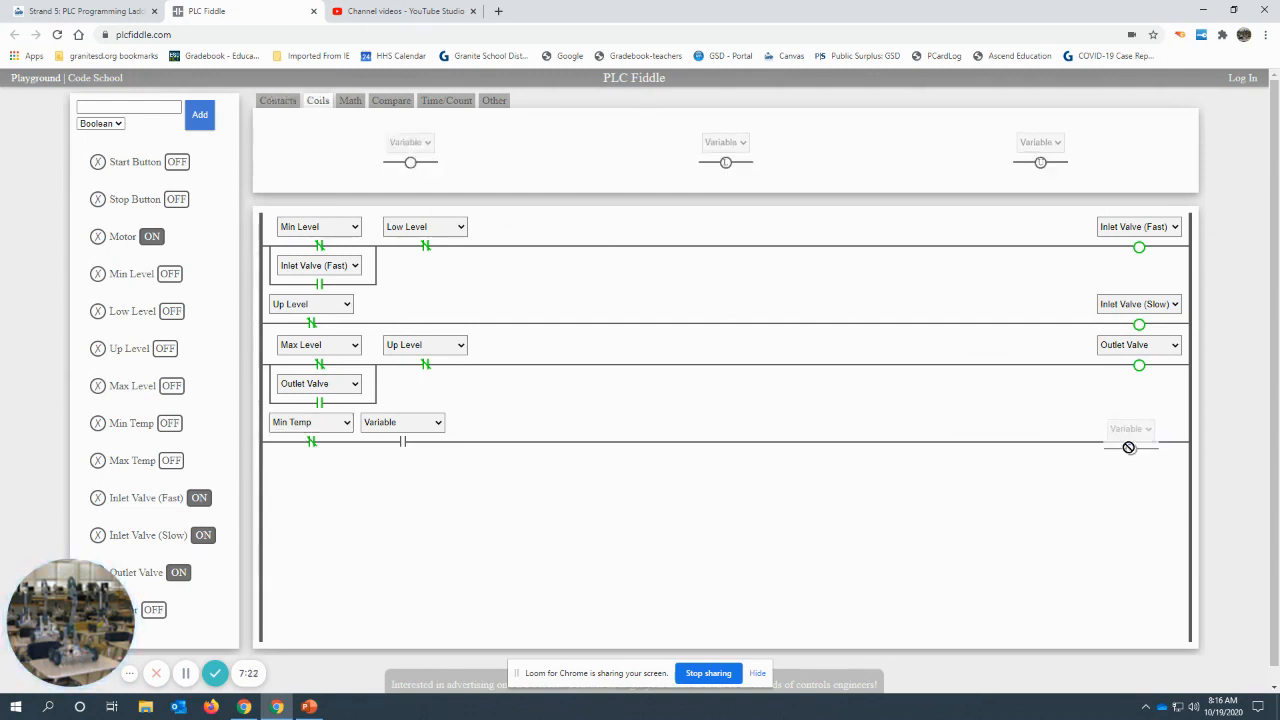
Assign Heater to the rung's coil and set the second contact to Max Temp
left_click(1130, 420)
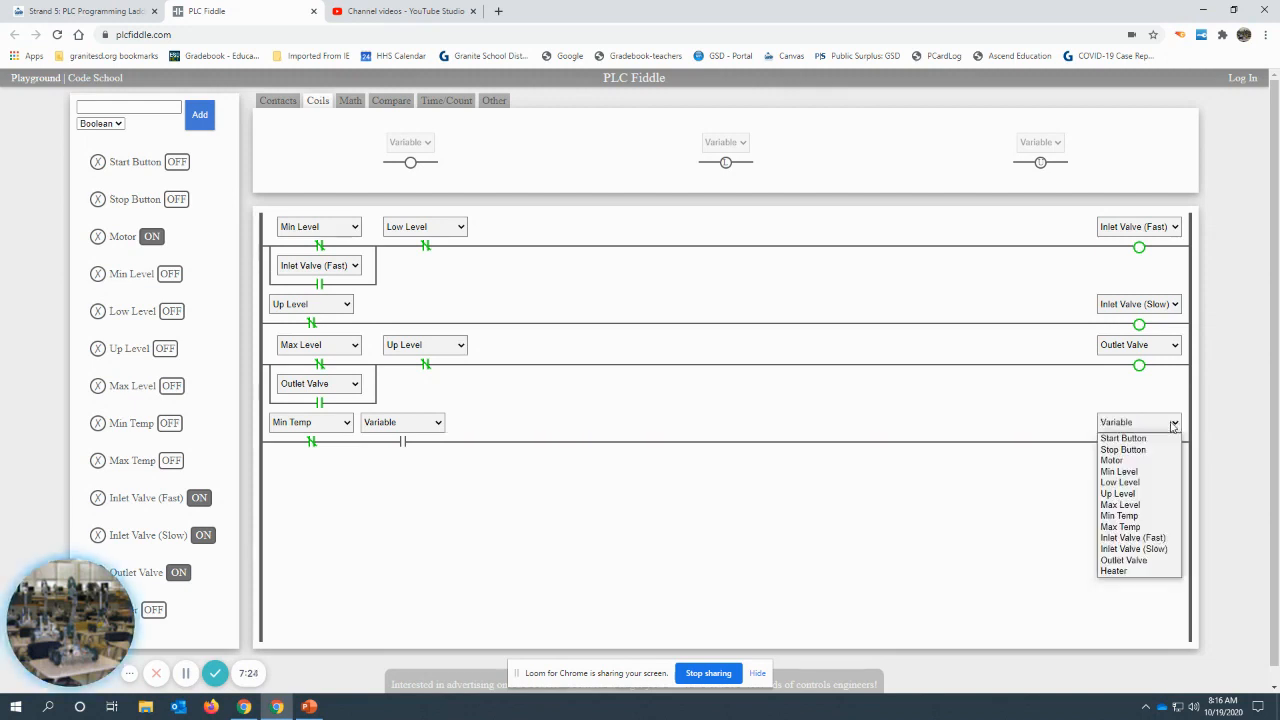
left_click(1112, 572)
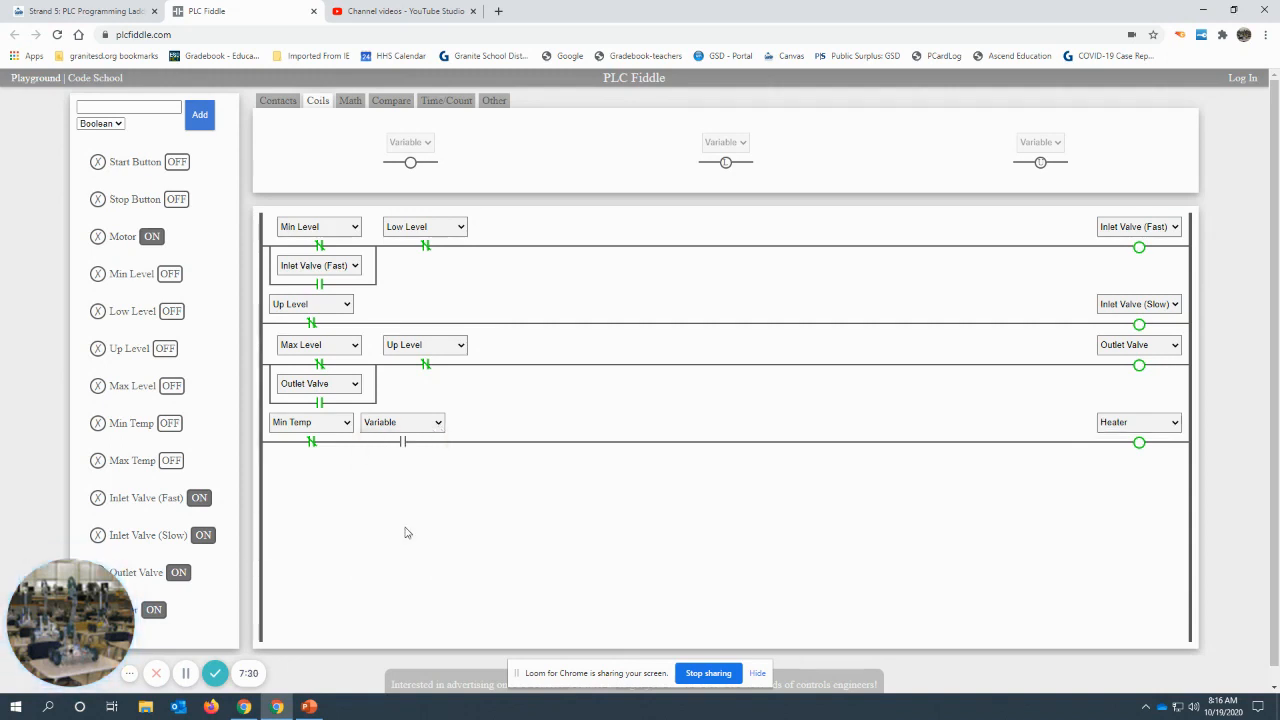
left_click(402, 422)
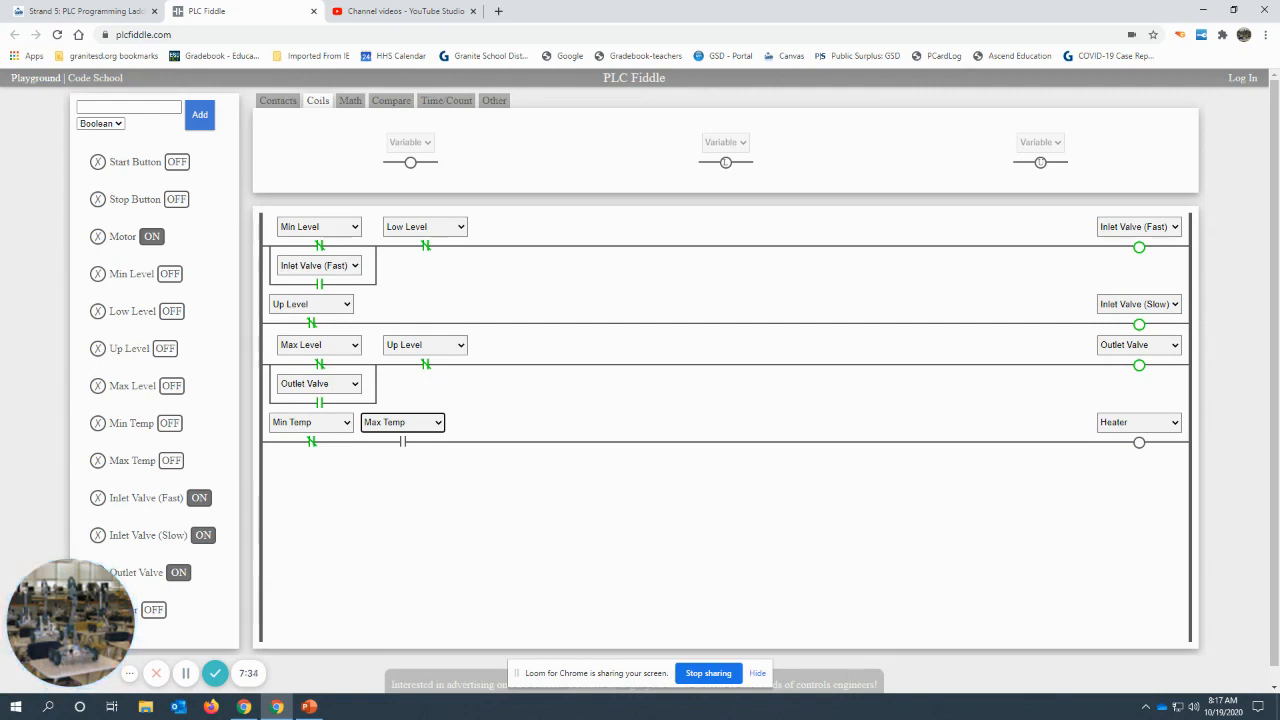
mouse_move(668, 488)
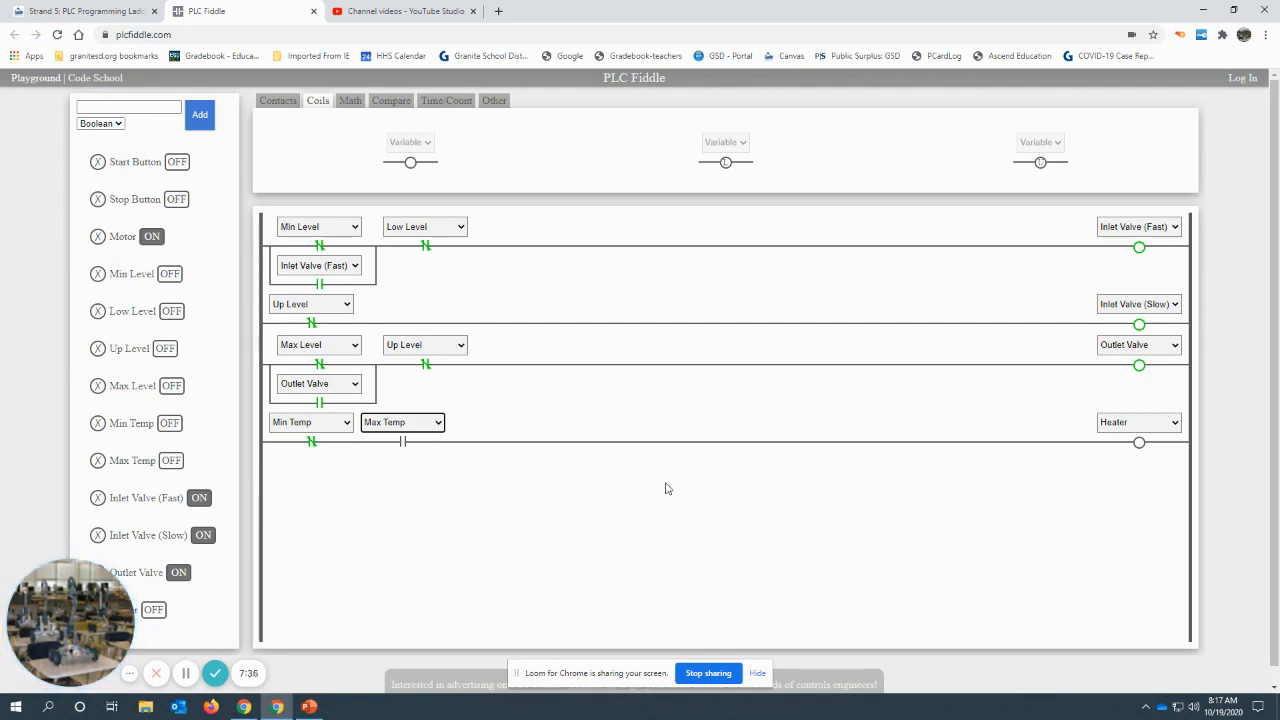
mouse_move(436, 530)
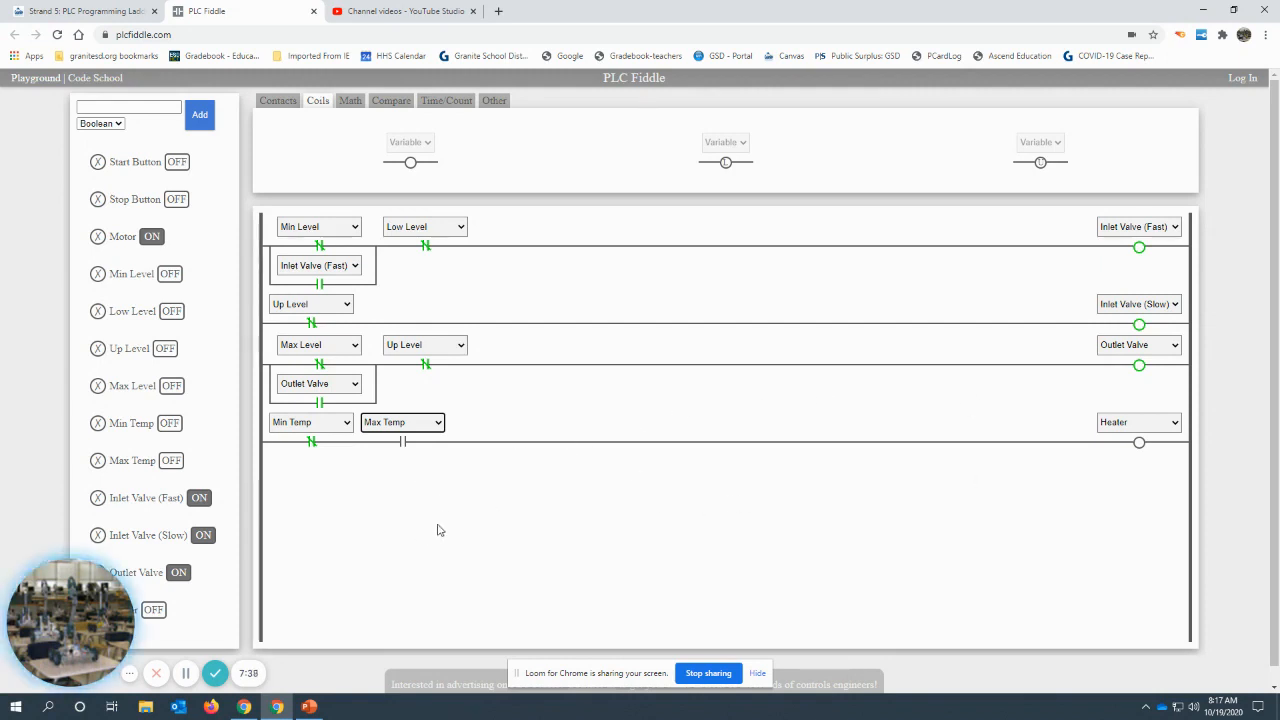
mouse_move(670, 510)
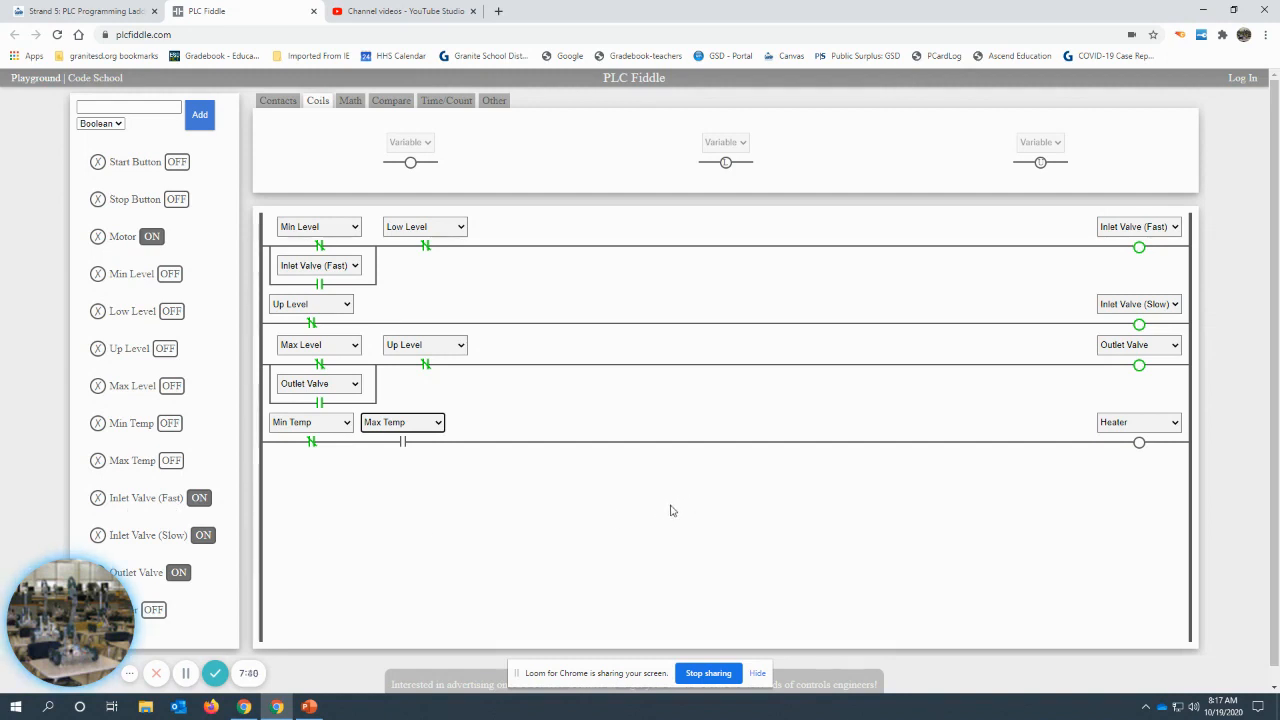
mouse_move(640, 564)
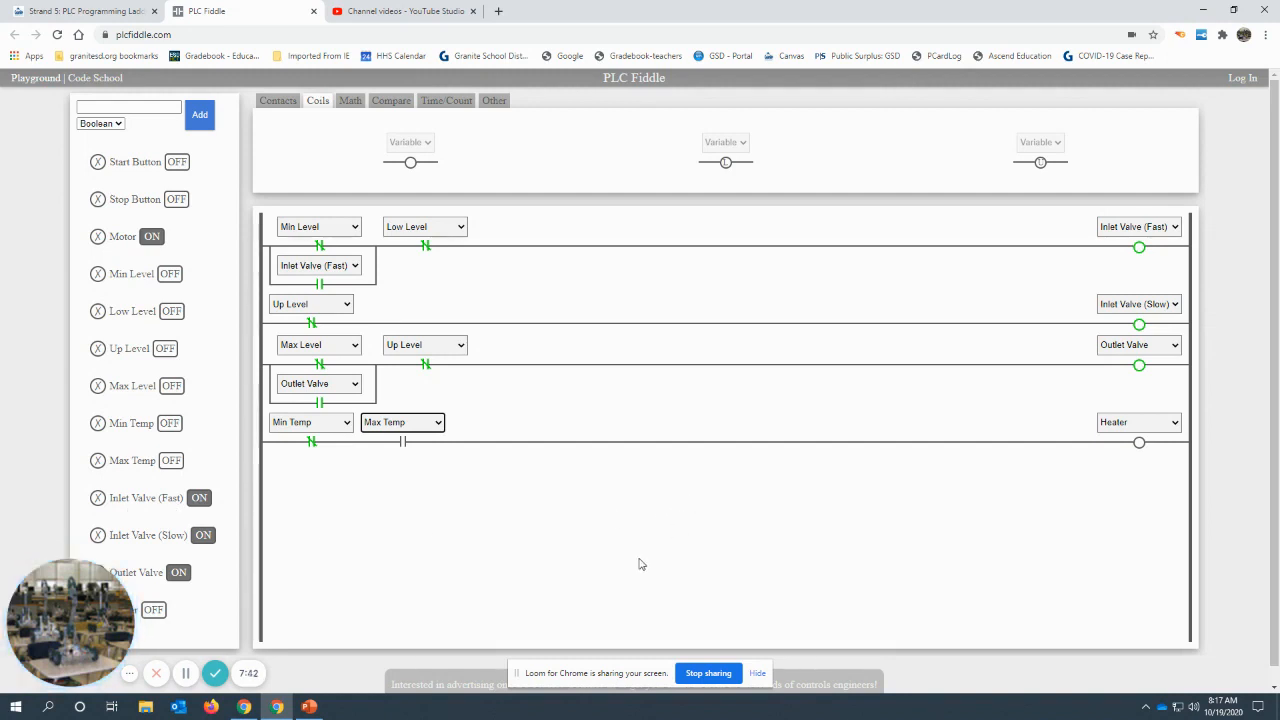